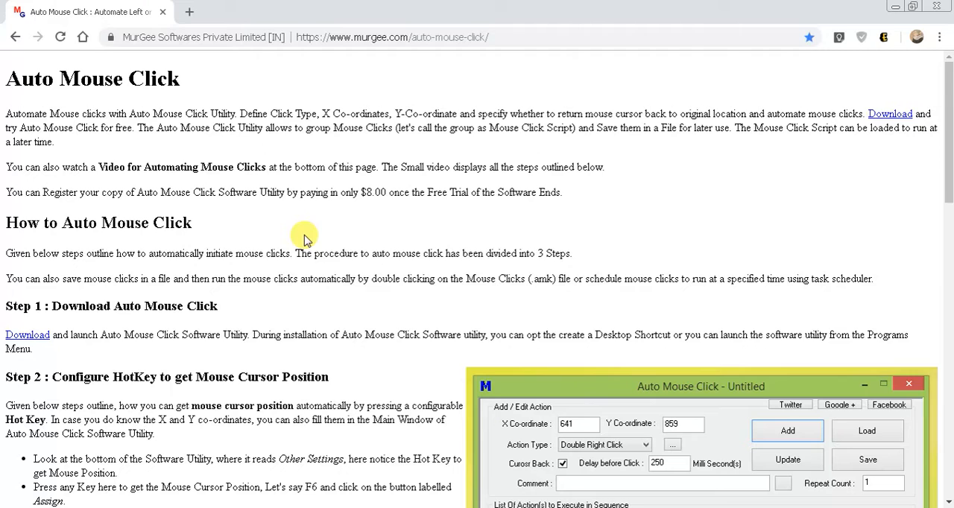
{"action": "mouse_move", "coordinate": [246, 167]}
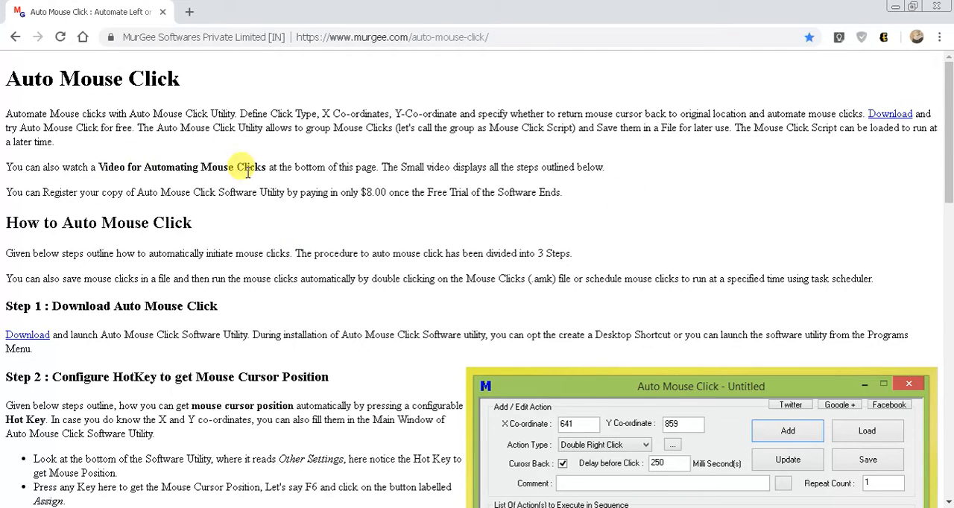
{"action": "mouse_move", "coordinate": [381, 159]}
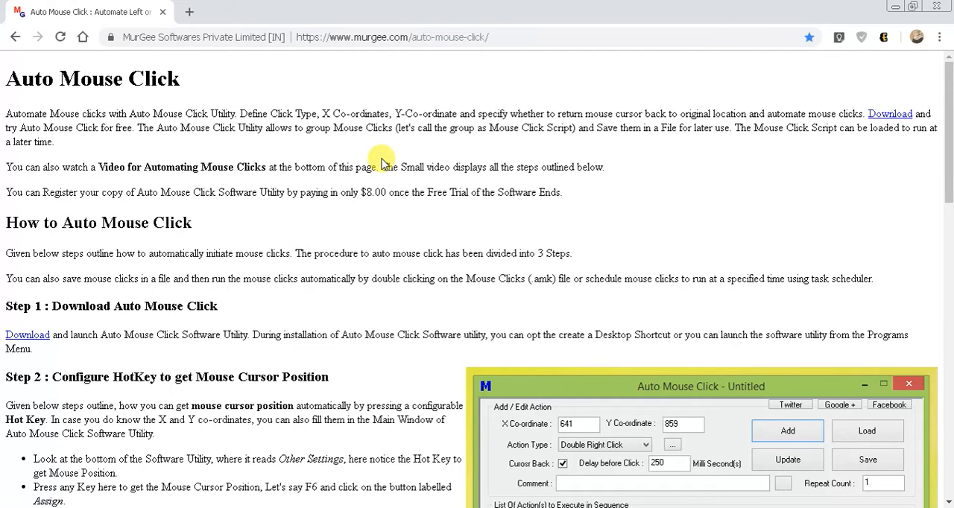
{"action": "mouse_move", "coordinate": [196, 105]}
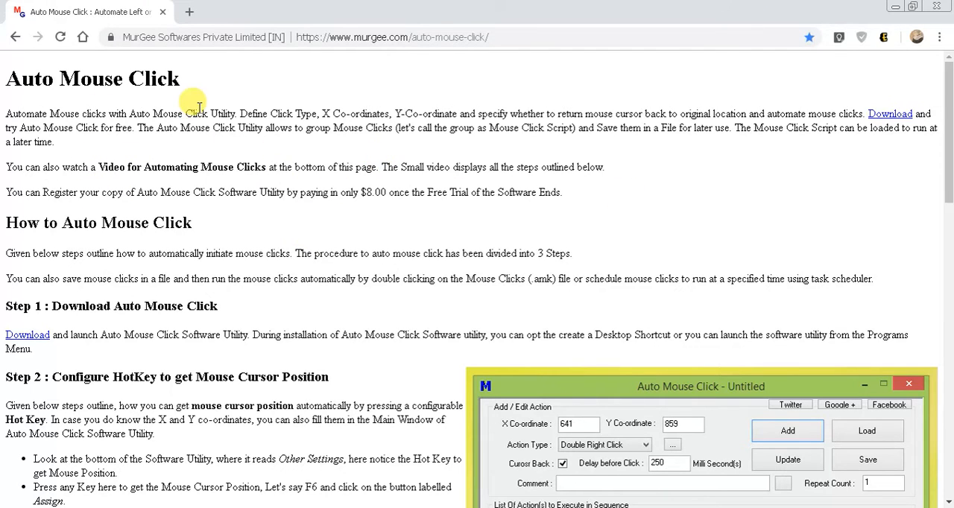
{"action": "mouse_move", "coordinate": [412, 244]}
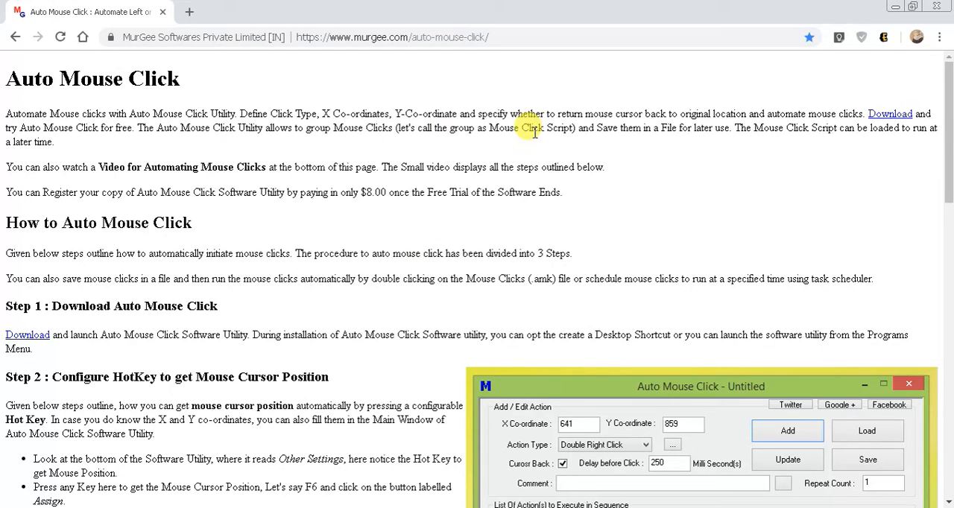
{"action": "mouse_move", "coordinate": [363, 268]}
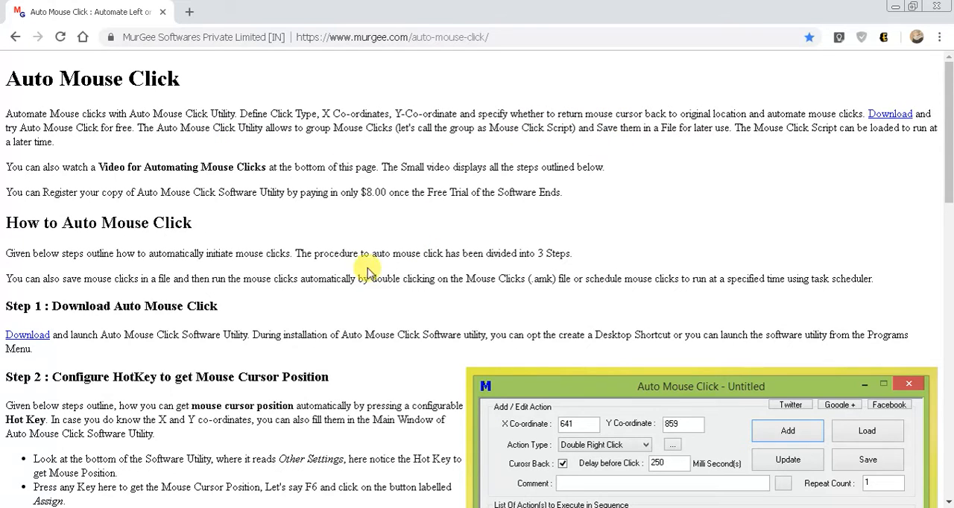
{"action": "mouse_move", "coordinate": [373, 298]}
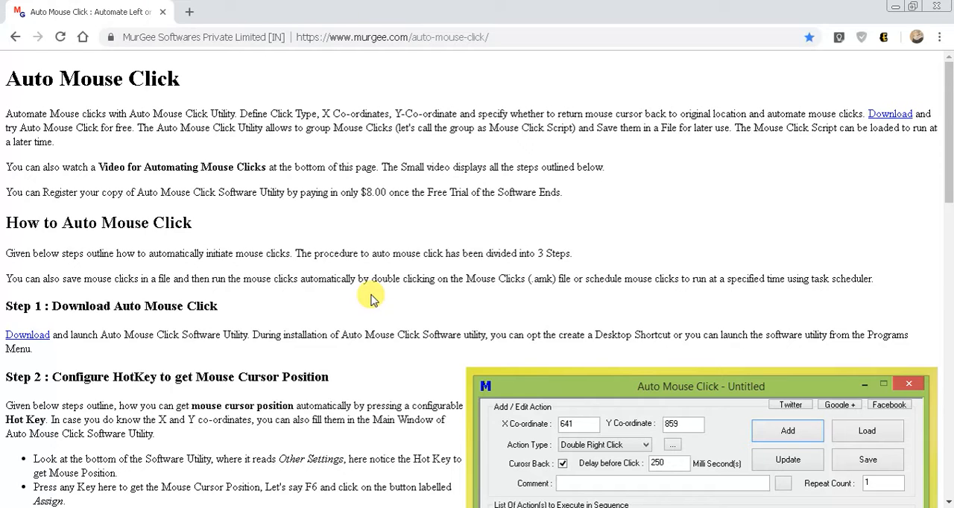
{"action": "mouse_move", "coordinate": [529, 217]}
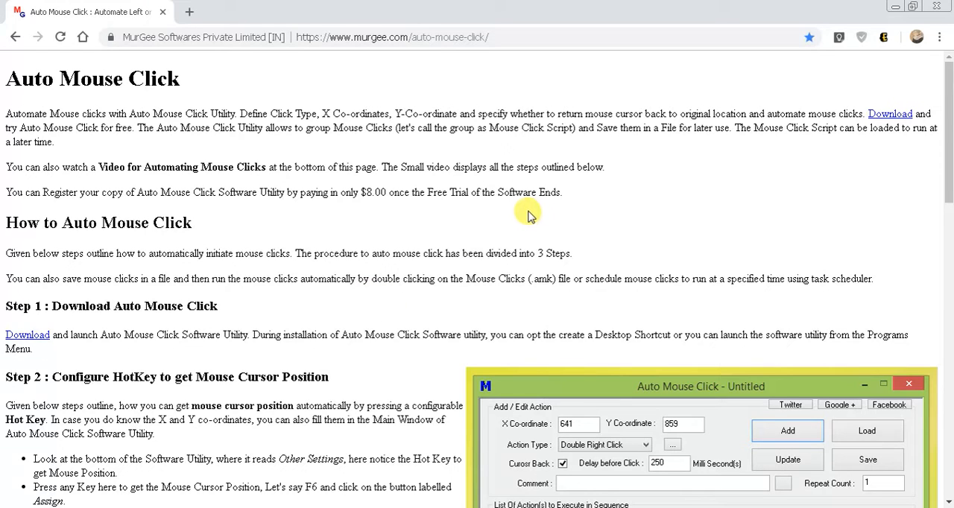
{"action": "mouse_move", "coordinate": [464, 246]}
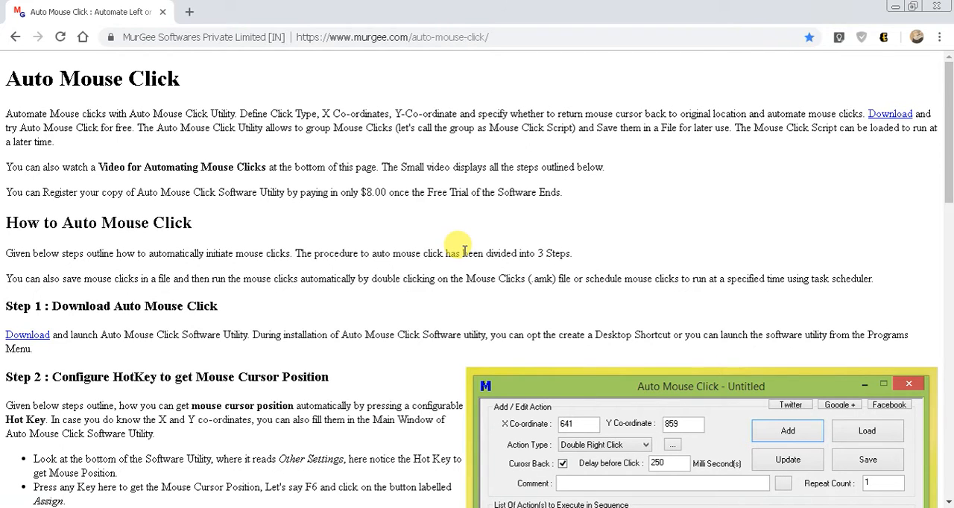
{"action": "mouse_move", "coordinate": [410, 101]}
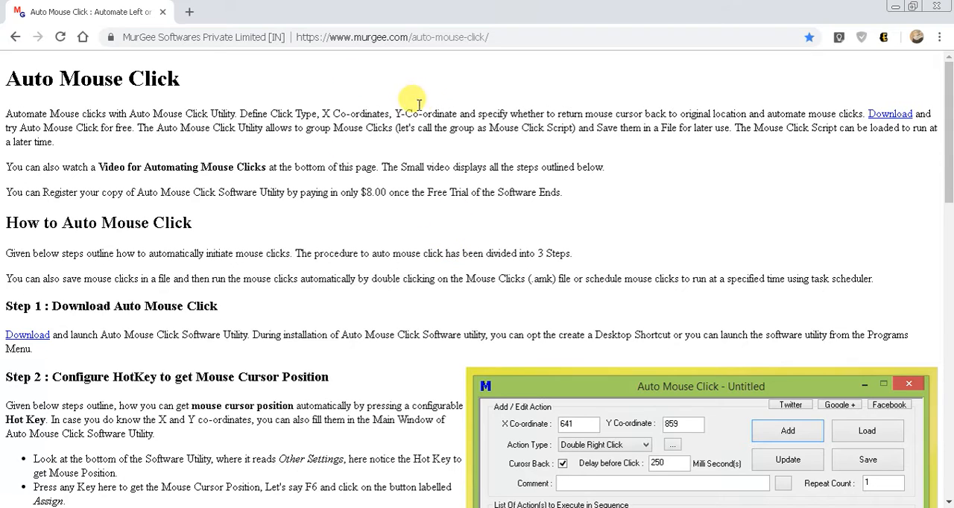
{"action": "mouse_move", "coordinate": [378, 67]}
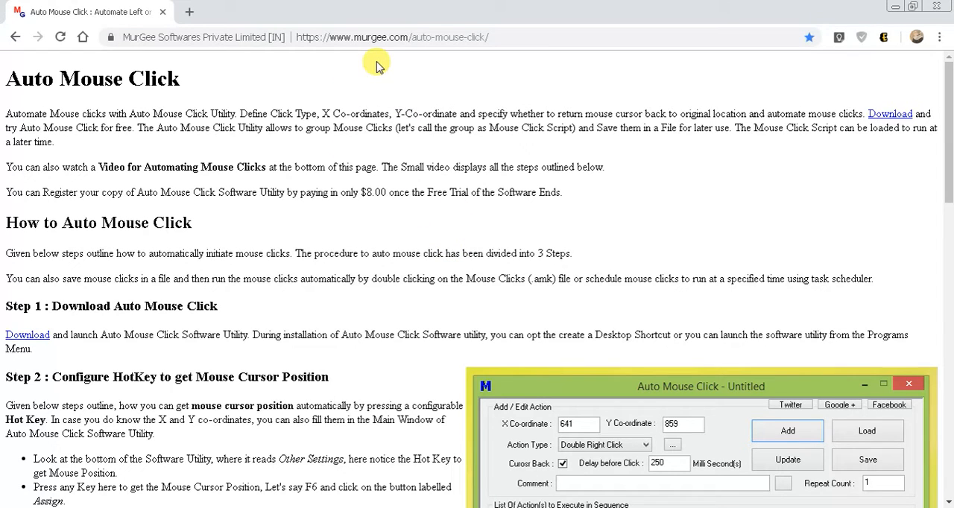
{"action": "mouse_move", "coordinate": [442, 88]}
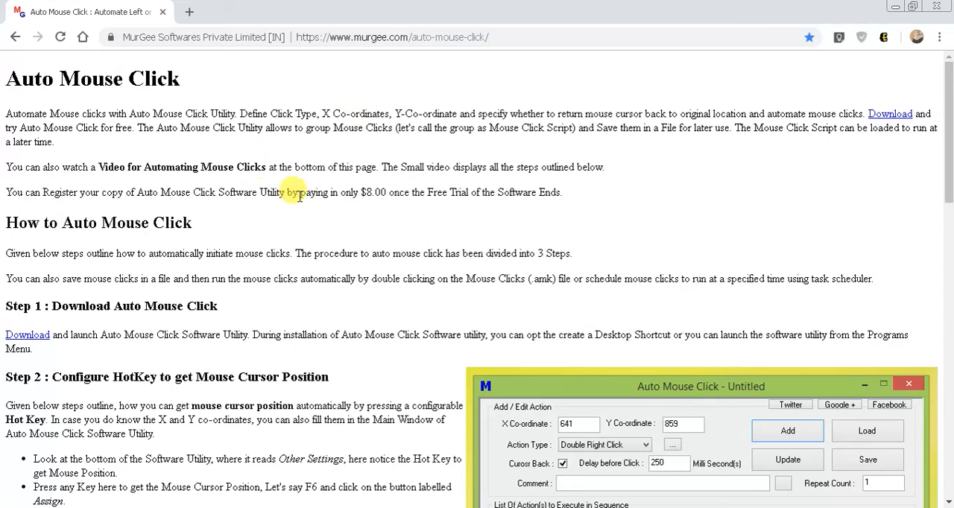
{"action": "mouse_move", "coordinate": [411, 279]}
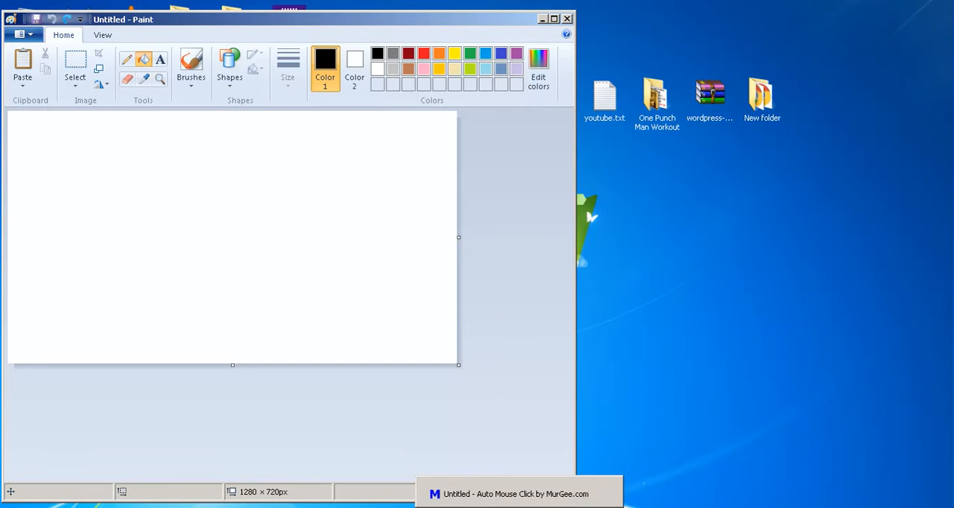
Bring up the Auto Mouse Click window from the taskbar.
{"action": "left_click", "coordinate": [518, 492]}
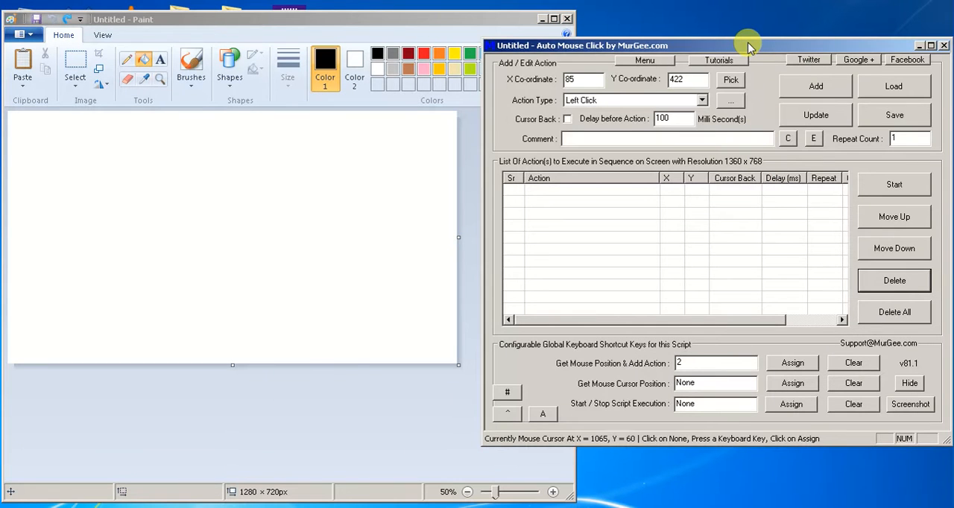
{"action": "mouse_move", "coordinate": [665, 52]}
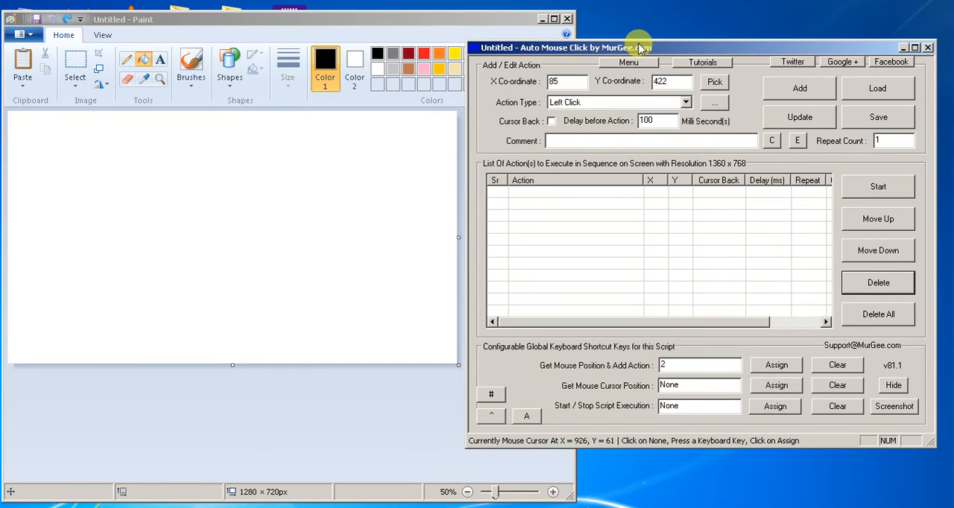
{"action": "mouse_move", "coordinate": [641, 44]}
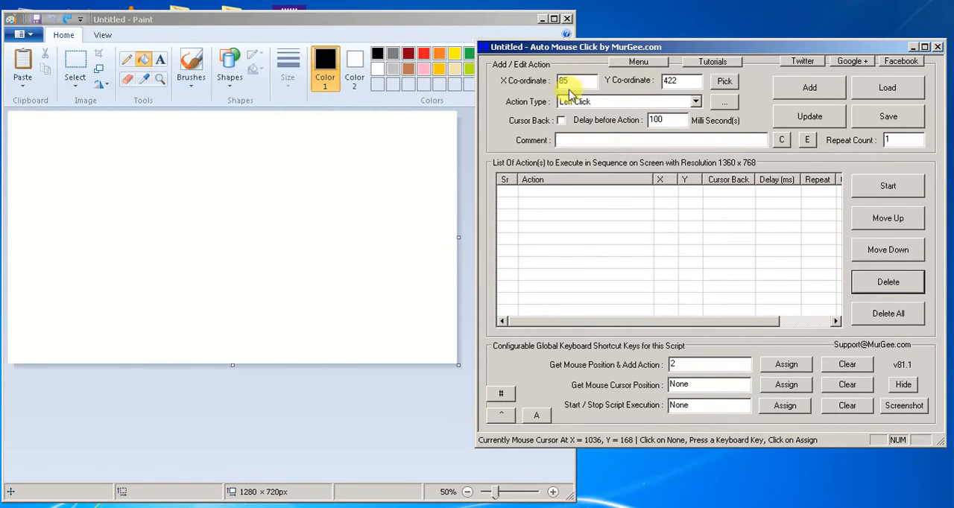
{"action": "mouse_move", "coordinate": [602, 133]}
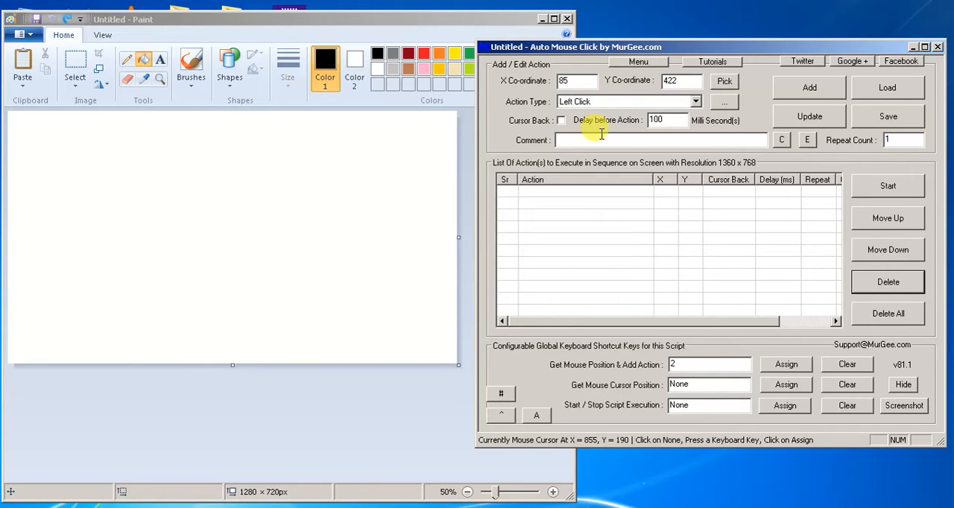
{"action": "mouse_move", "coordinate": [649, 176]}
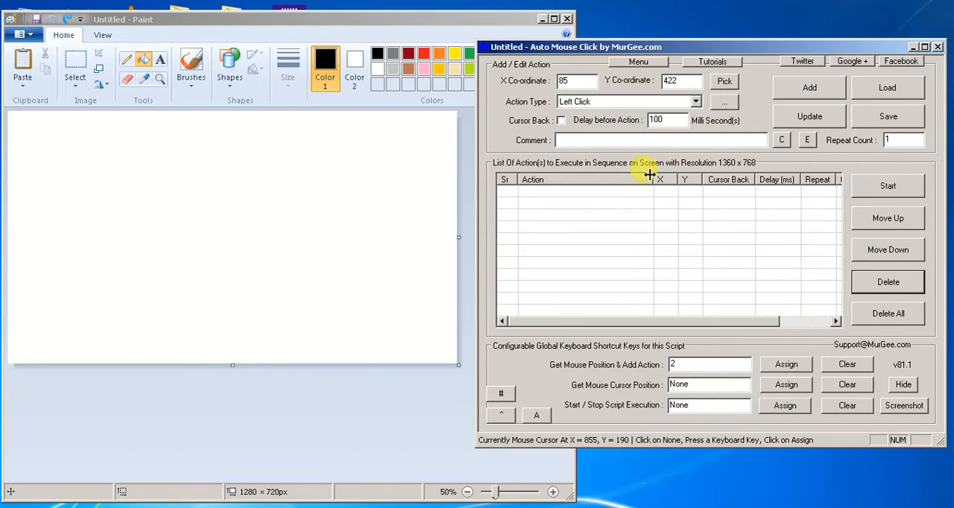
{"action": "mouse_move", "coordinate": [659, 267]}
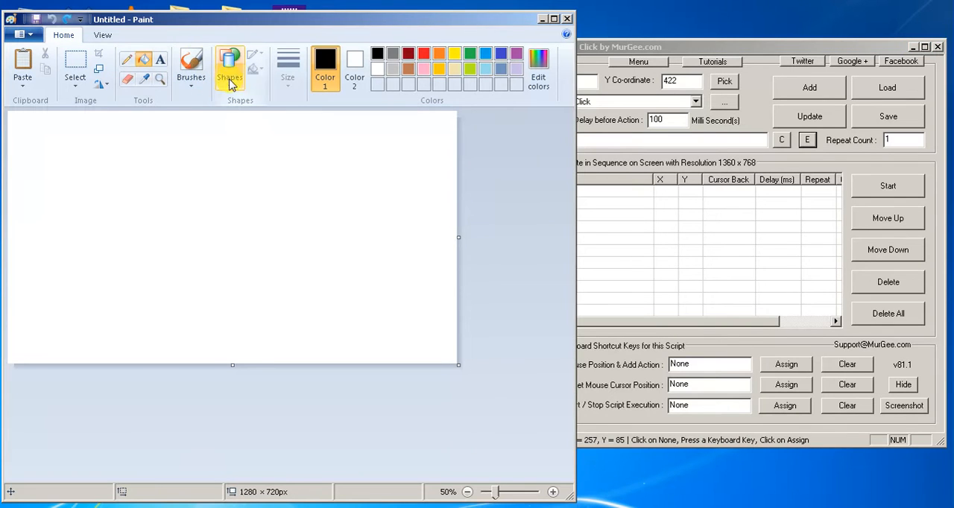
Draw a hollow square near the canvas top-left corner with the Rectangle shape, then switch windows.
{"action": "left_click", "coordinate": [230, 67]}
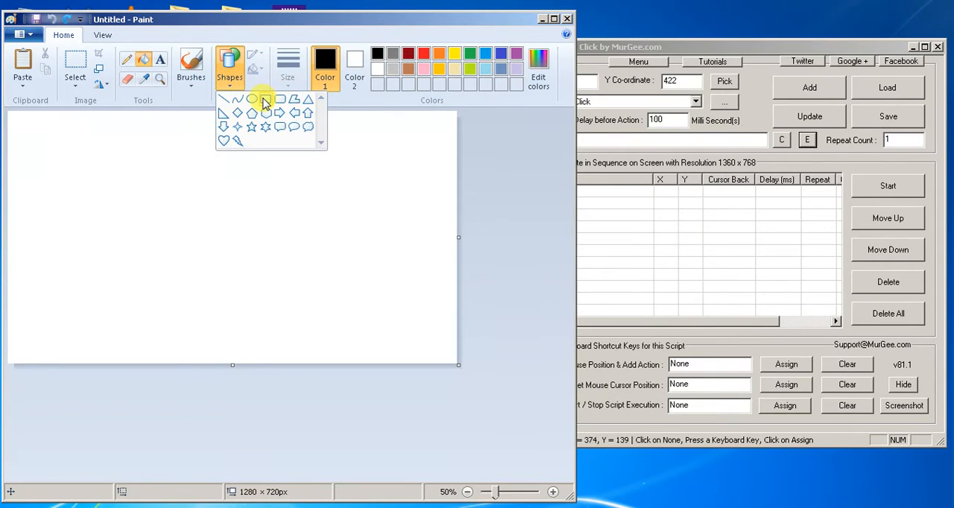
{"action": "left_click_drag", "start_coordinate": [27, 131], "coordinate": [89, 149]}
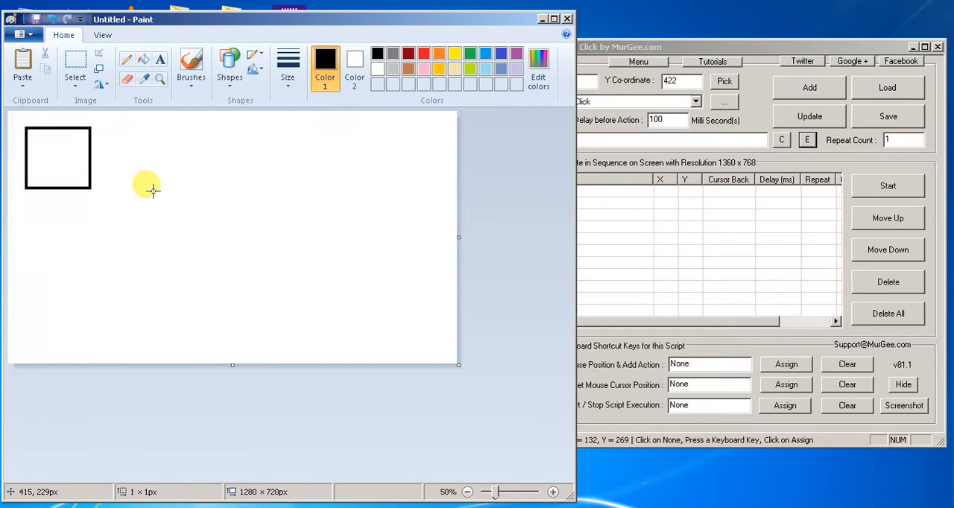
{"action": "mouse_move", "coordinate": [286, 161]}
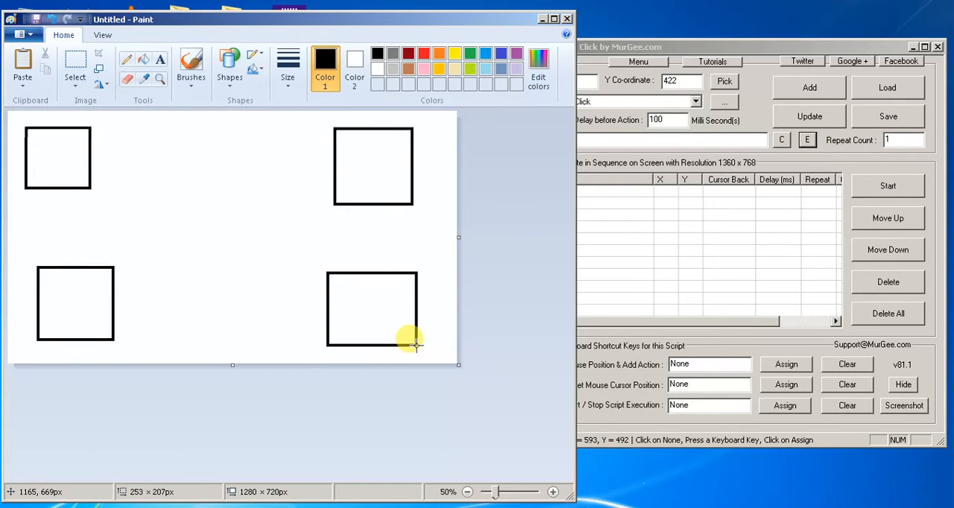
{"action": "mouse_move", "coordinate": [412, 237]}
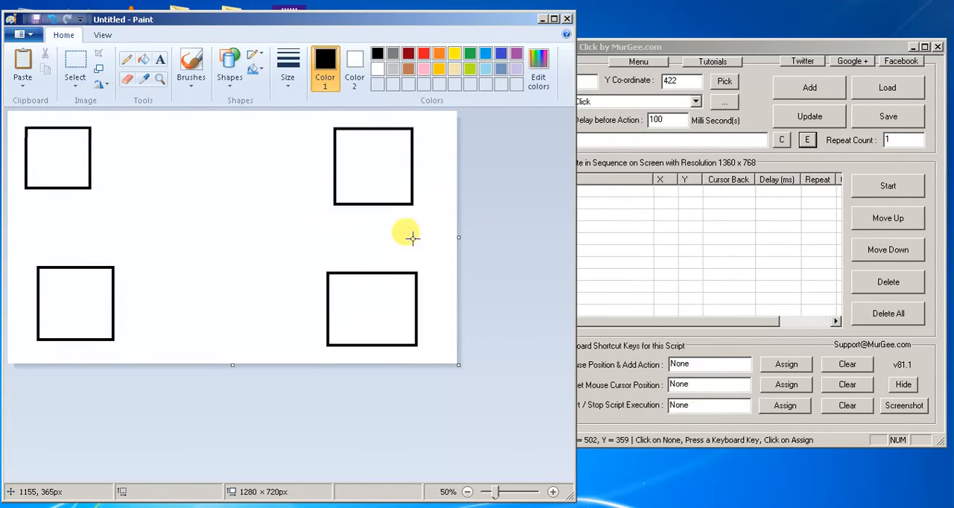
{"action": "left_click", "coordinate": [644, 46]}
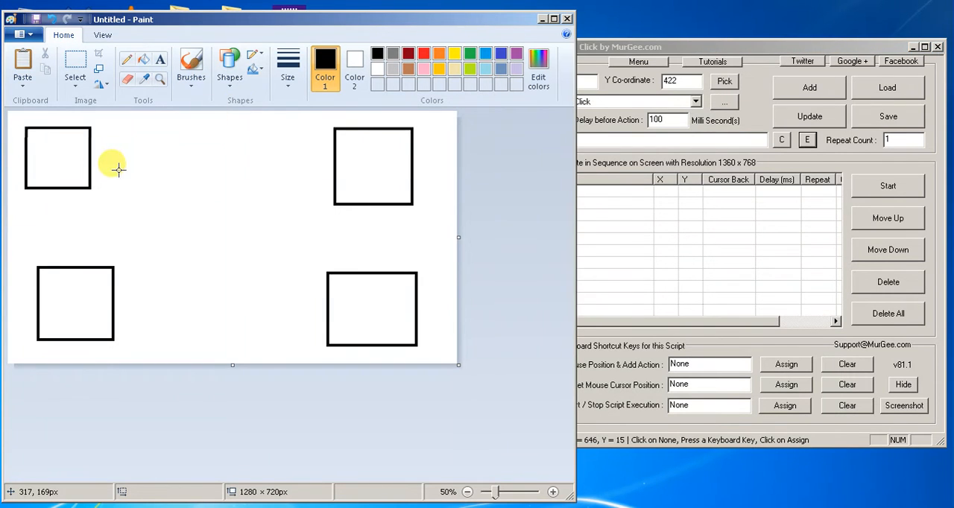
{"action": "mouse_move", "coordinate": [44, 158]}
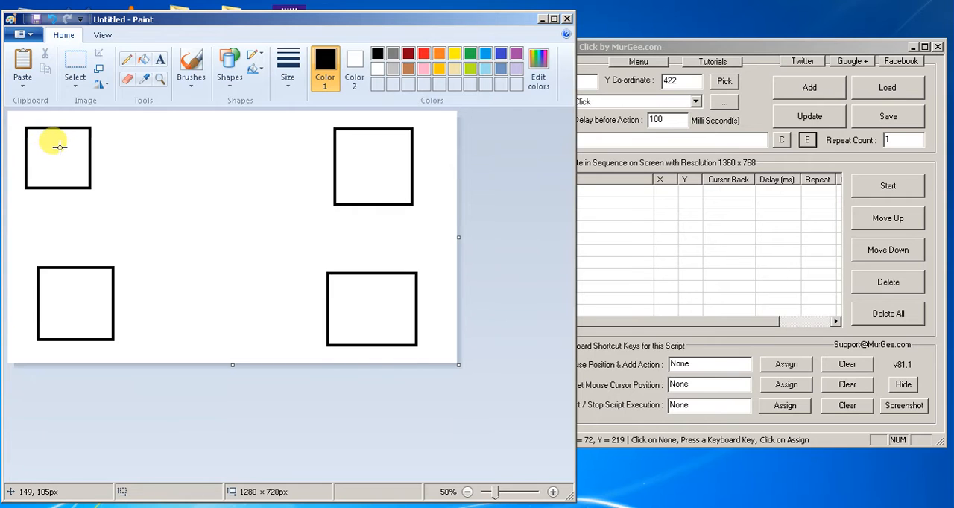
{"action": "mouse_move", "coordinate": [352, 153]}
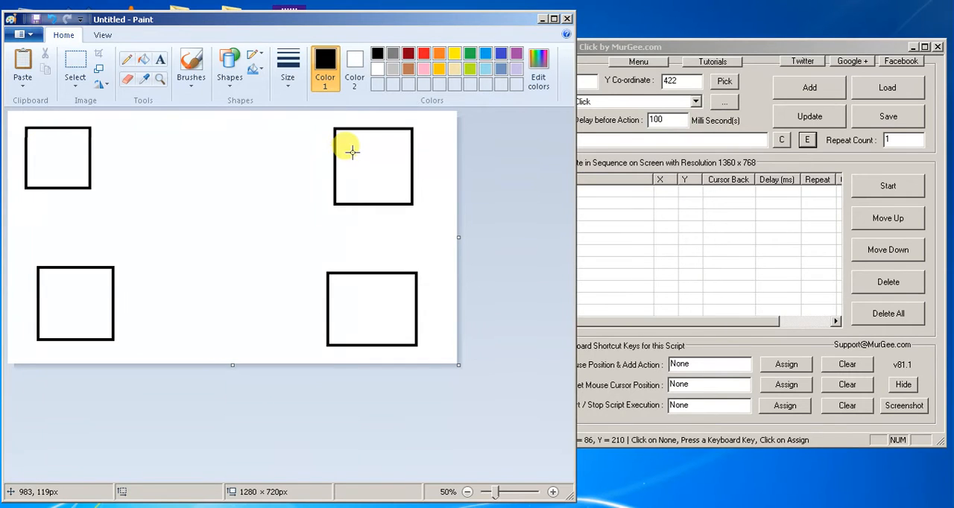
{"action": "mouse_move", "coordinate": [75, 301]}
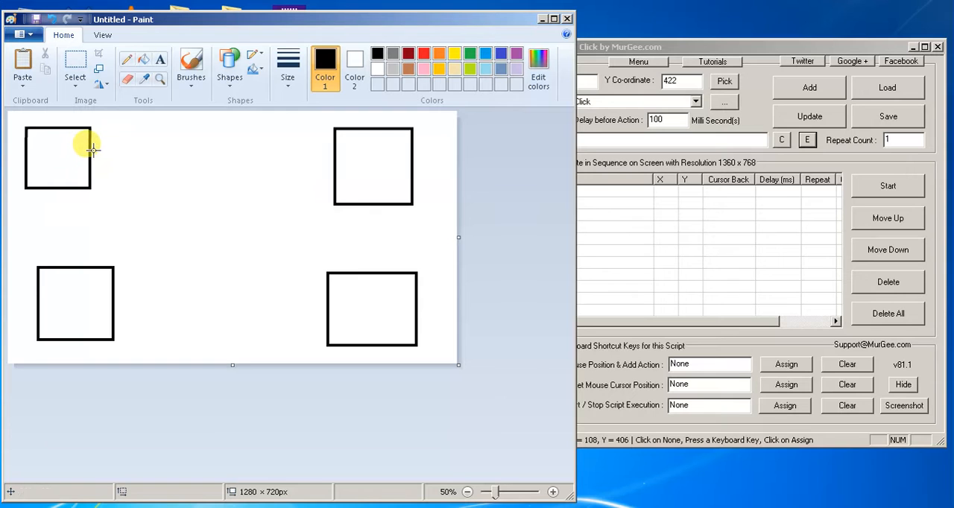
{"action": "mouse_move", "coordinate": [245, 158]}
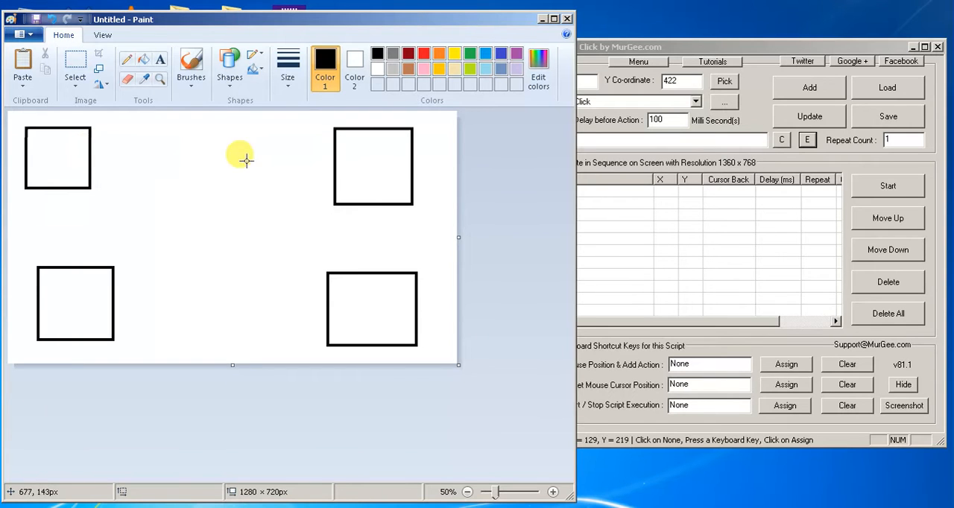
{"action": "mouse_move", "coordinate": [110, 157]}
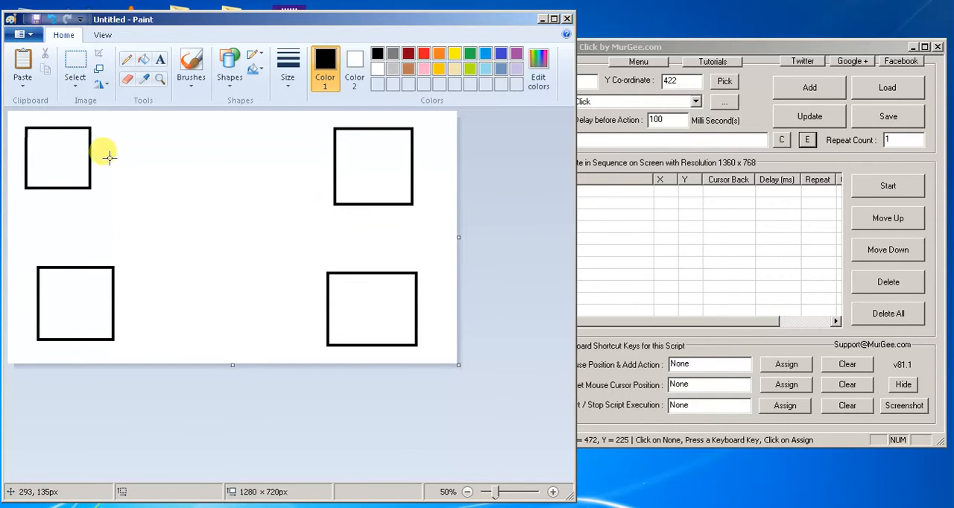
{"action": "mouse_move", "coordinate": [331, 158]}
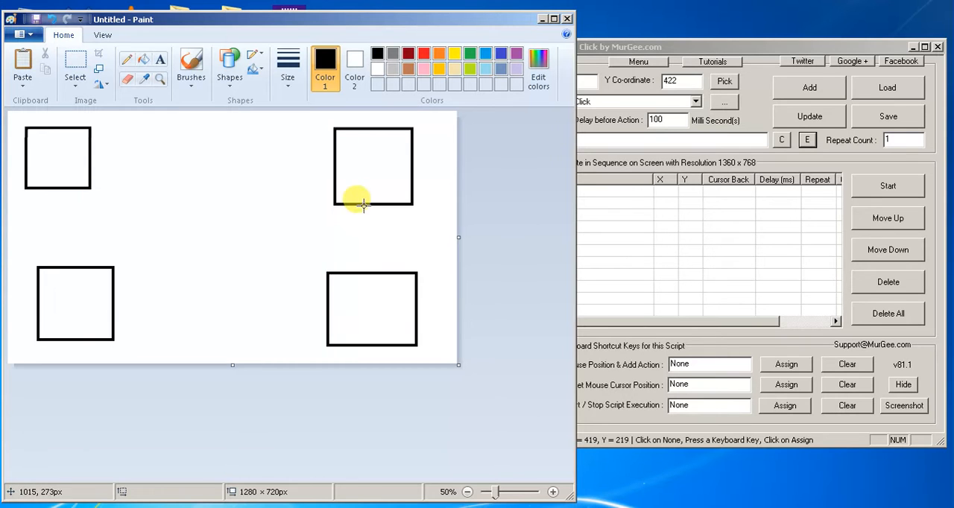
{"action": "mouse_move", "coordinate": [325, 301]}
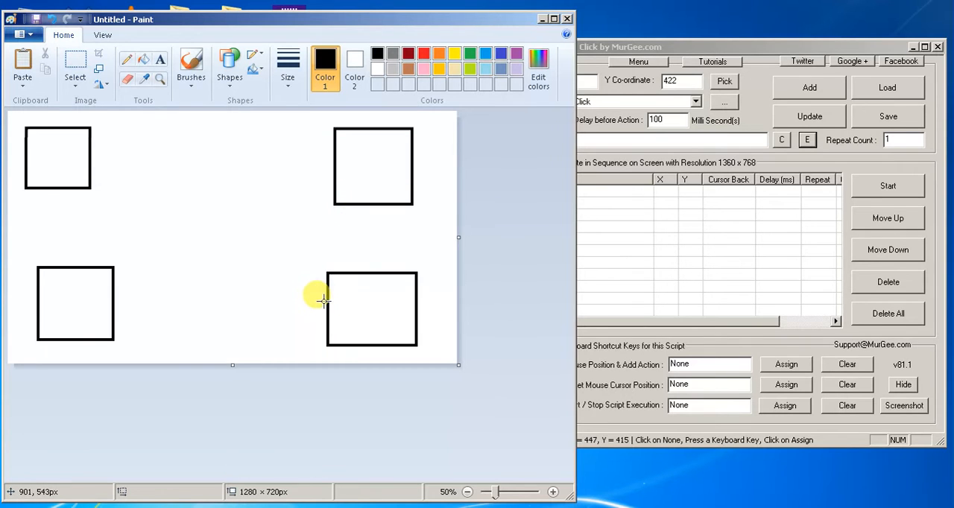
{"action": "mouse_move", "coordinate": [60, 215]}
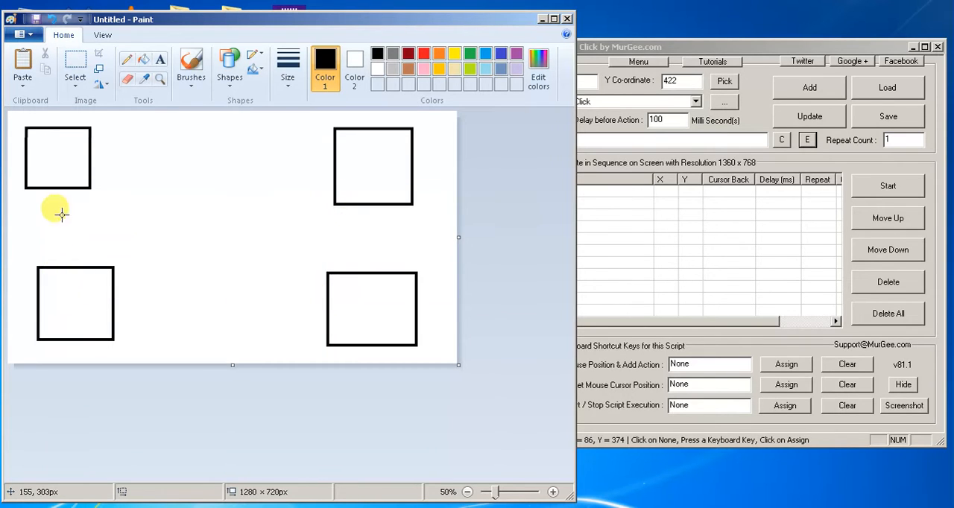
{"action": "mouse_move", "coordinate": [641, 47]}
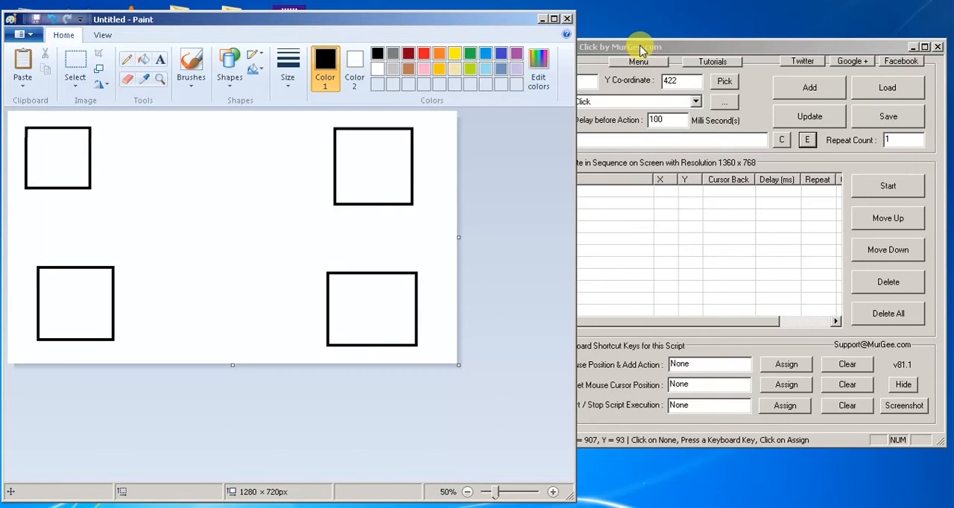
Make new actions Double Click, assign capture hotkey 1, and record the fill tool at 202, 82.
{"action": "left_click", "coordinate": [640, 48]}
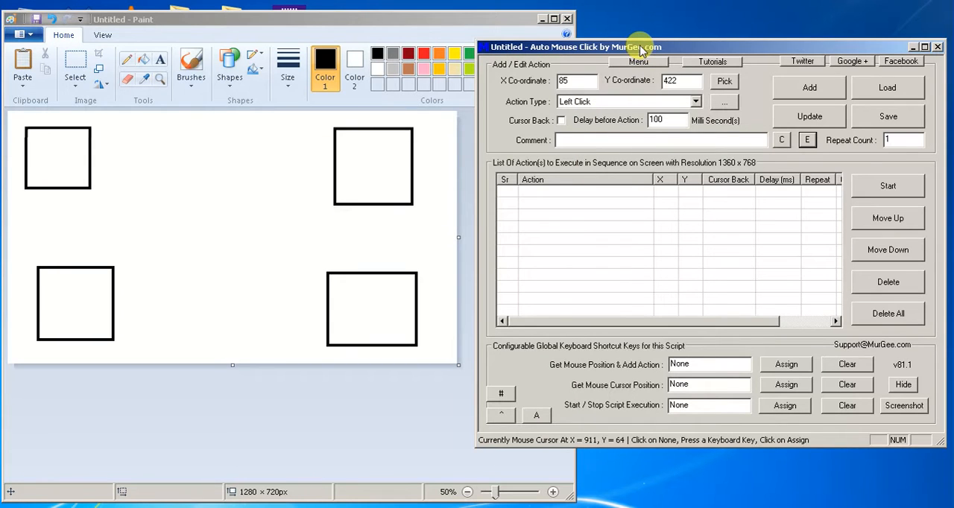
{"action": "mouse_move", "coordinate": [516, 149]}
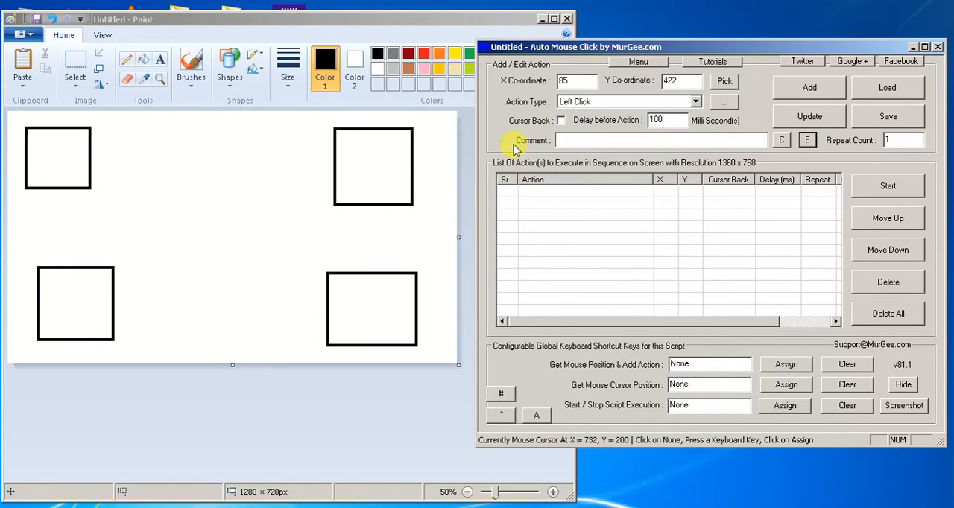
{"action": "mouse_move", "coordinate": [528, 155]}
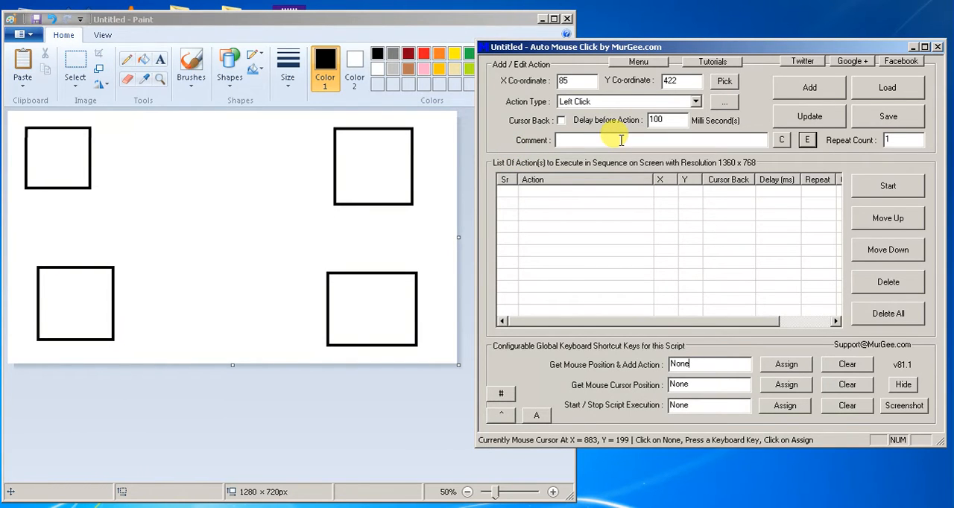
{"action": "mouse_move", "coordinate": [623, 138]}
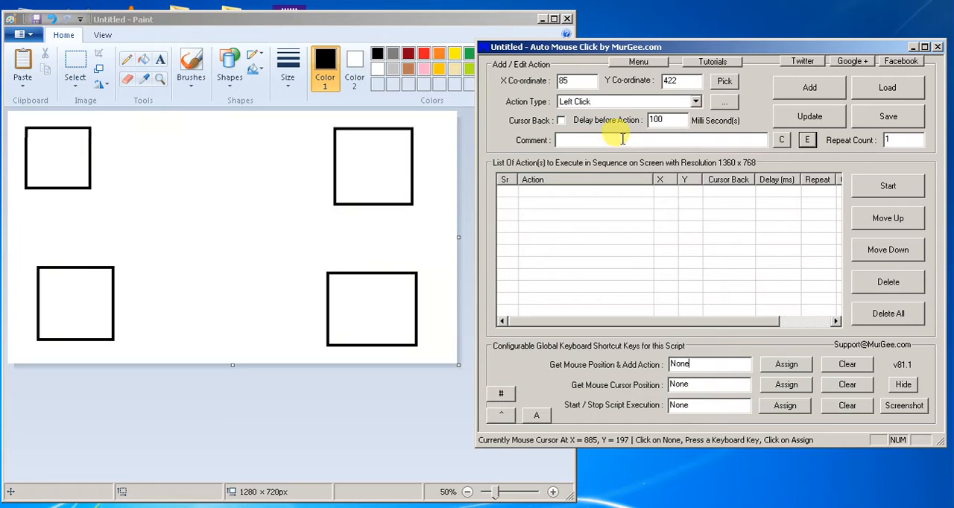
{"action": "mouse_move", "coordinate": [587, 226]}
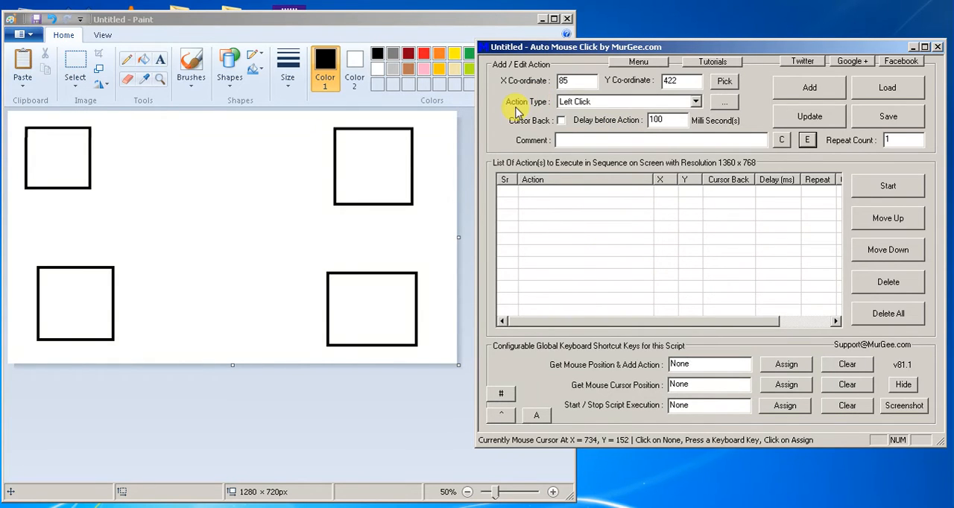
{"action": "mouse_move", "coordinate": [693, 128]}
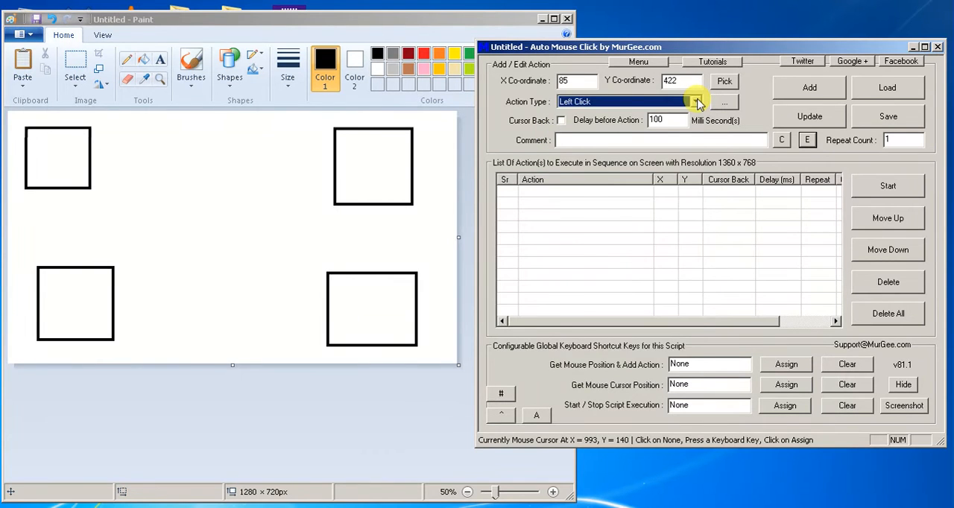
{"action": "left_click", "coordinate": [691, 102]}
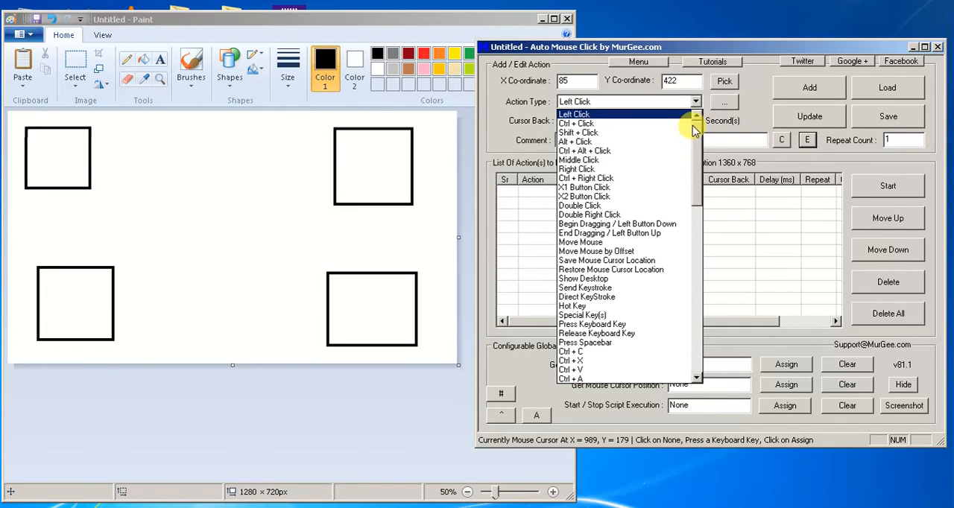
{"action": "left_click", "coordinate": [578, 206]}
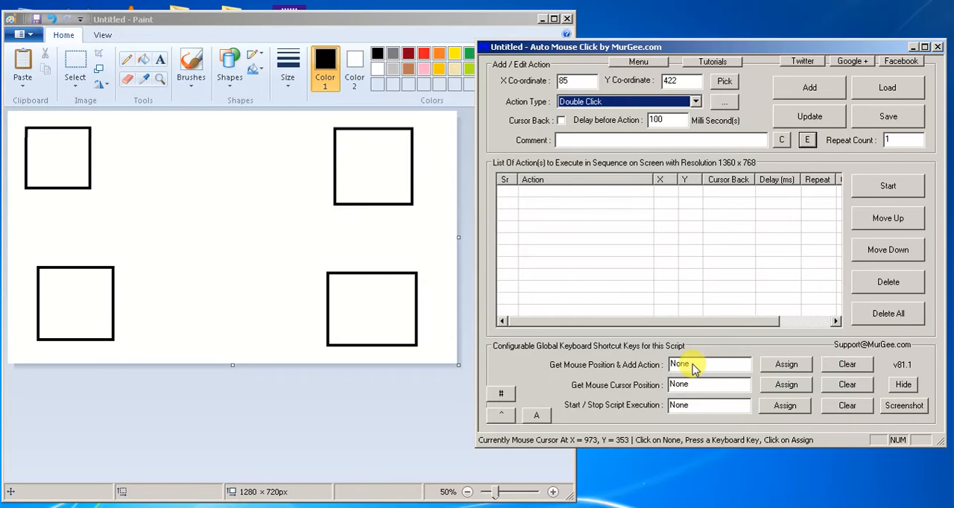
{"action": "mouse_move", "coordinate": [715, 370]}
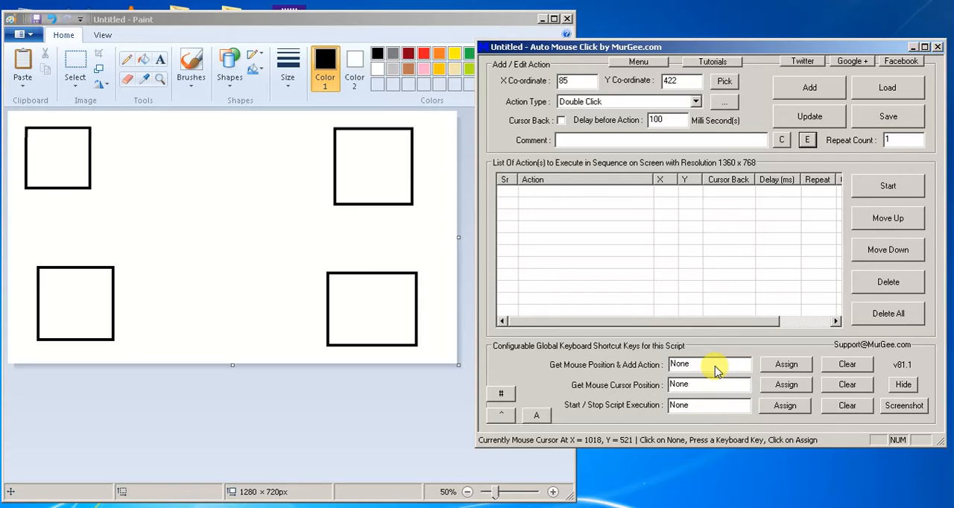
{"action": "left_click", "coordinate": [708, 363]}
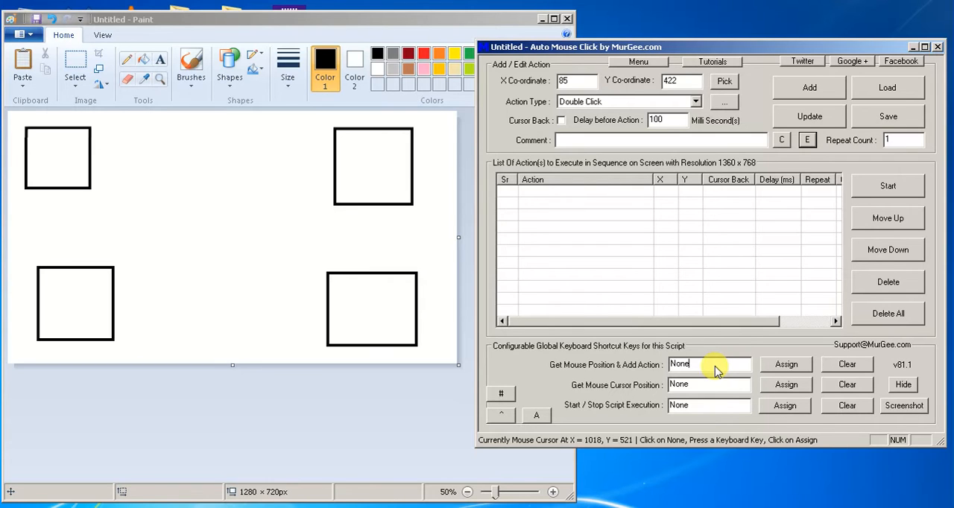
{"action": "type", "text": "1"}
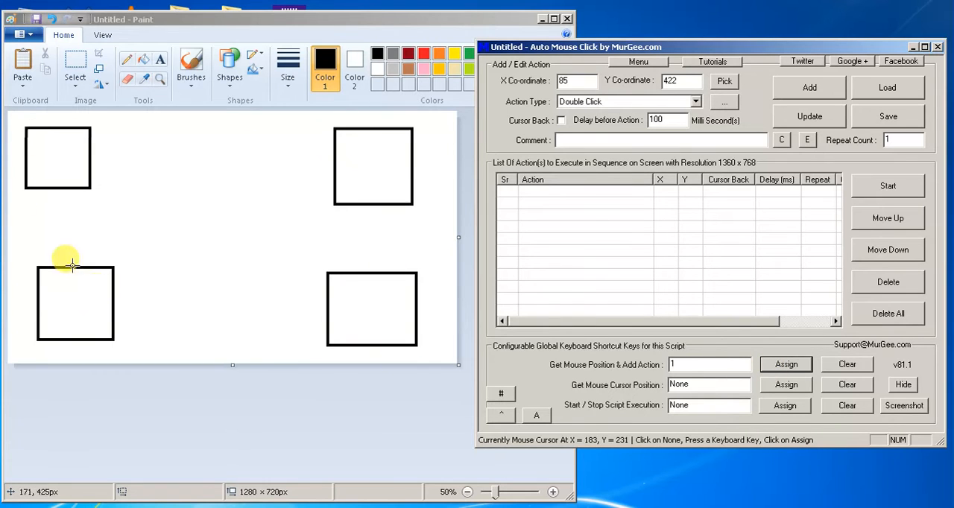
{"action": "mouse_move", "coordinate": [59, 155]}
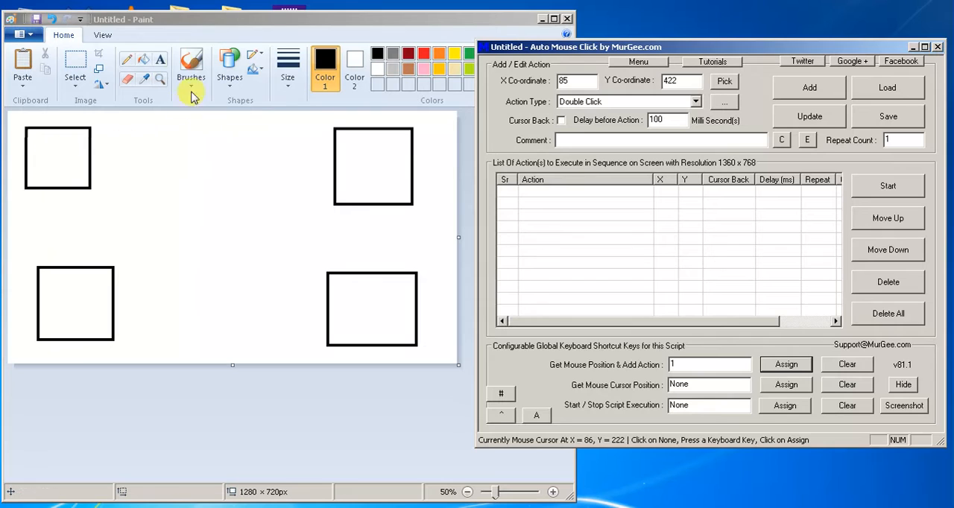
{"action": "mouse_move", "coordinate": [143, 63]}
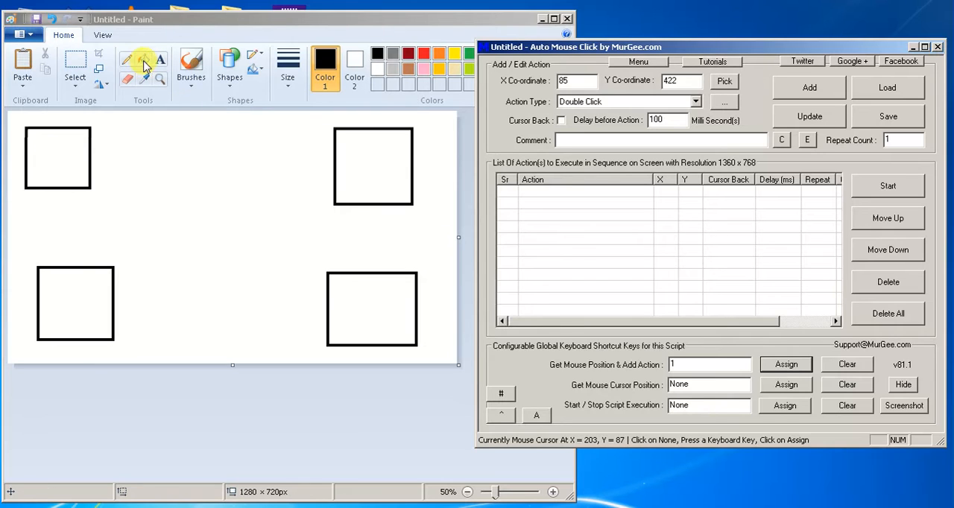
{"action": "mouse_move", "coordinate": [142, 67]}
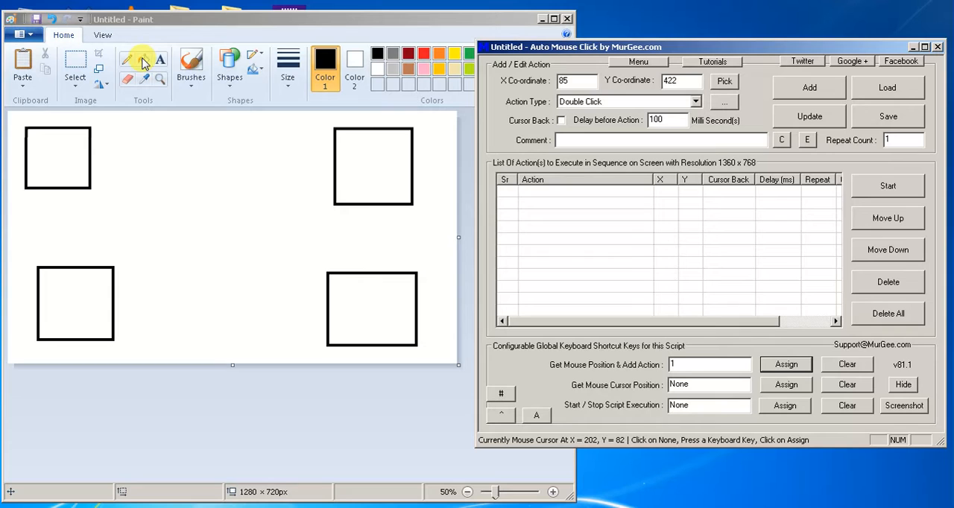
{"action": "left_click", "coordinate": [819, 86]}
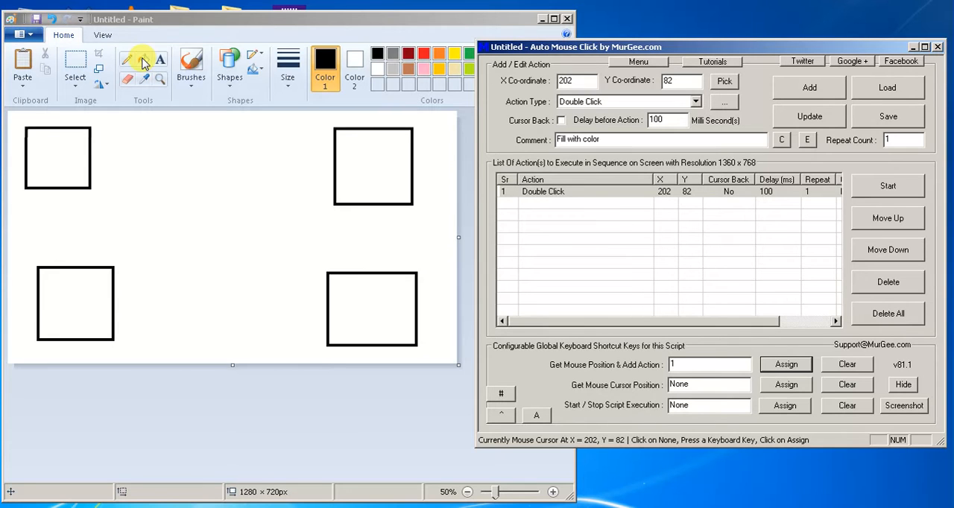
{"action": "mouse_move", "coordinate": [274, 103]}
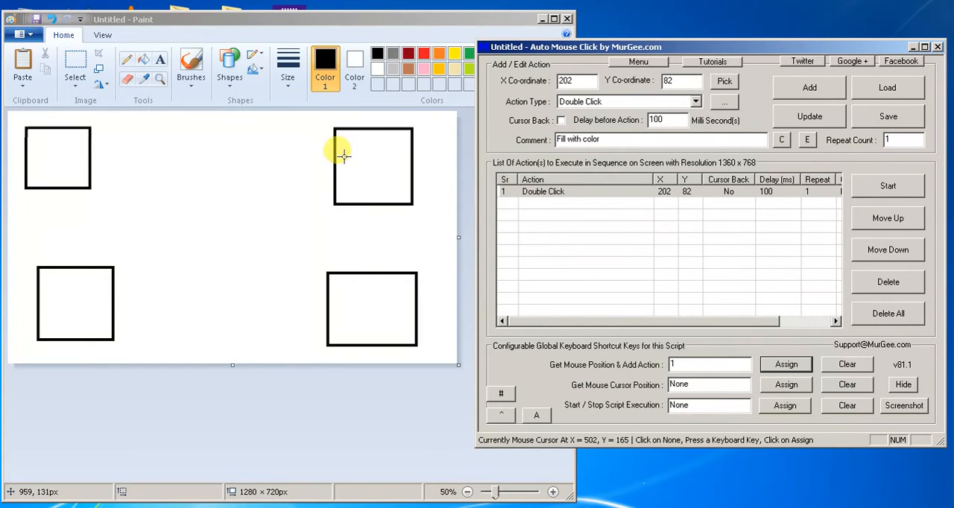
{"action": "mouse_move", "coordinate": [146, 62]}
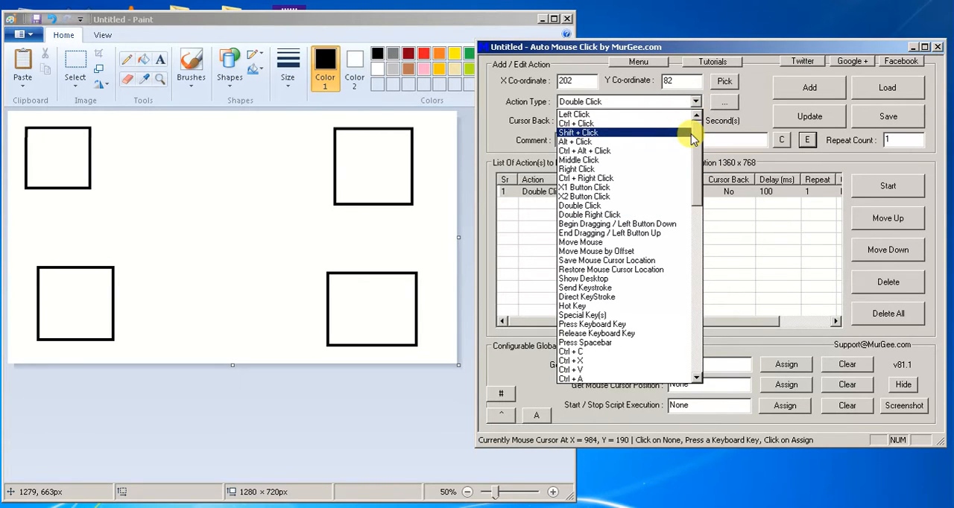
{"action": "mouse_move", "coordinate": [696, 137]}
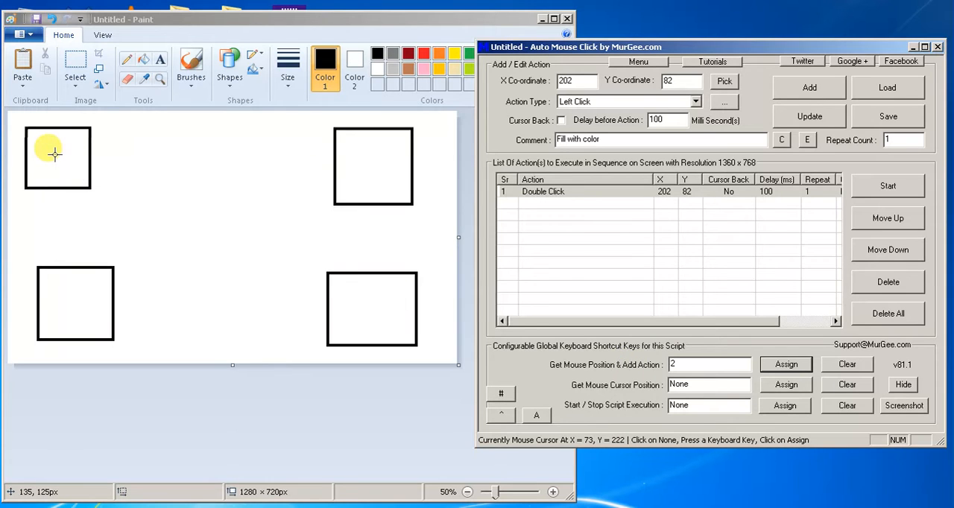
Record left-click actions inside the top-left, top-right and bottom-right squares.
{"action": "left_click", "coordinate": [810, 86]}
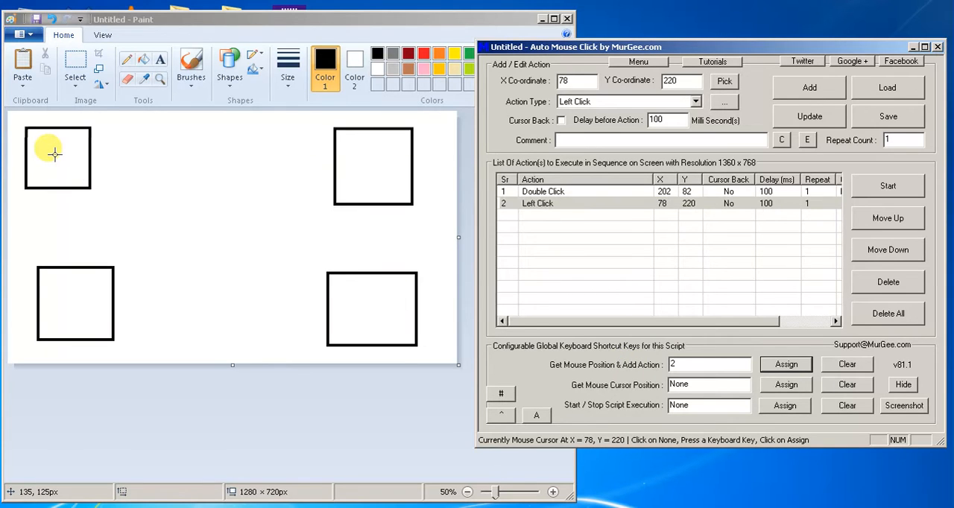
{"action": "mouse_move", "coordinate": [367, 158]}
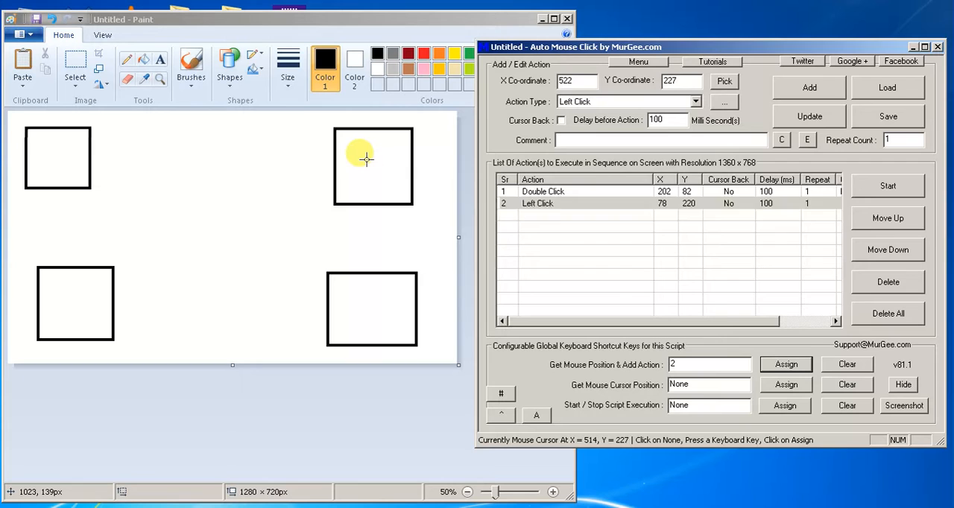
{"action": "left_click", "coordinate": [809, 87]}
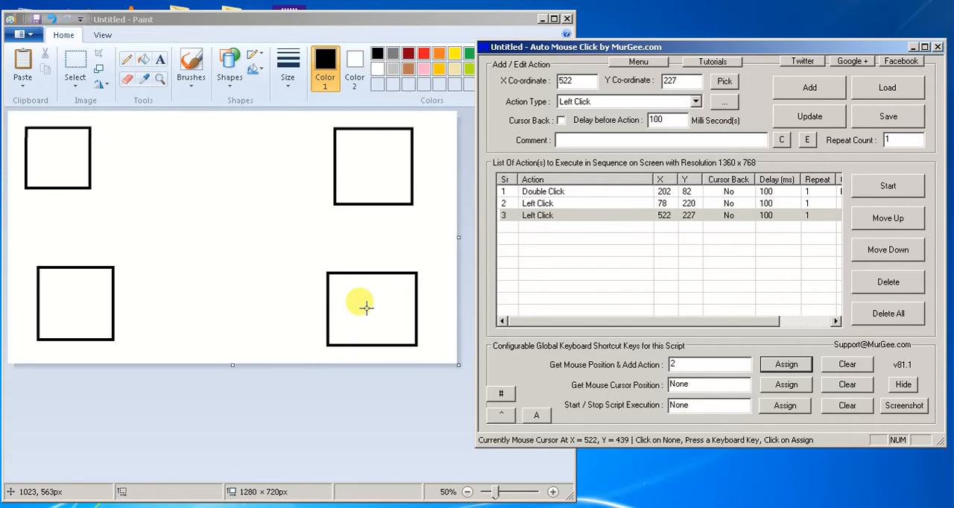
{"action": "left_click", "coordinate": [808, 87]}
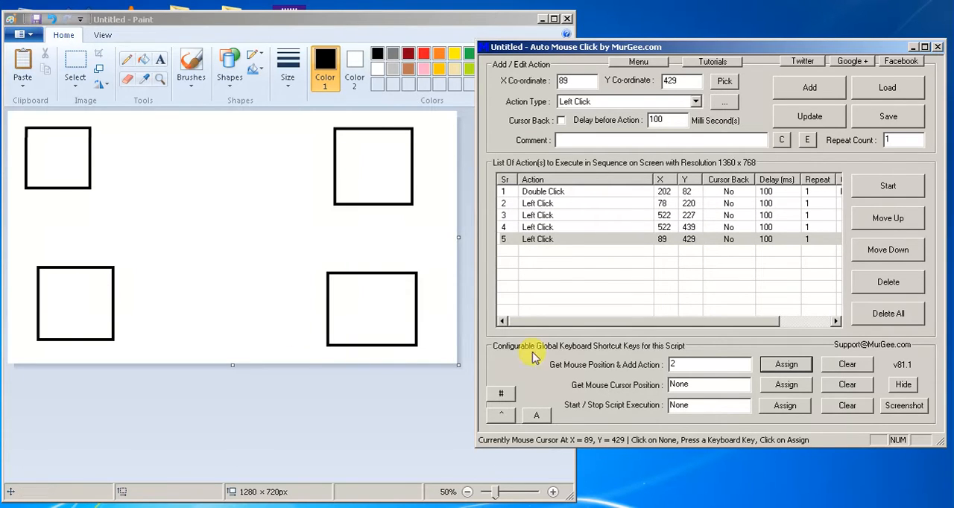
{"action": "mouse_move", "coordinate": [495, 304]}
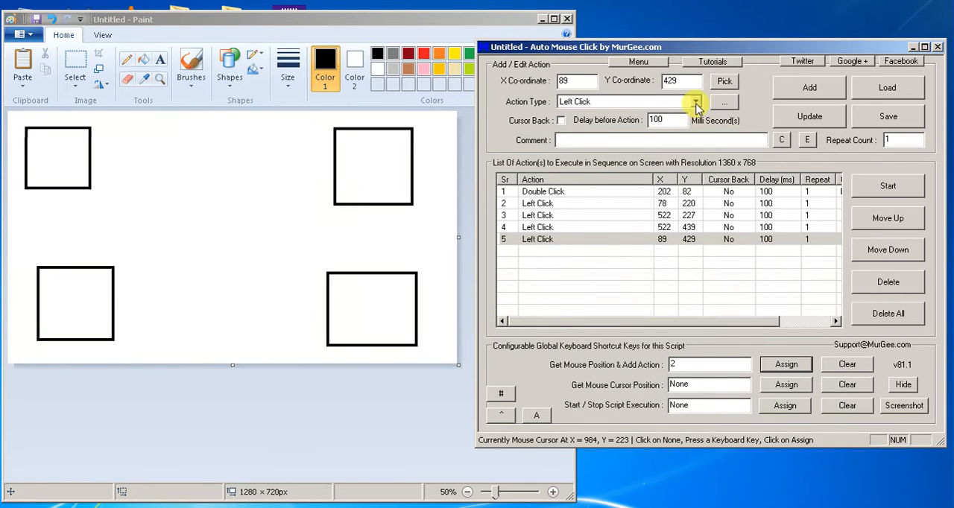
Make the next action a Double Click and record Paint's Pencil tool at 182, 81.
{"action": "left_click", "coordinate": [695, 102]}
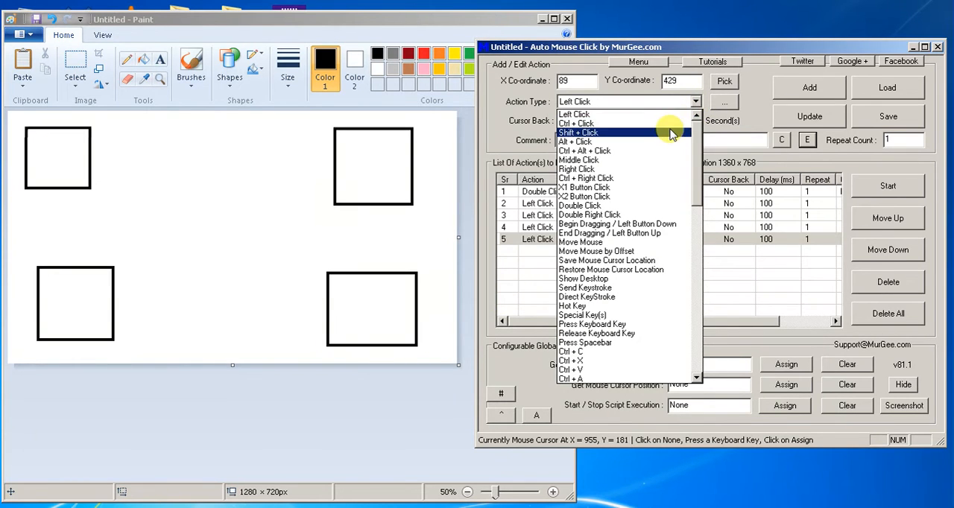
{"action": "mouse_move", "coordinate": [654, 174]}
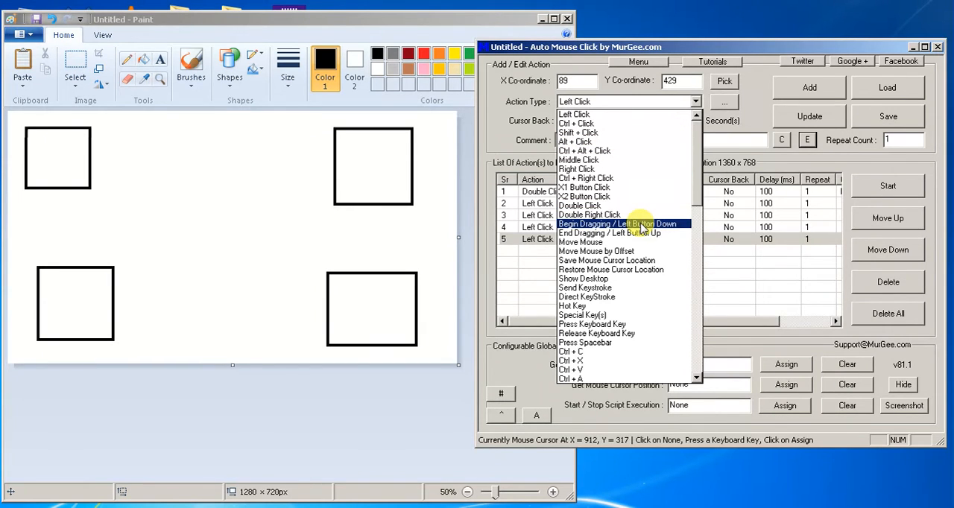
{"action": "mouse_move", "coordinate": [663, 226]}
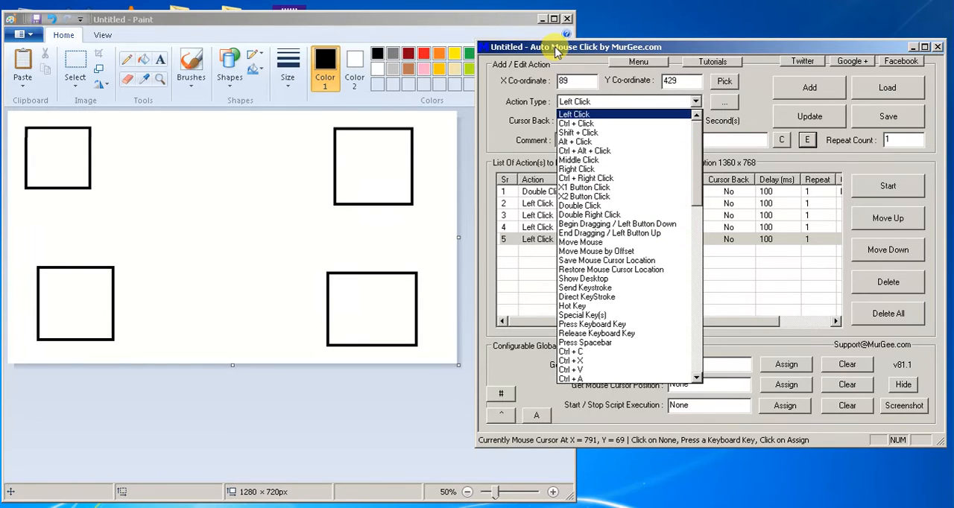
{"action": "left_click", "coordinate": [574, 113]}
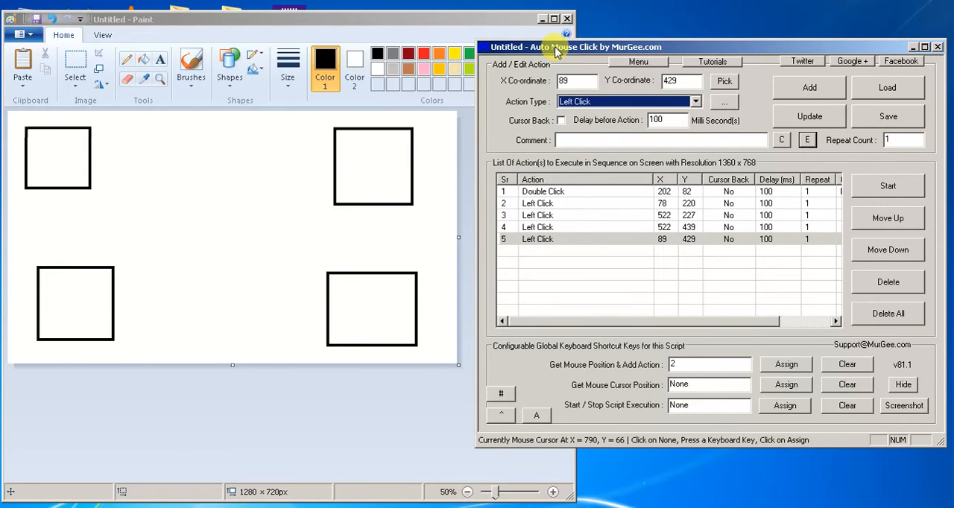
{"action": "mouse_move", "coordinate": [236, 149]}
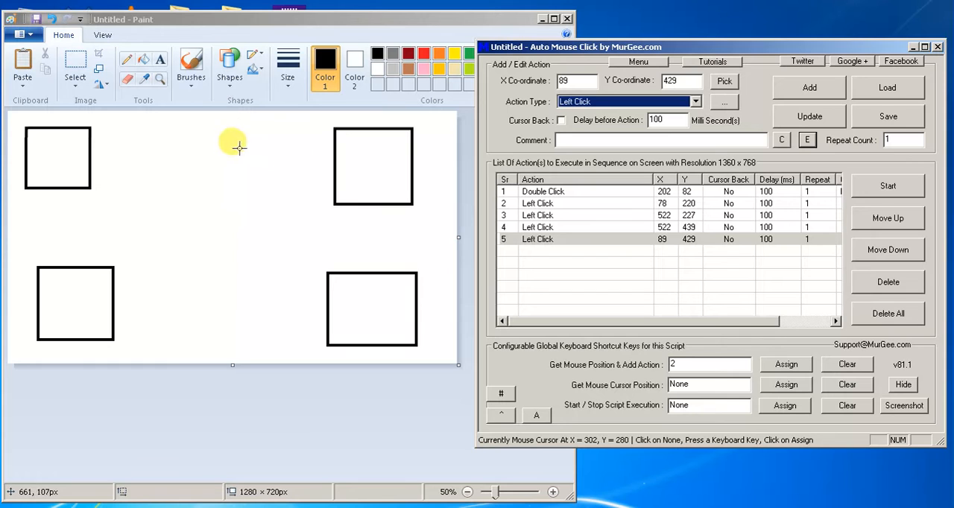
{"action": "mouse_move", "coordinate": [193, 113]}
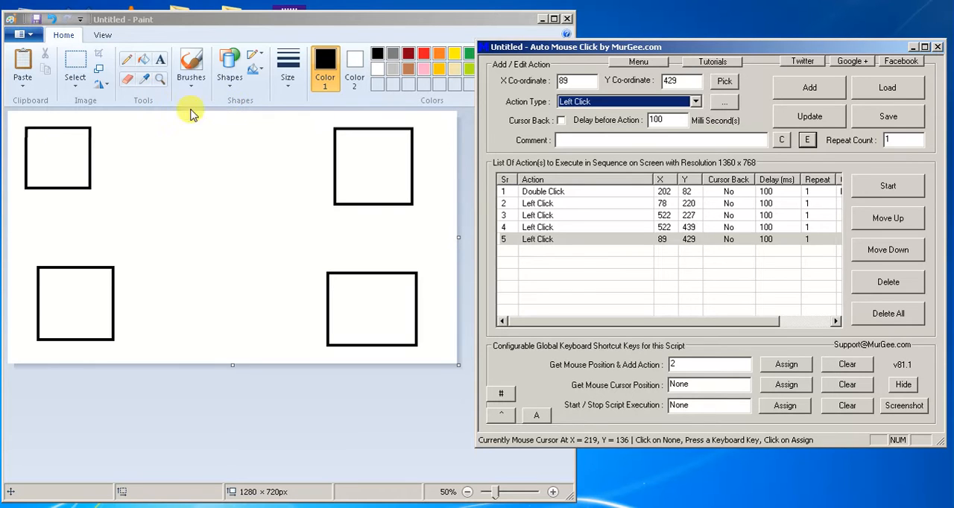
{"action": "left_click", "coordinate": [694, 101]}
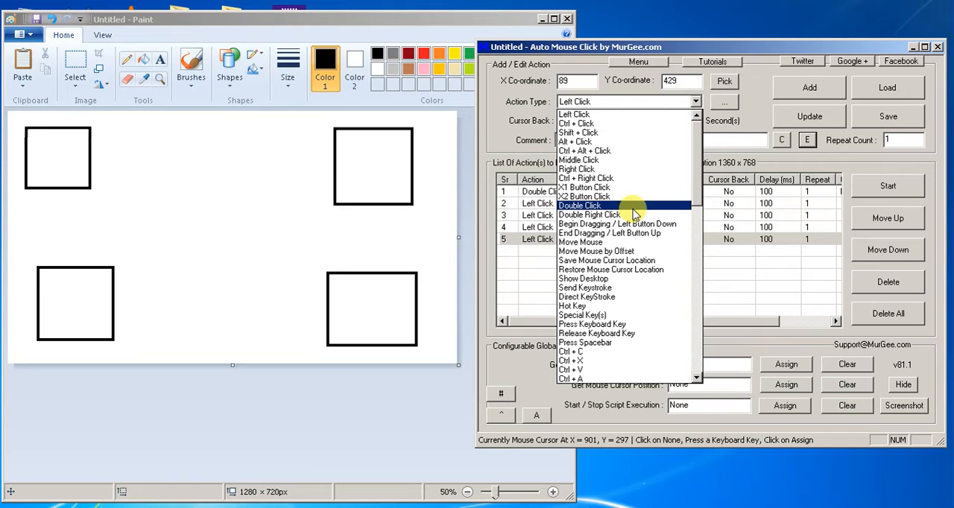
{"action": "left_click", "coordinate": [578, 206]}
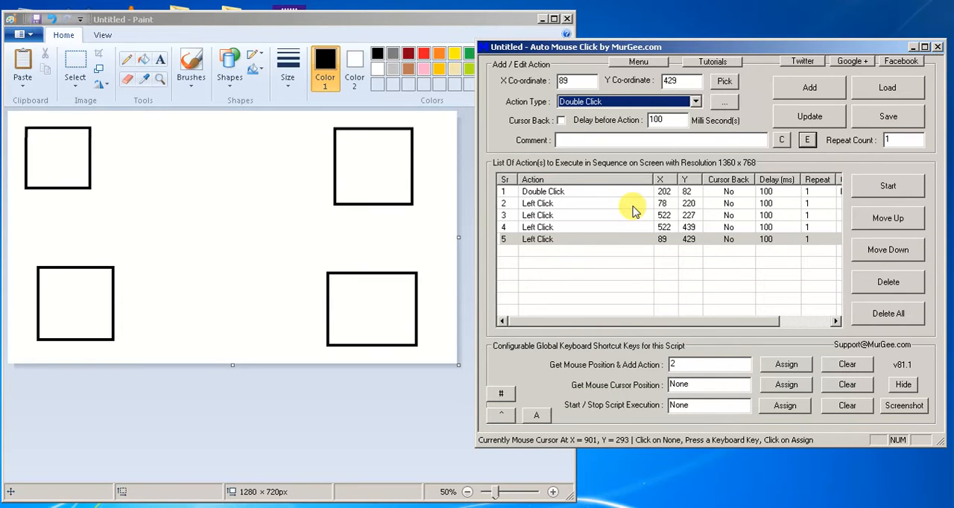
{"action": "mouse_move", "coordinate": [692, 367]}
{"action": "type", "text": "3"}
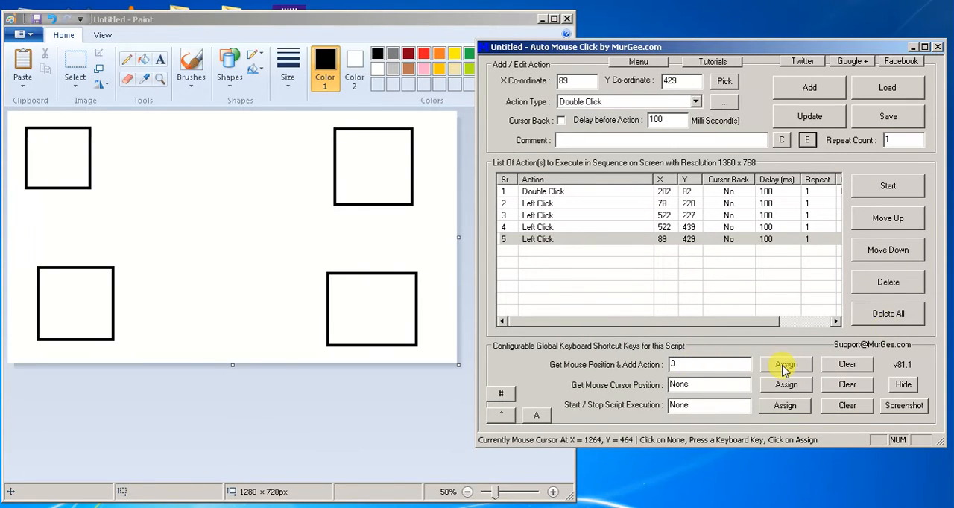
{"action": "mouse_move", "coordinate": [191, 95]}
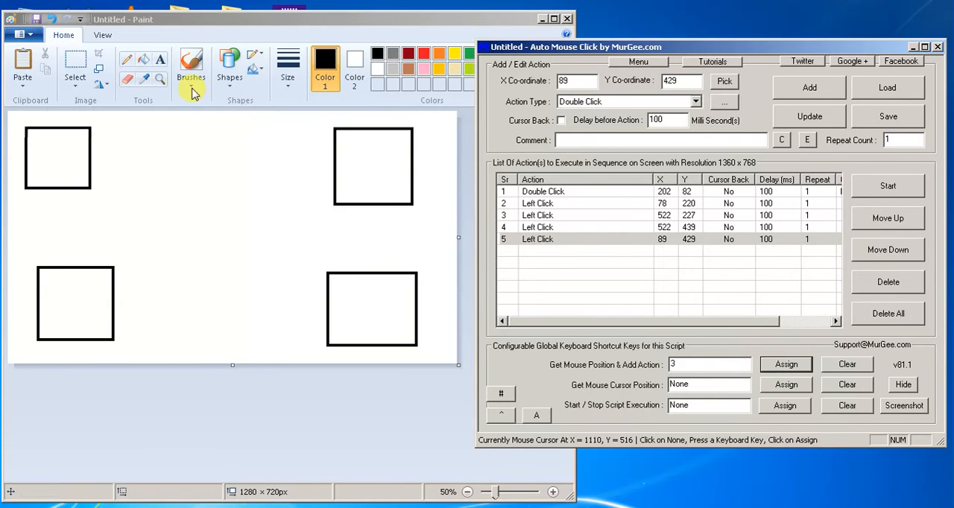
{"action": "mouse_move", "coordinate": [128, 61]}
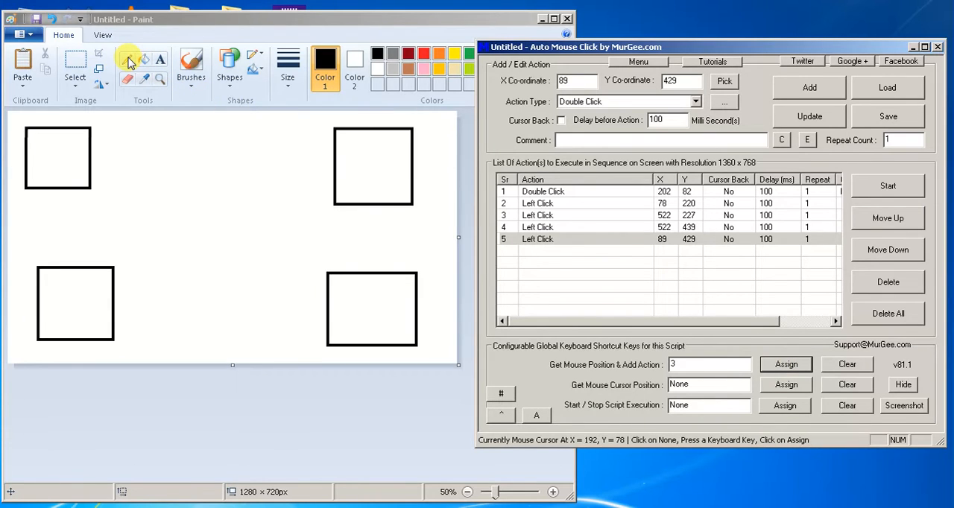
{"action": "mouse_move", "coordinate": [128, 62]}
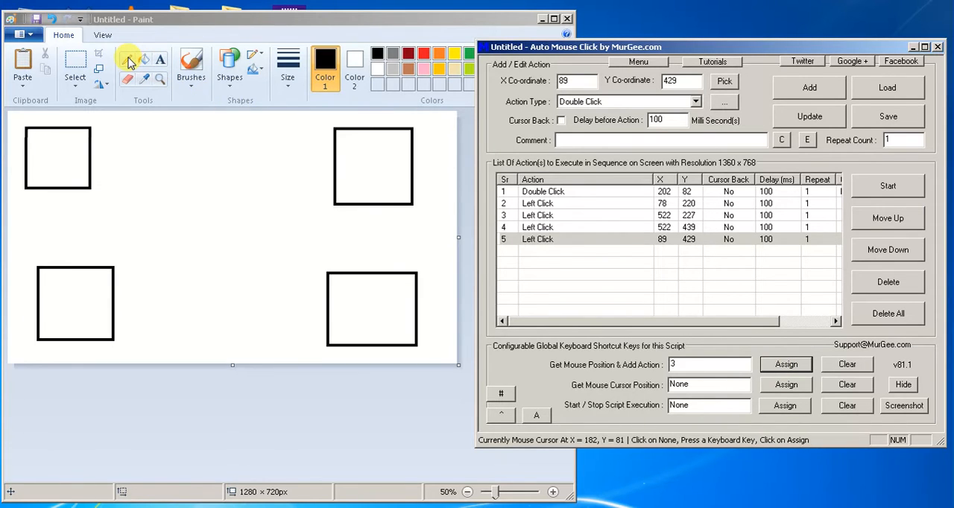
{"action": "left_click", "coordinate": [808, 86]}
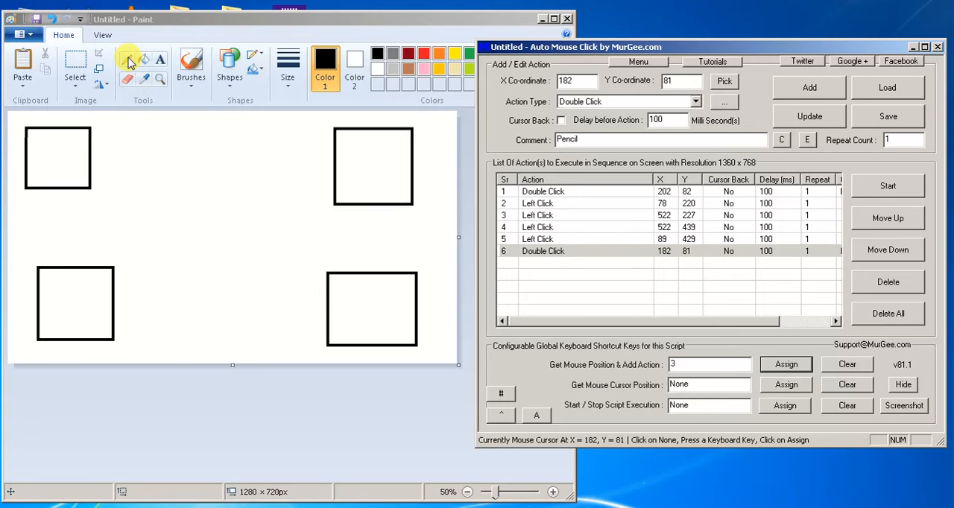
{"action": "mouse_move", "coordinate": [278, 77]}
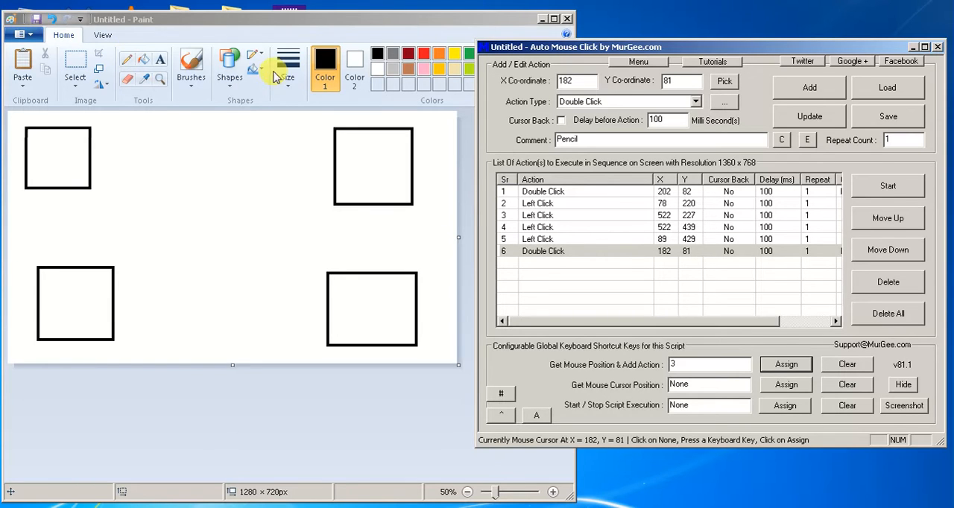
{"action": "left_click", "coordinate": [286, 62]}
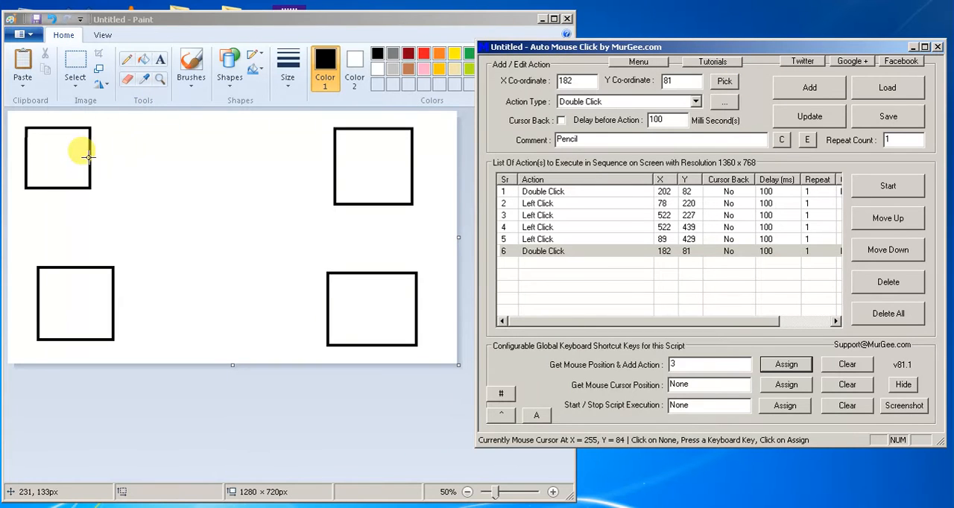
{"action": "mouse_move", "coordinate": [177, 152]}
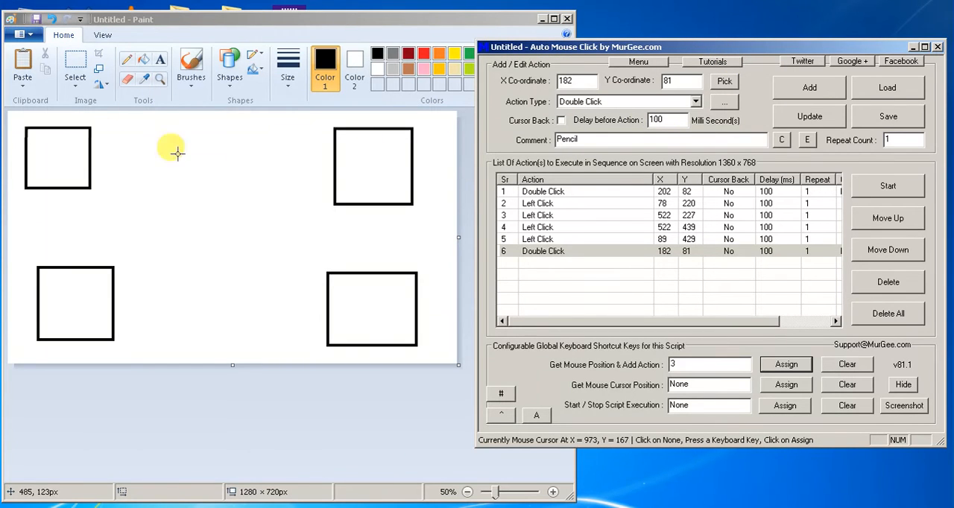
{"action": "mouse_move", "coordinate": [829, 157]}
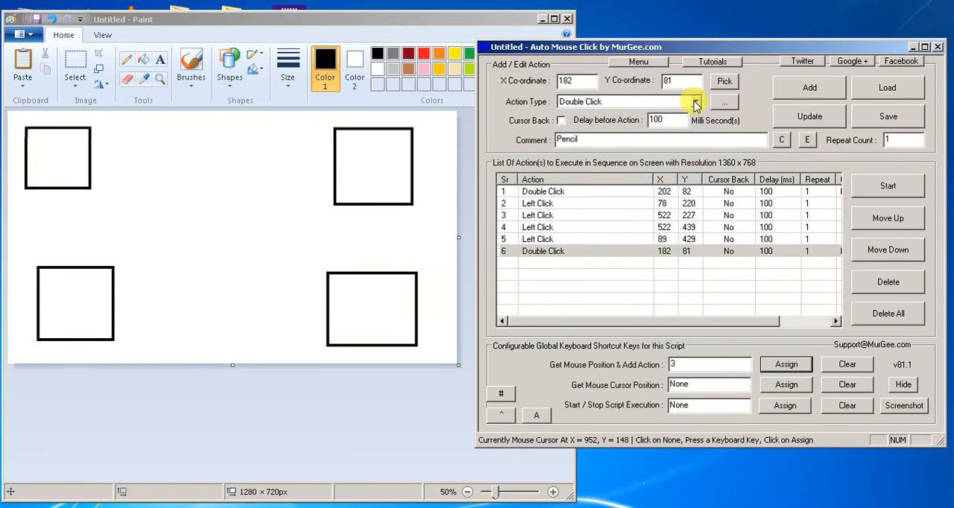
Choose Begin Dragging / Left Button Down, clear the Pencil comment, and capture the drag start at 129, 226.
{"action": "left_click", "coordinate": [693, 102]}
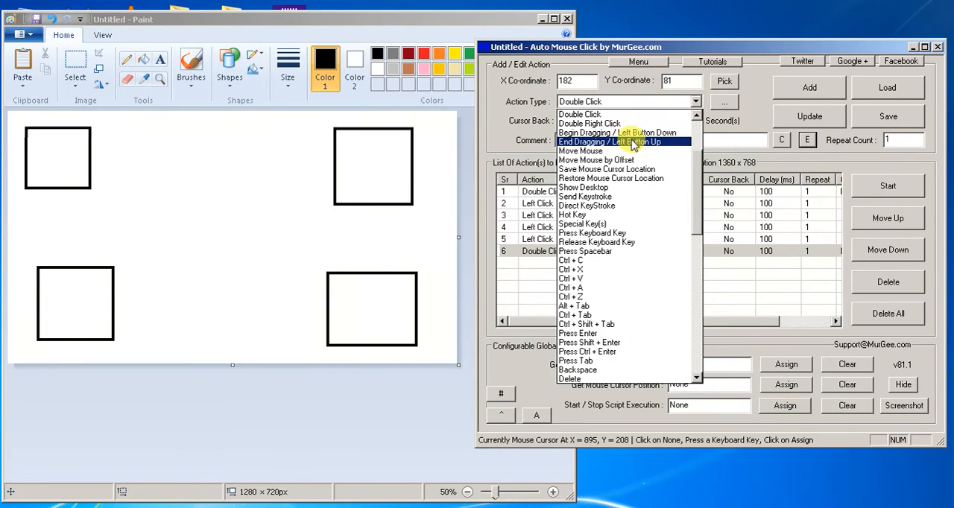
{"action": "mouse_move", "coordinate": [635, 132]}
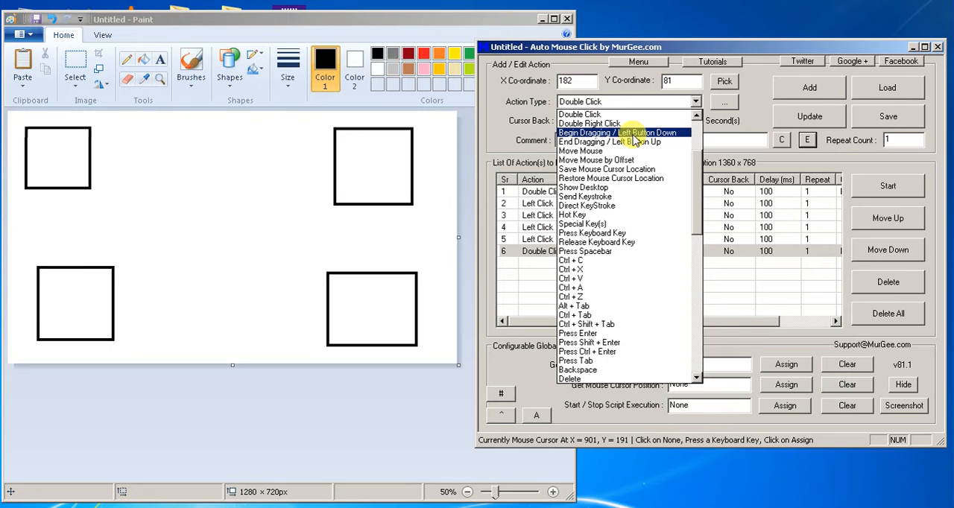
{"action": "mouse_move", "coordinate": [634, 133]}
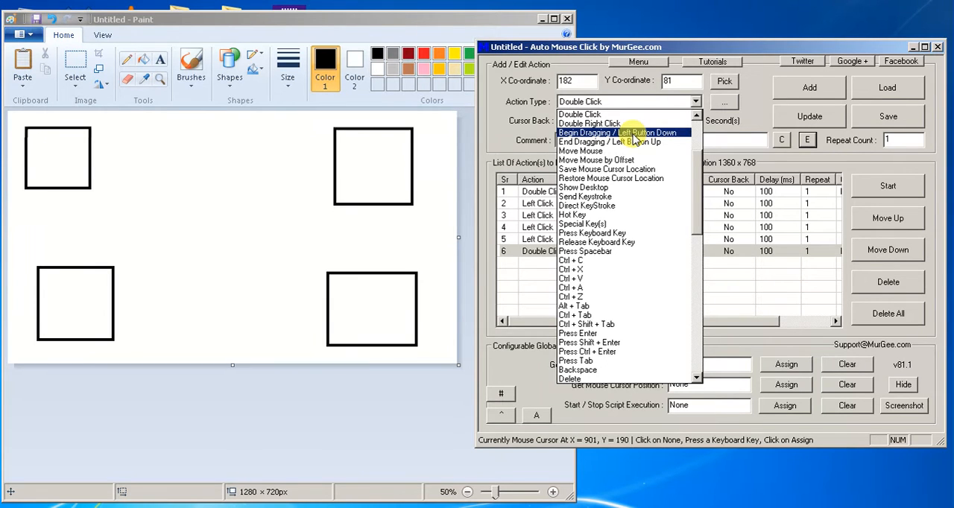
{"action": "left_click", "coordinate": [620, 131]}
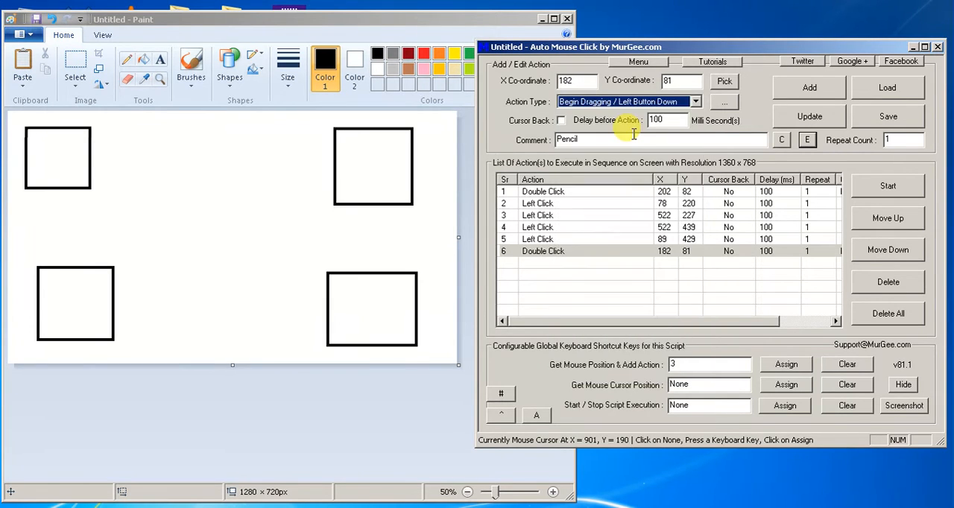
{"action": "left_click", "coordinate": [708, 364]}
{"action": "type", "text": "4"}
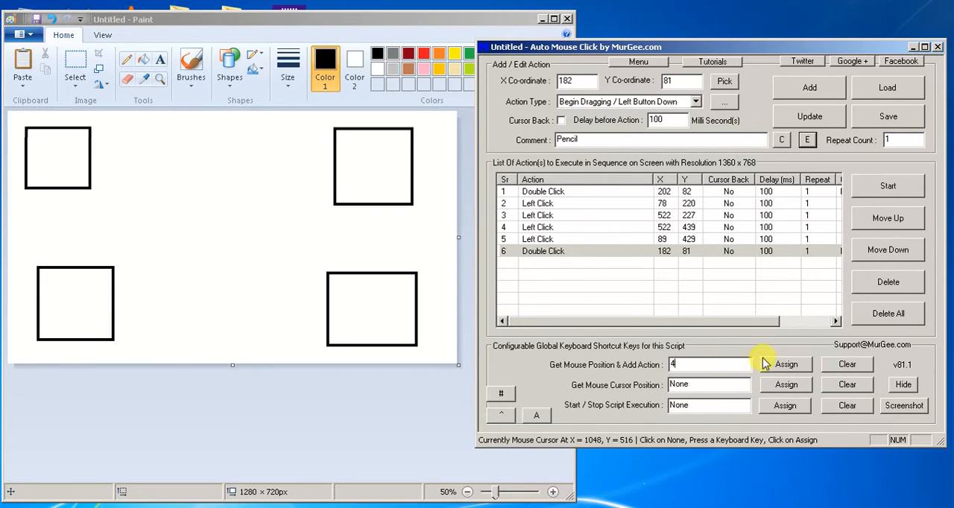
{"action": "mouse_move", "coordinate": [107, 161]}
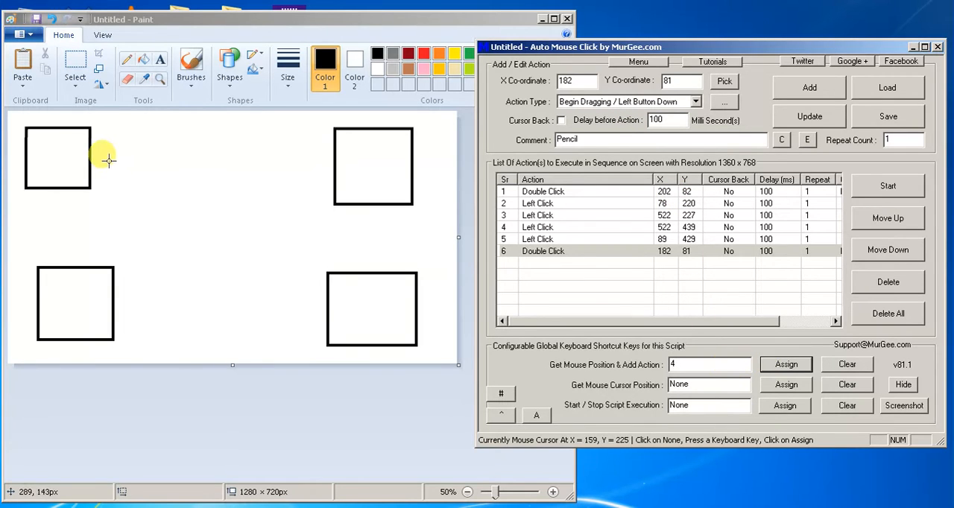
{"action": "mouse_move", "coordinate": [96, 158]}
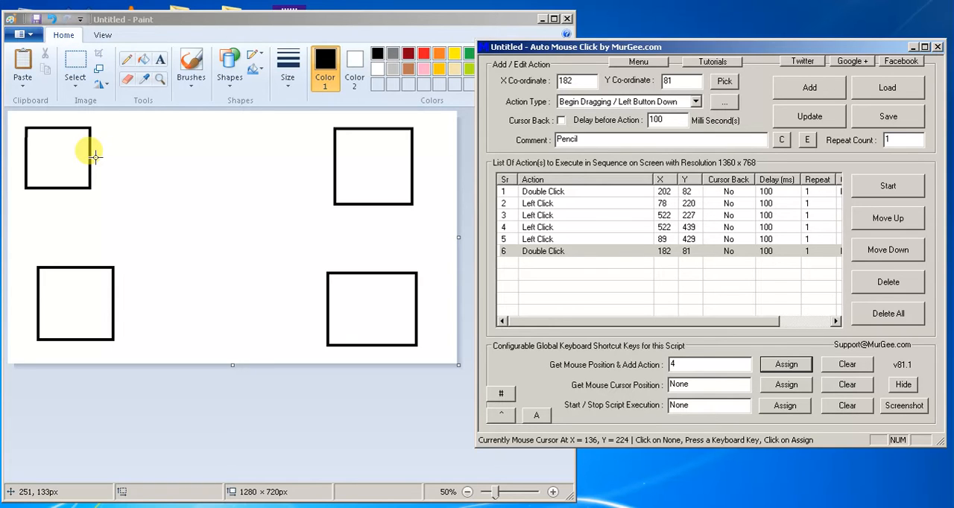
{"action": "mouse_move", "coordinate": [92, 158]}
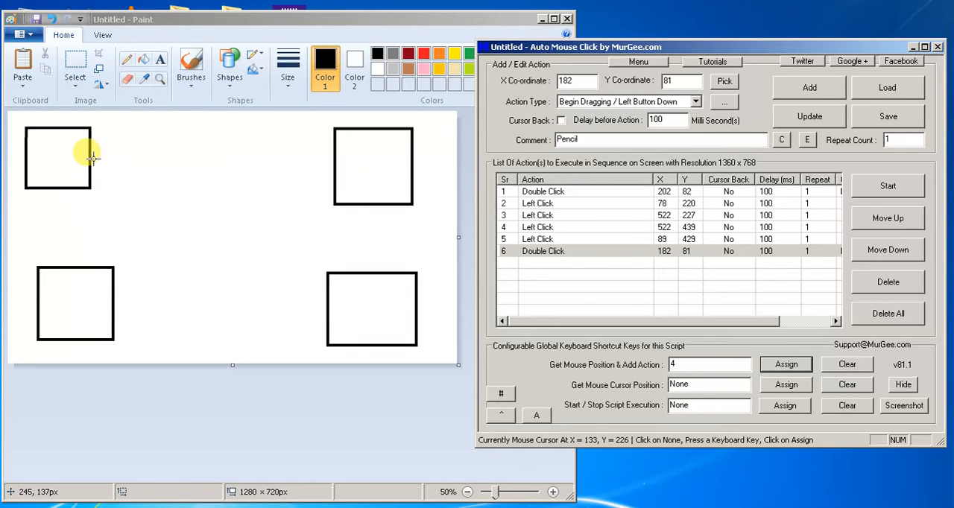
{"action": "mouse_move", "coordinate": [88, 158]}
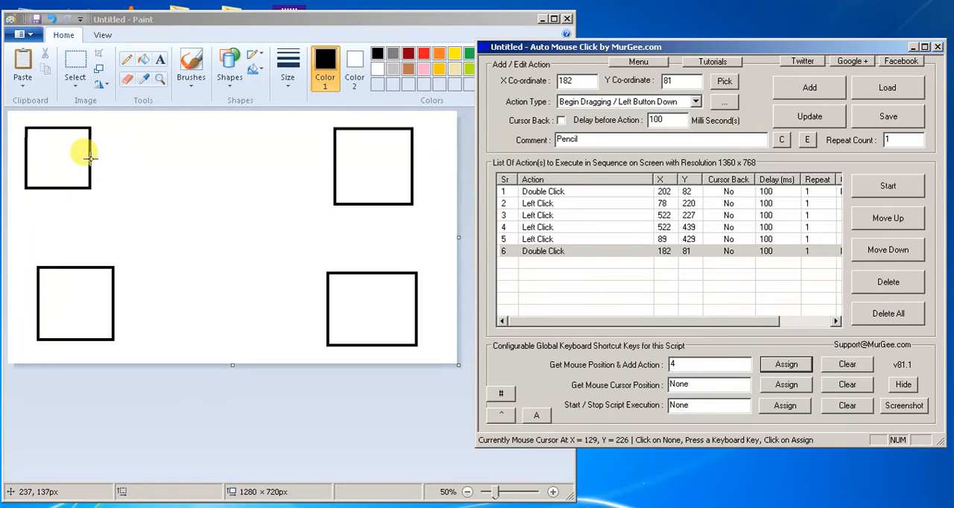
{"action": "left_click", "coordinate": [810, 86]}
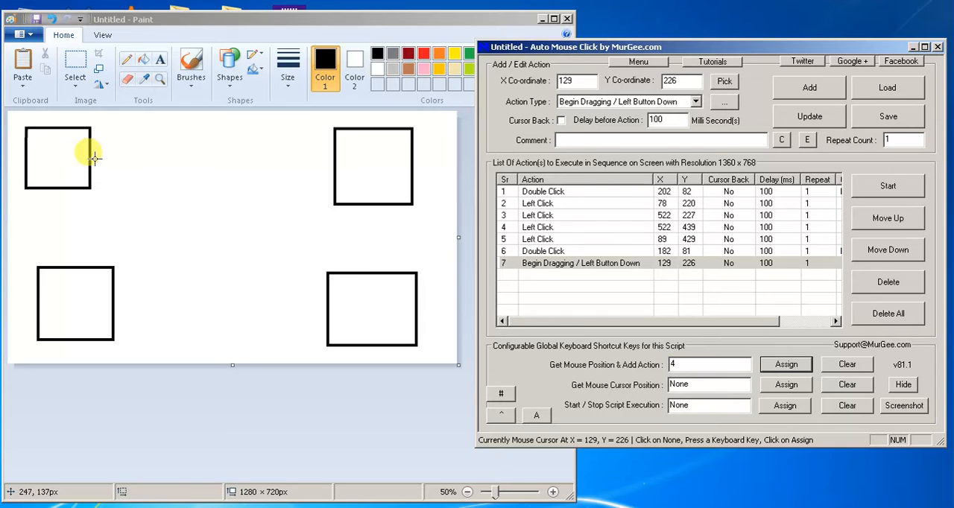
{"action": "mouse_move", "coordinate": [334, 164]}
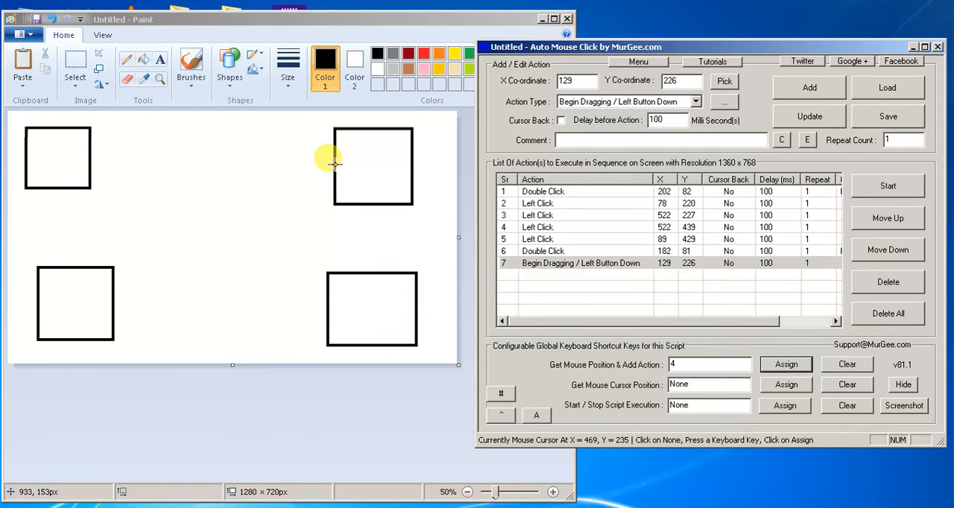
Add a drag end at the top-right square, then a drag start on the same square.
{"action": "left_click", "coordinate": [699, 101]}
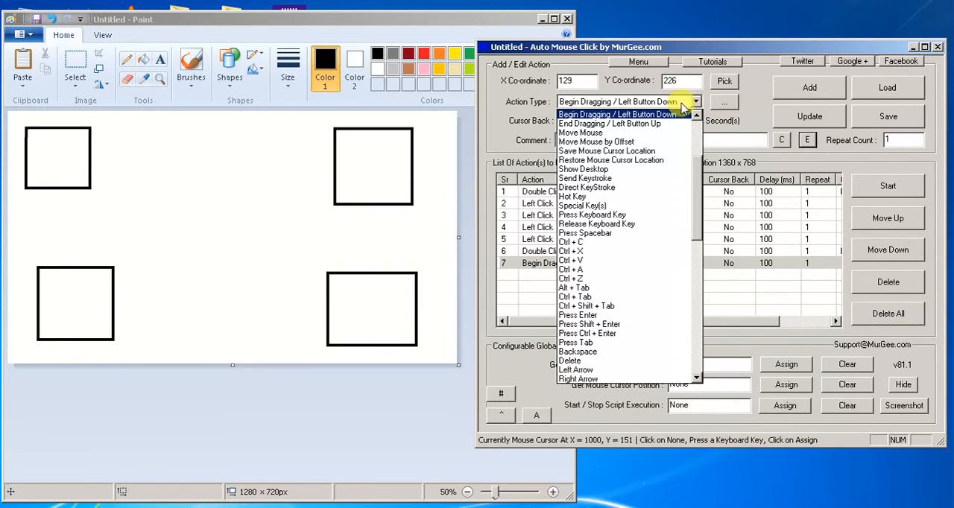
{"action": "left_click", "coordinate": [610, 124]}
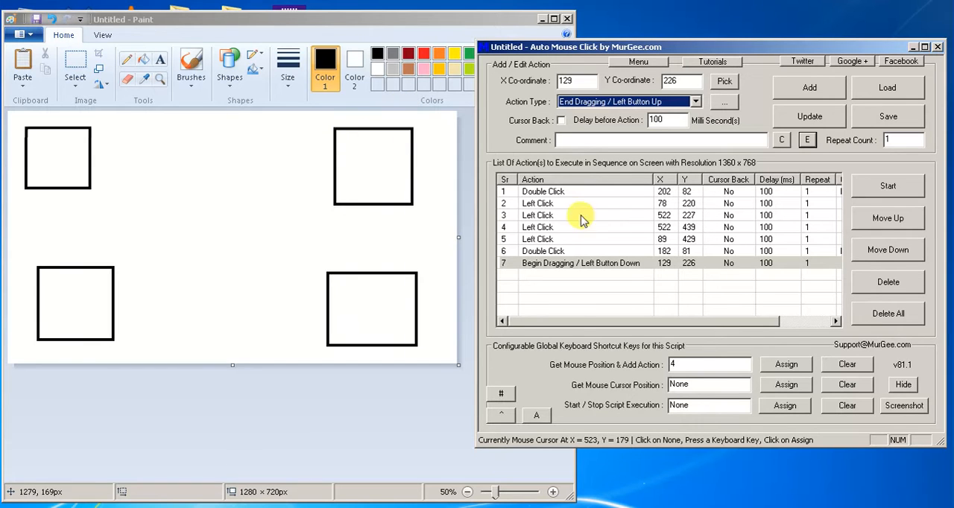
{"action": "mouse_move", "coordinate": [604, 357]}
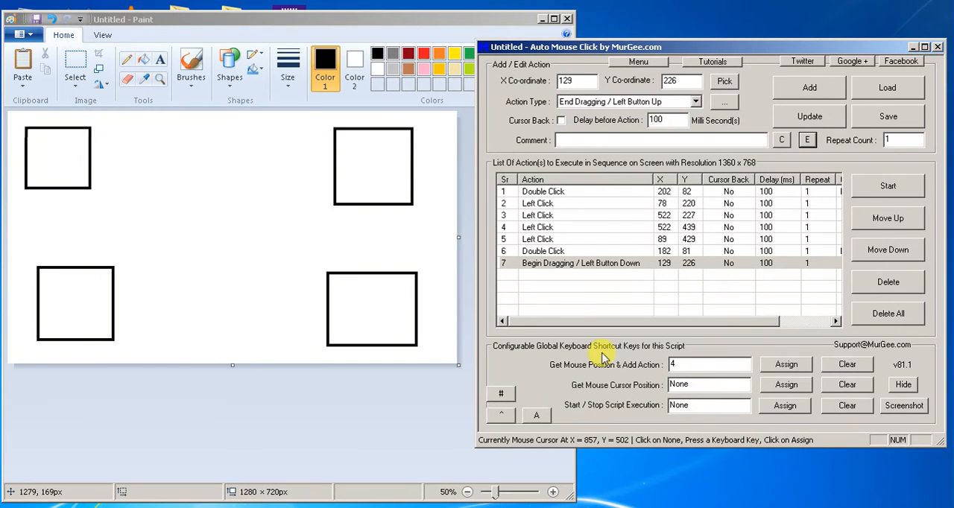
{"action": "left_click", "coordinate": [784, 364]}
{"action": "type", "text": "5"}
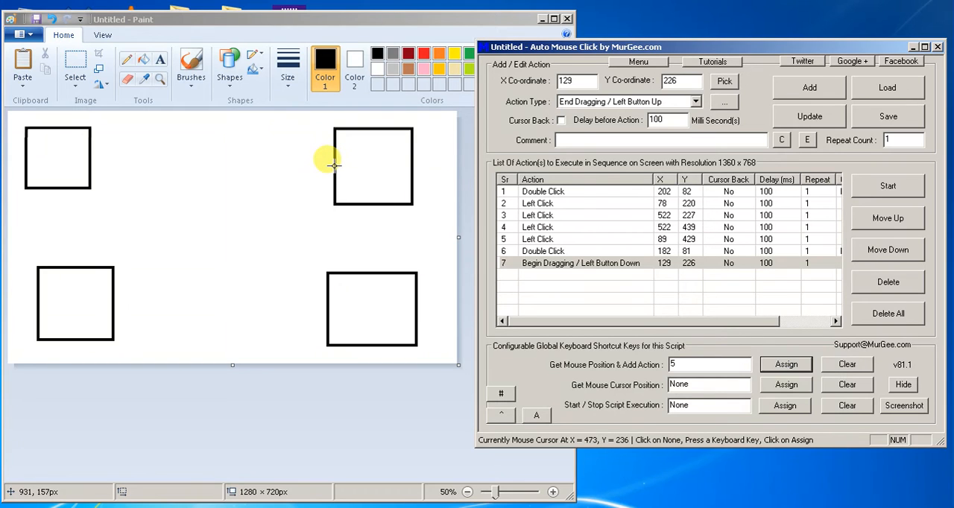
{"action": "mouse_move", "coordinate": [334, 164]}
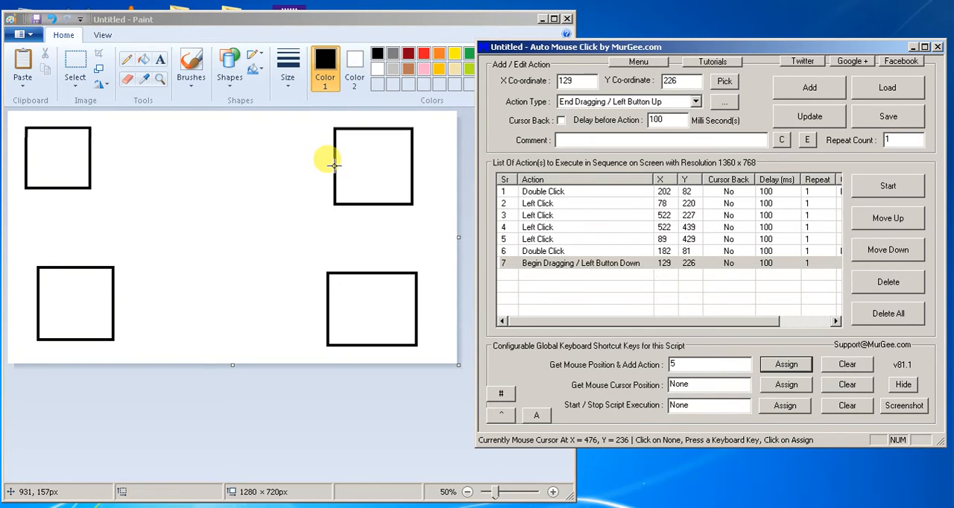
{"action": "left_click", "coordinate": [808, 86]}
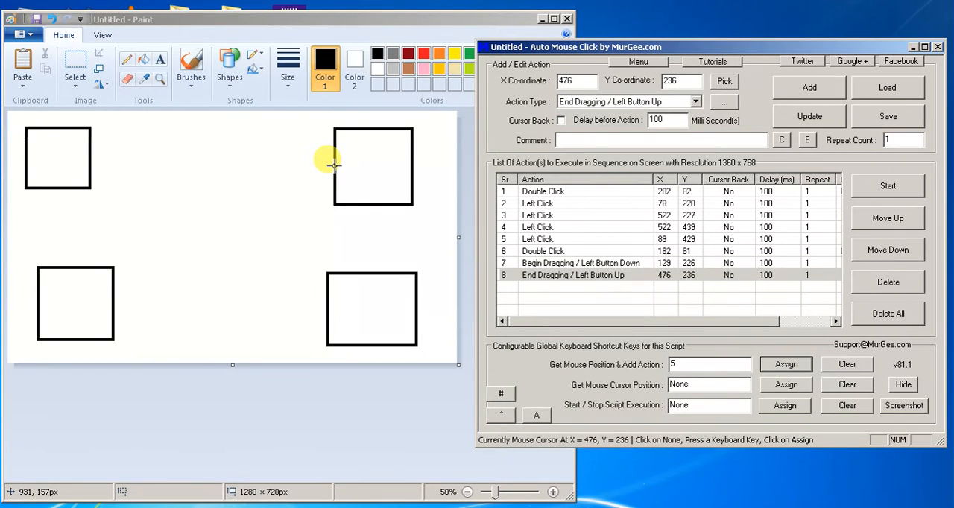
{"action": "mouse_move", "coordinate": [781, 140]}
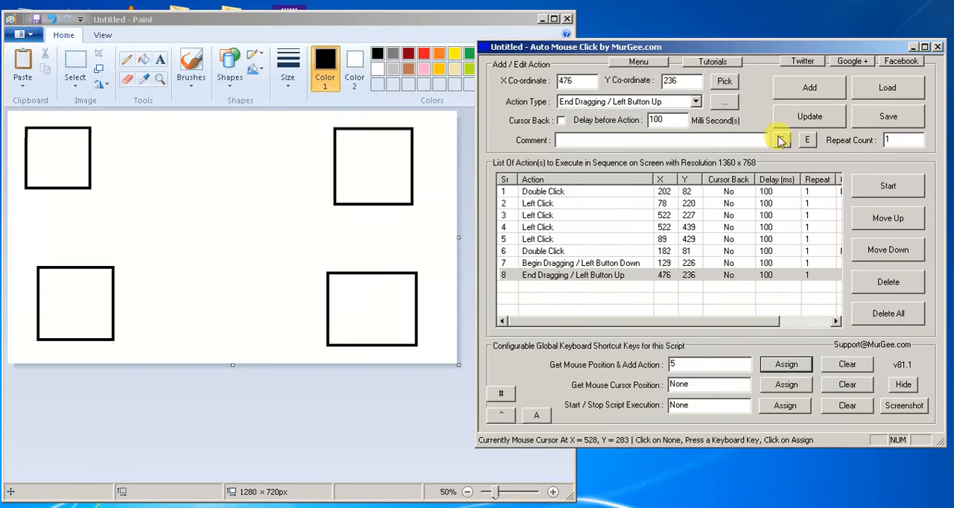
{"action": "left_click", "coordinate": [694, 101]}
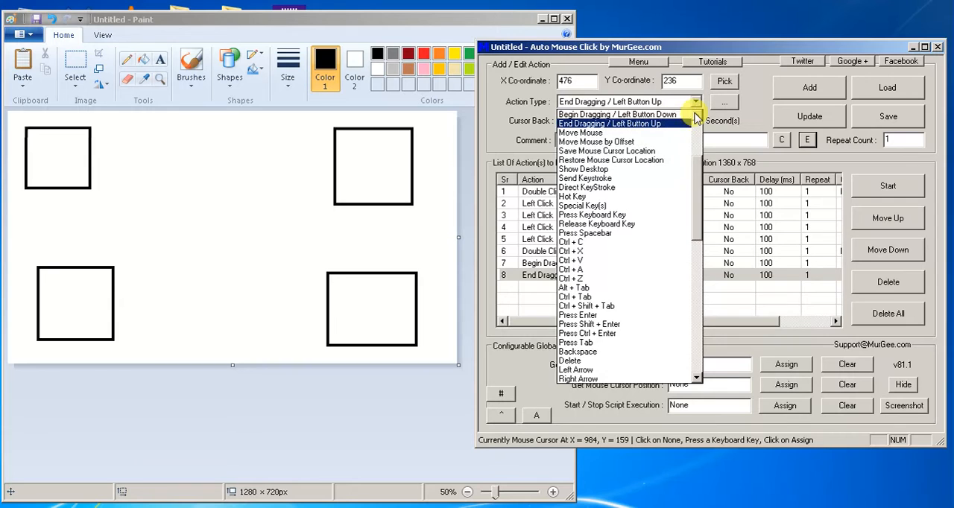
{"action": "left_click", "coordinate": [589, 113]}
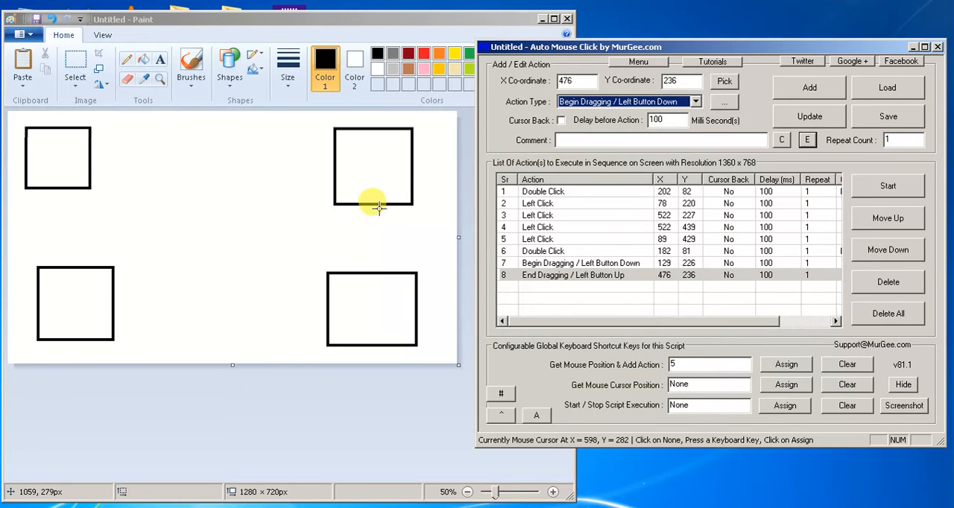
{"action": "mouse_move", "coordinate": [371, 199]}
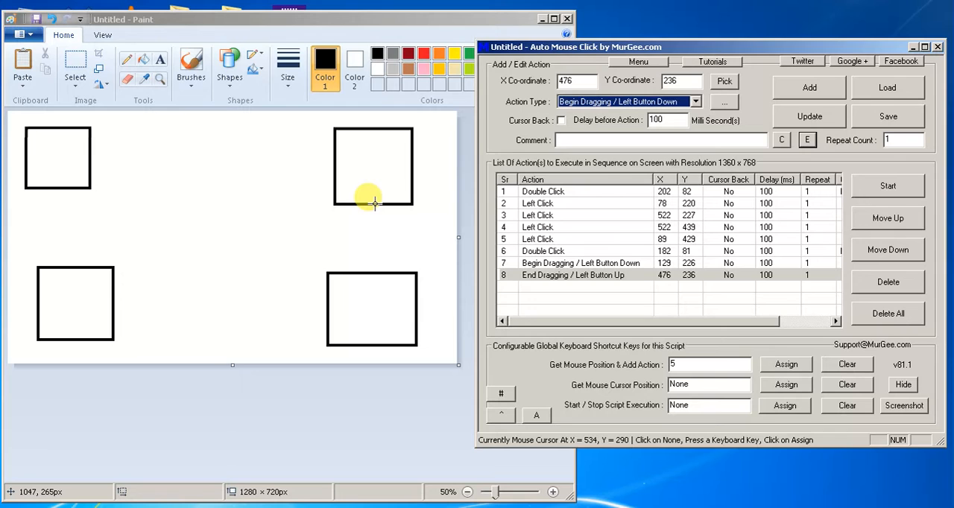
{"action": "mouse_move", "coordinate": [680, 366]}
{"action": "type", "text": "6"}
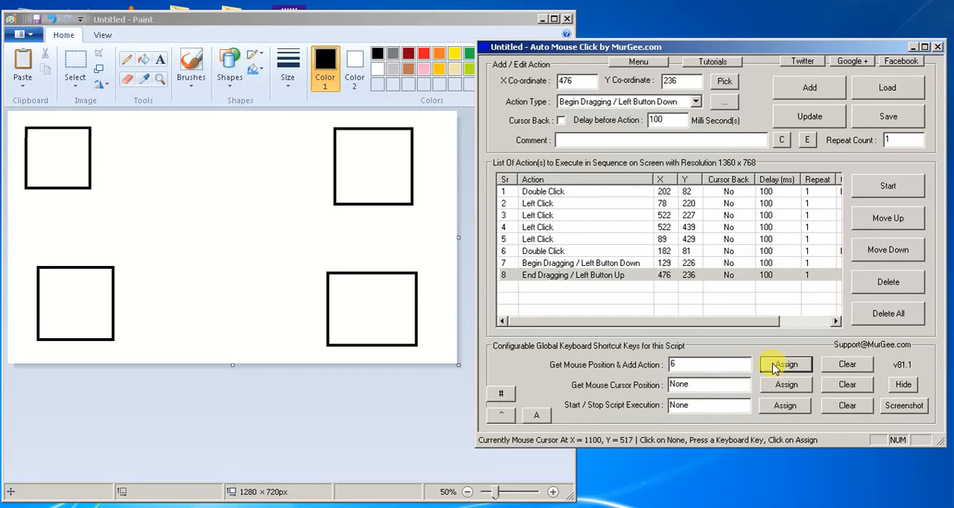
{"action": "mouse_move", "coordinate": [369, 200]}
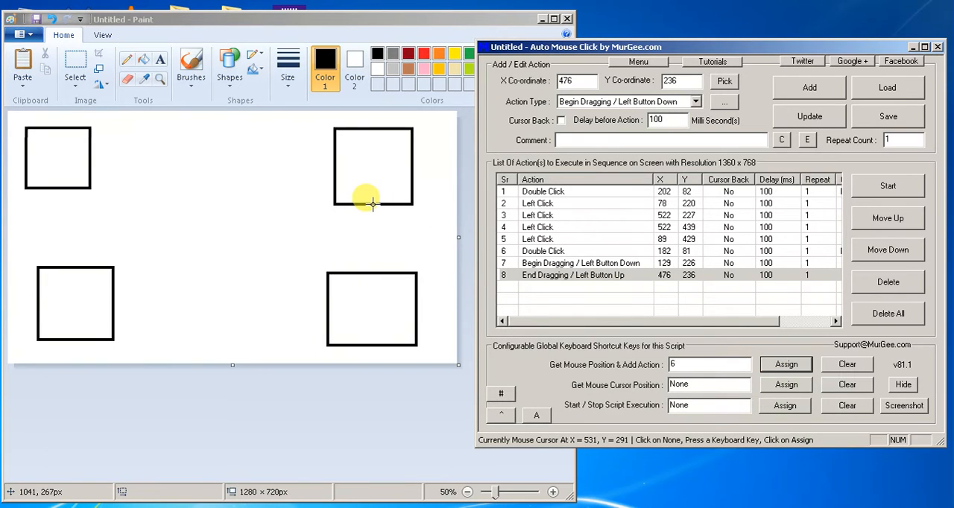
{"action": "left_click", "coordinate": [808, 86]}
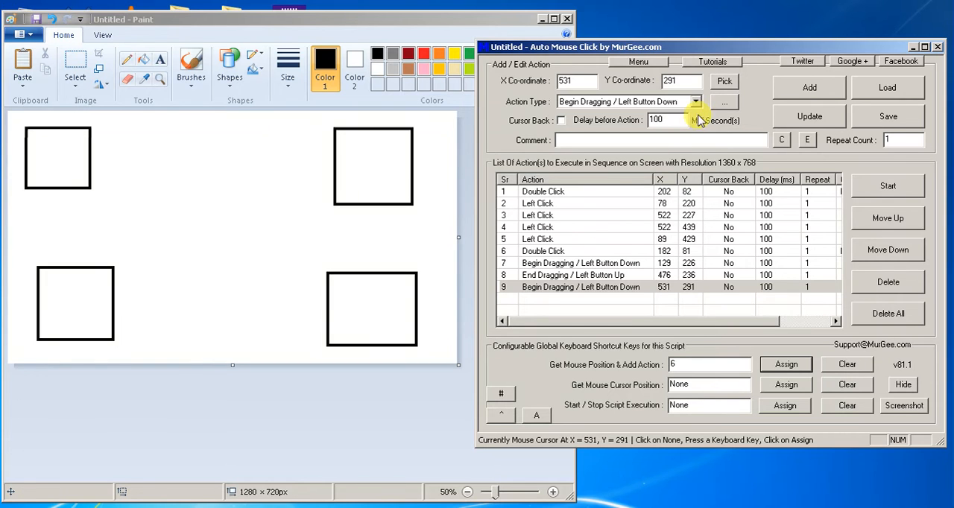
Add a drag end and start at the bottom-right square, then a drag end at the bottom-left square.
{"action": "left_click", "coordinate": [694, 102]}
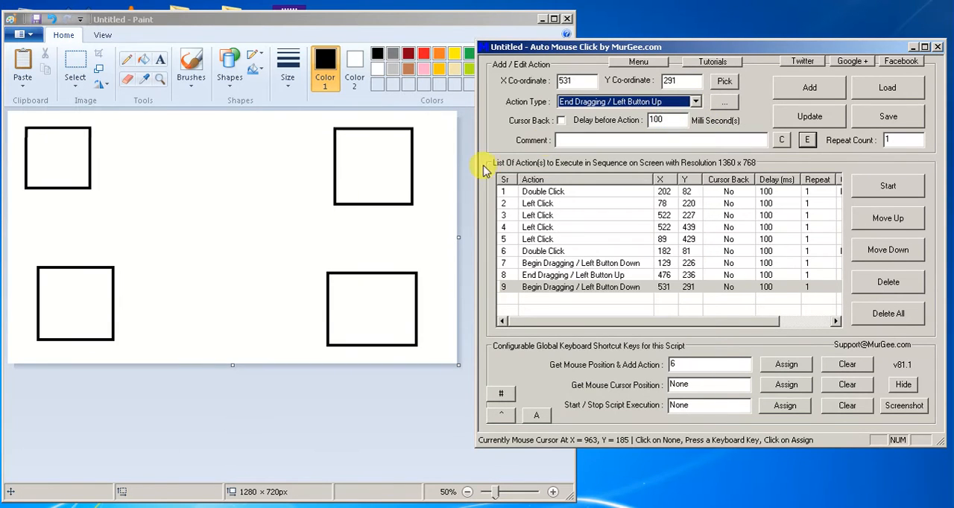
{"action": "mouse_move", "coordinate": [369, 270]}
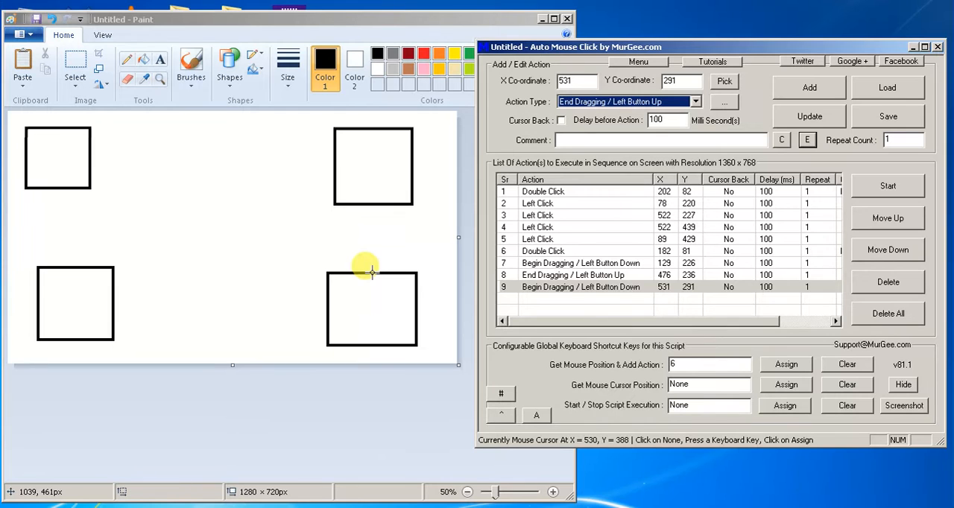
{"action": "mouse_move", "coordinate": [784, 364]}
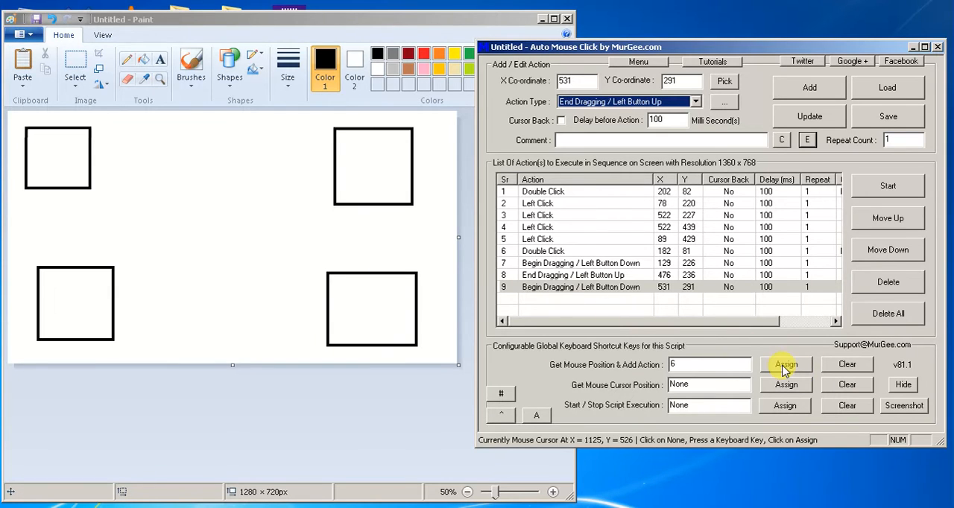
{"action": "mouse_move", "coordinate": [447, 295]}
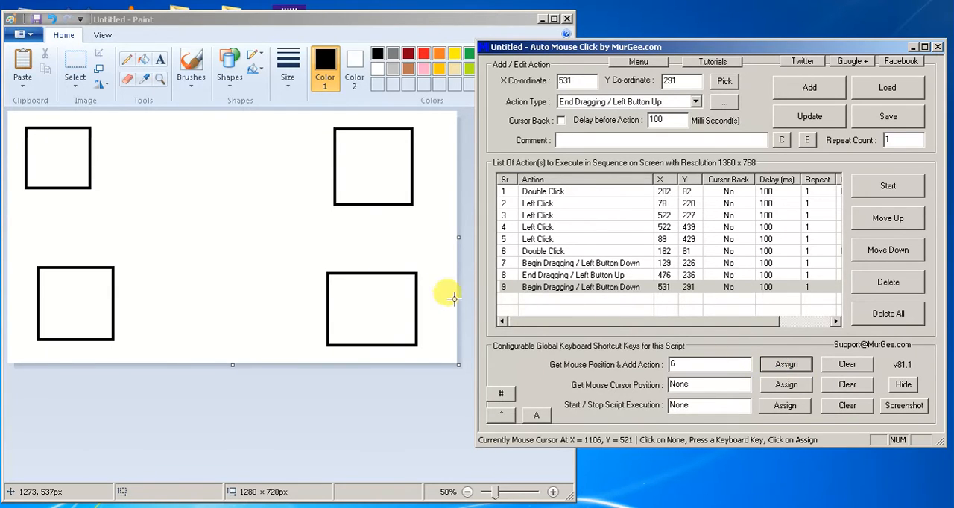
{"action": "mouse_move", "coordinate": [368, 268]}
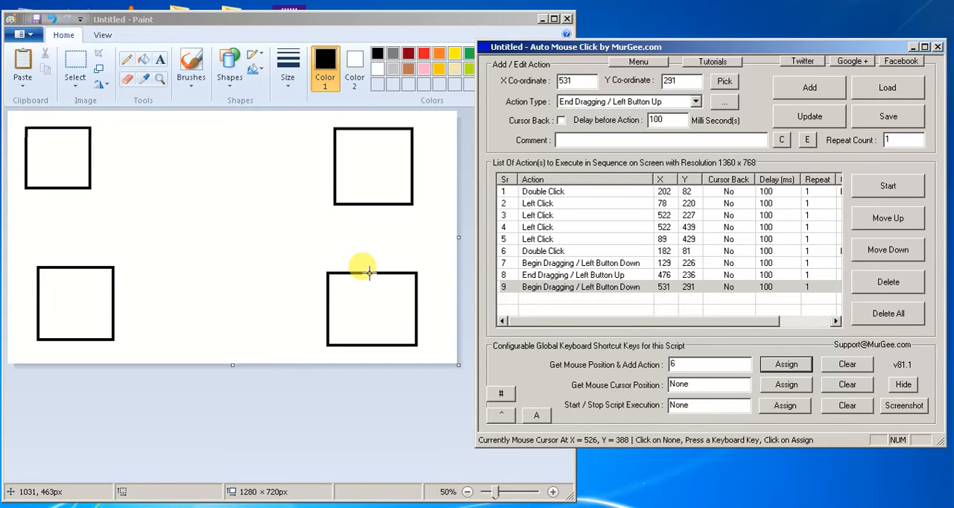
{"action": "left_click", "coordinate": [817, 86]}
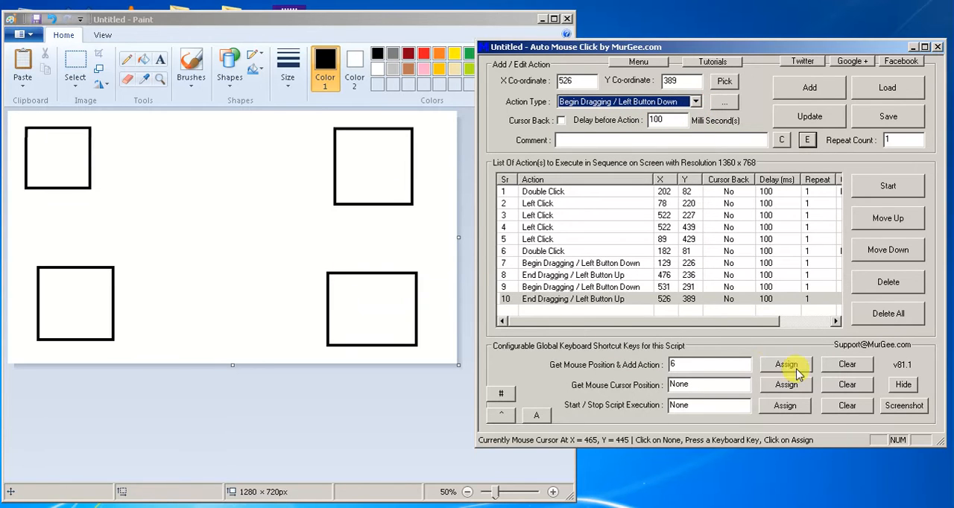
{"action": "mouse_move", "coordinate": [325, 307]}
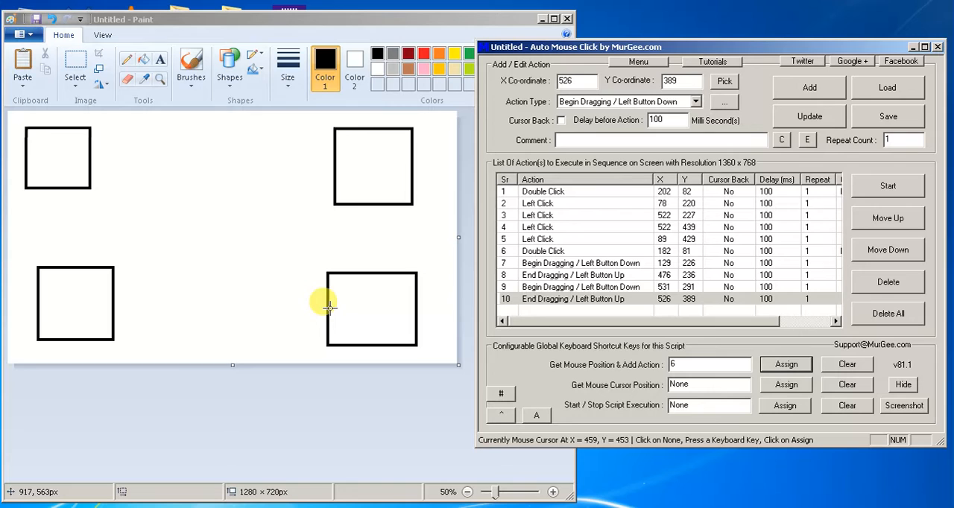
{"action": "mouse_move", "coordinate": [326, 307]}
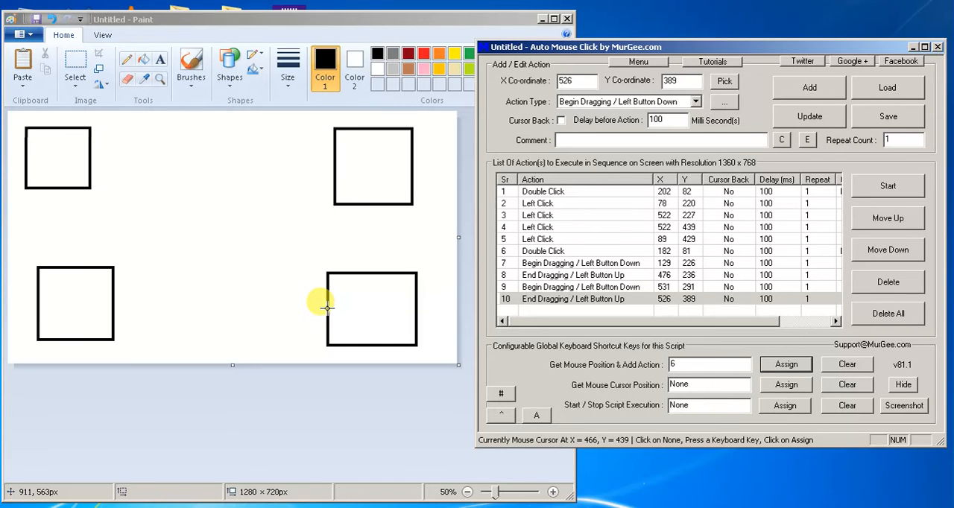
{"action": "left_click", "coordinate": [809, 86]}
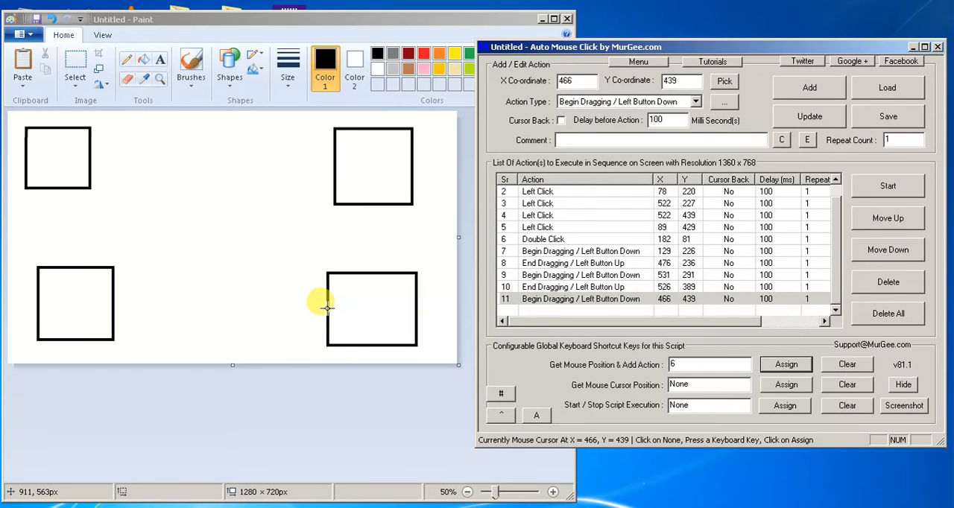
{"action": "left_click", "coordinate": [701, 101]}
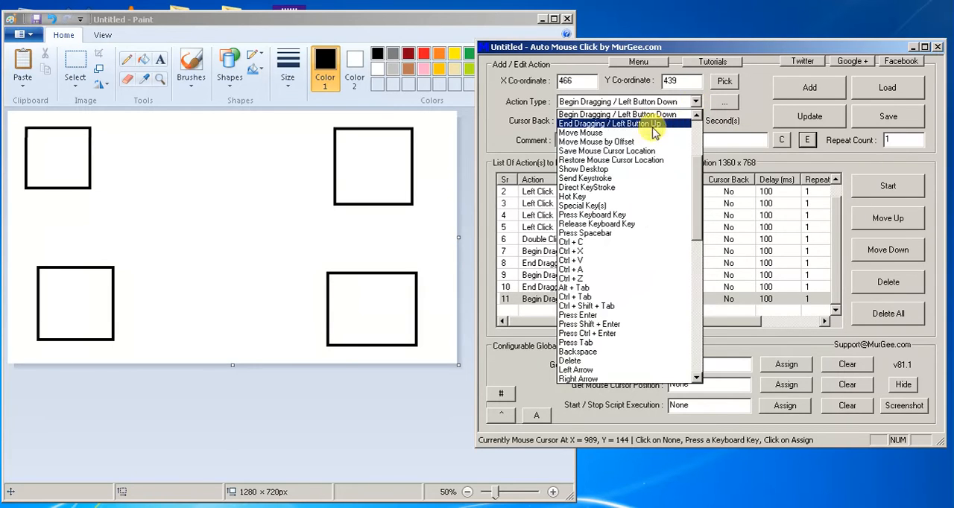
{"action": "left_click", "coordinate": [605, 122]}
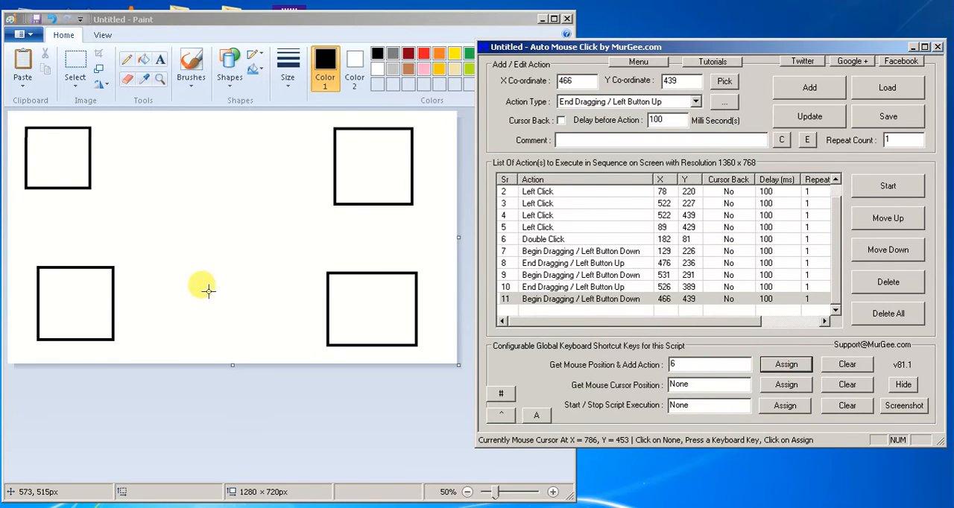
{"action": "left_click", "coordinate": [808, 86]}
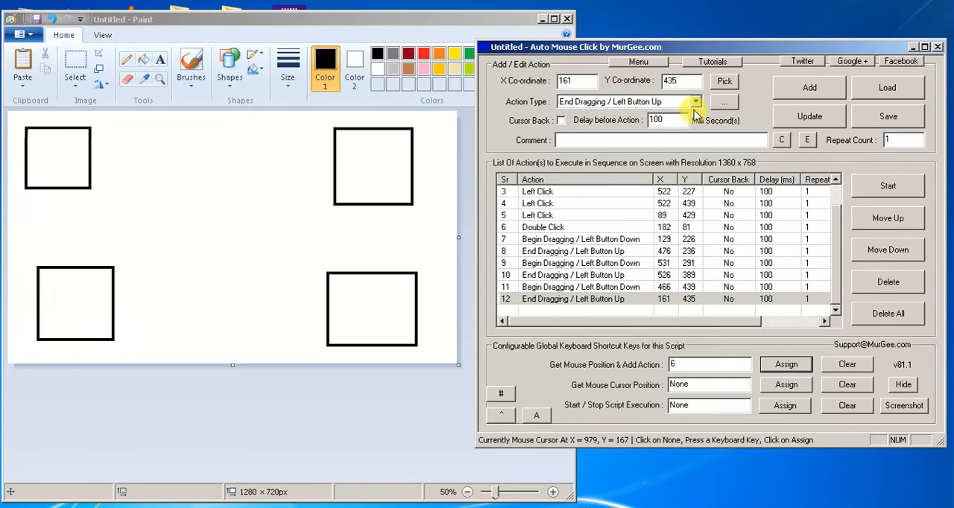
Add a drag start at the bottom-left square and a drag end at the top-left square.
{"action": "left_click", "coordinate": [691, 101]}
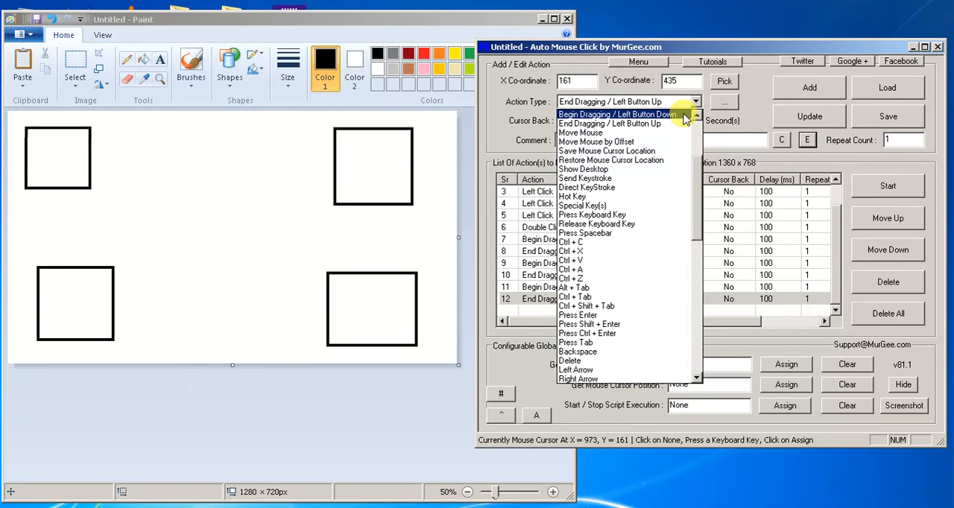
{"action": "left_click", "coordinate": [604, 113]}
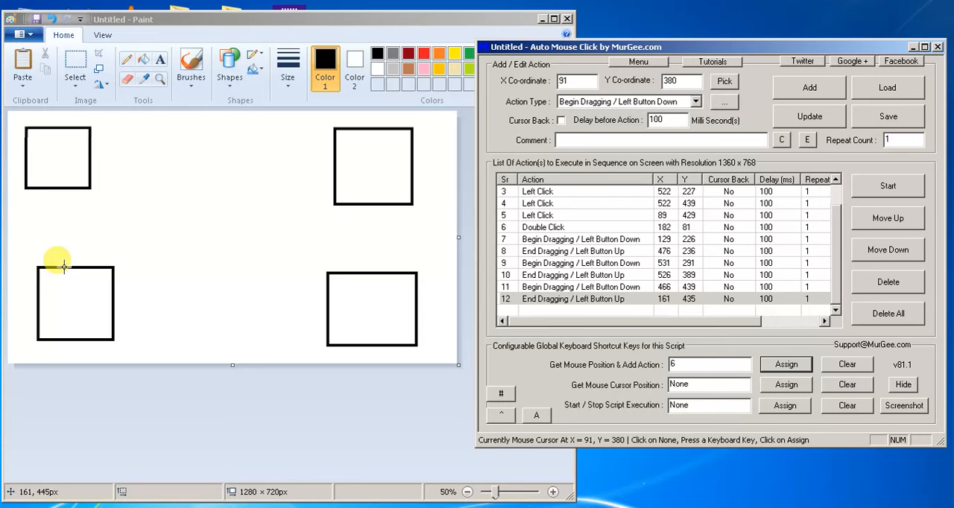
{"action": "left_click", "coordinate": [698, 101]}
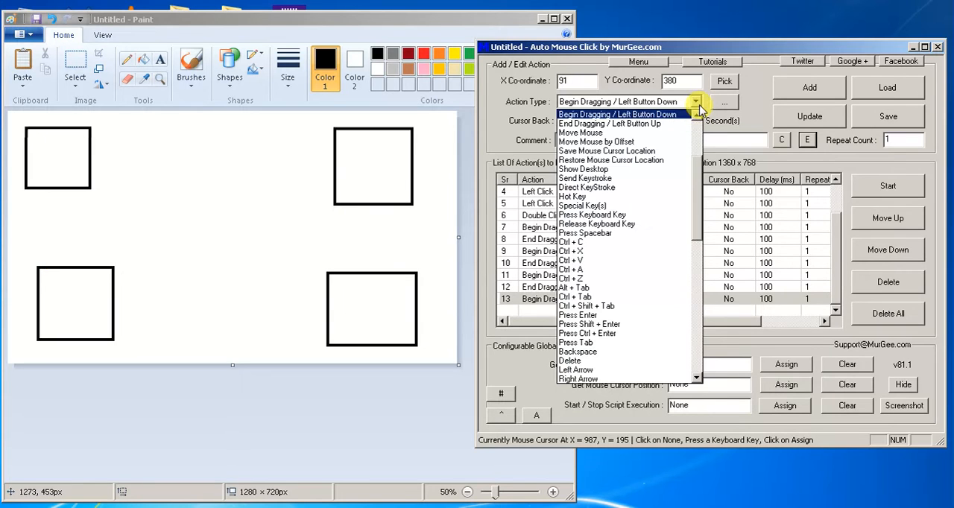
{"action": "left_click", "coordinate": [602, 123]}
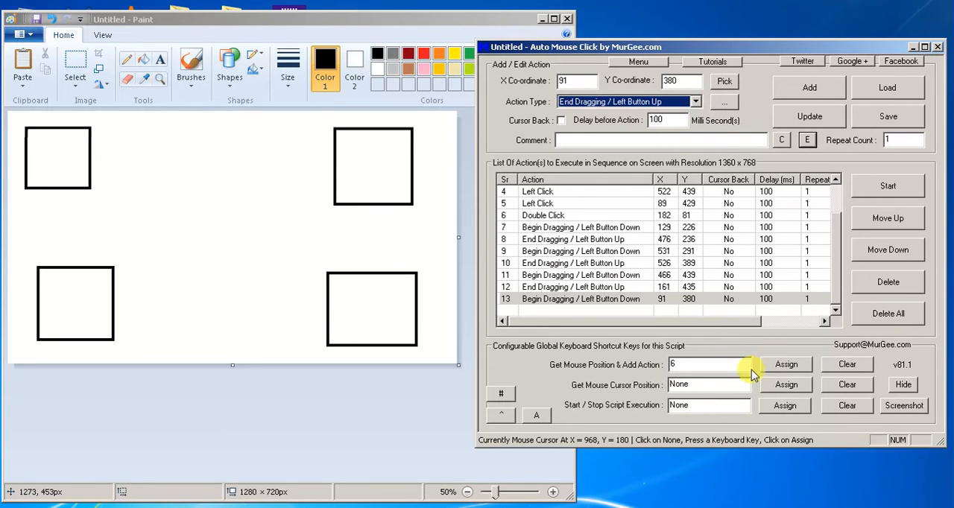
{"action": "mouse_move", "coordinate": [72, 188]}
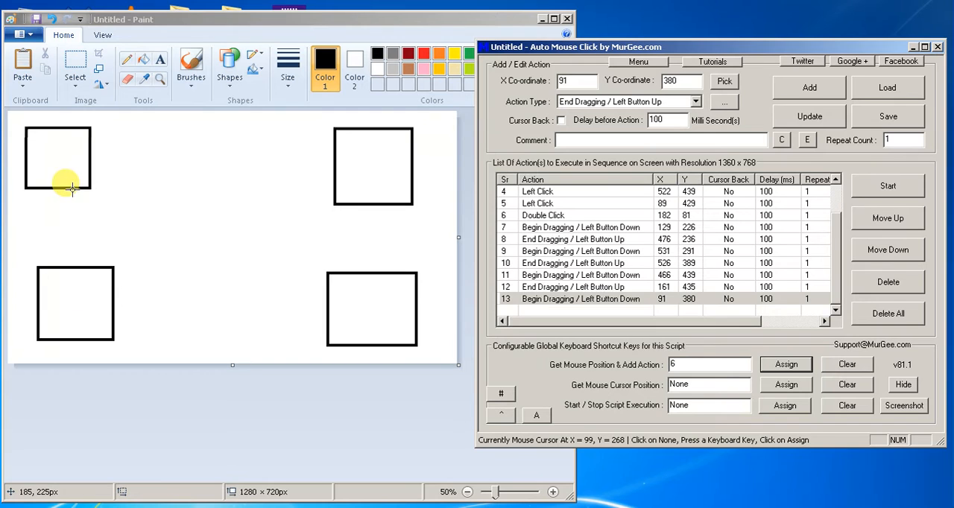
{"action": "left_click", "coordinate": [809, 86]}
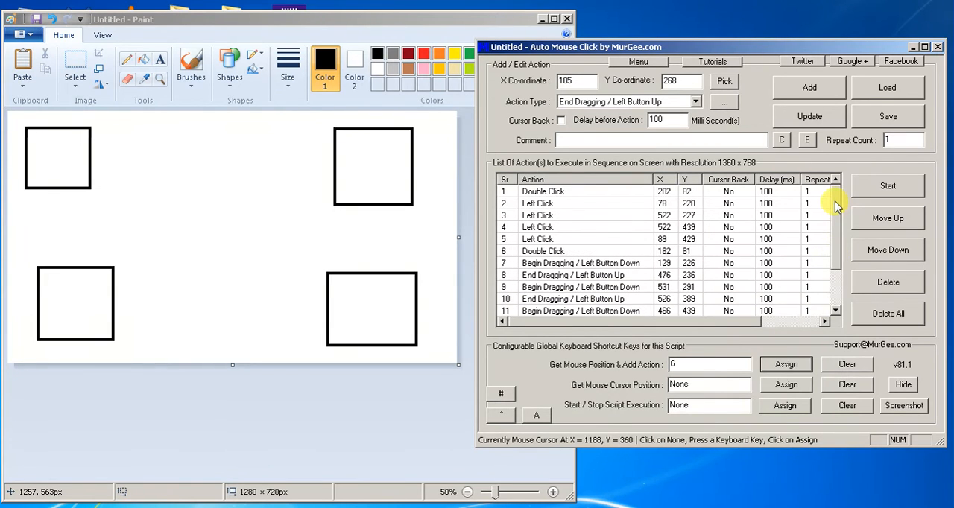
{"action": "mouse_move", "coordinate": [835, 206]}
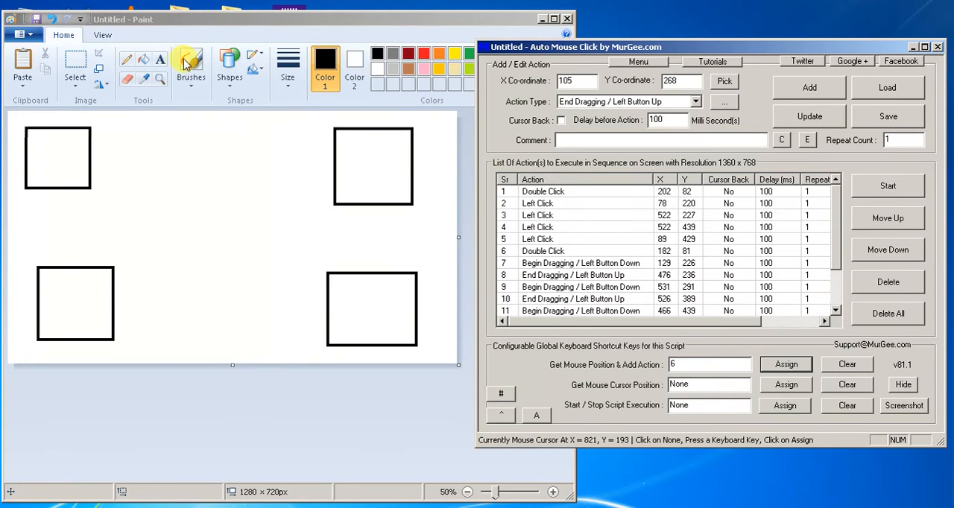
{"action": "mouse_move", "coordinate": [143, 63]}
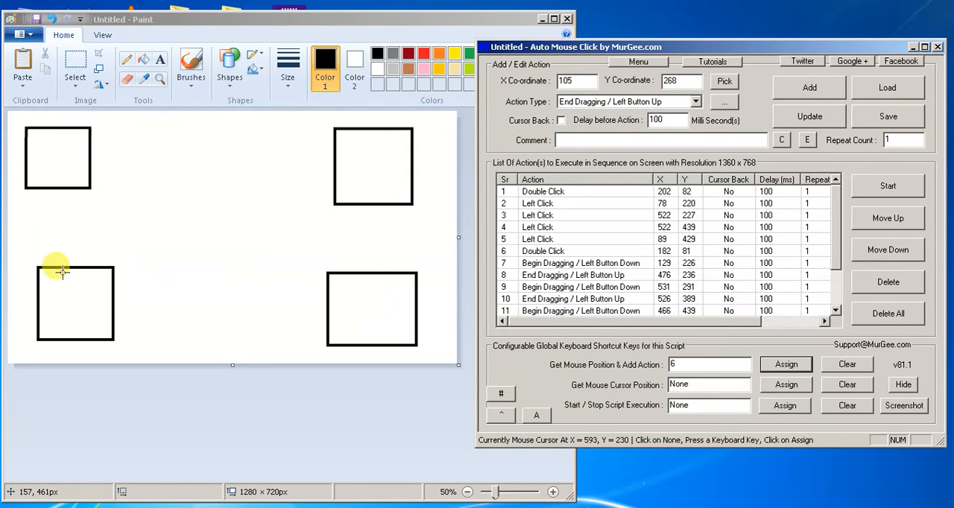
{"action": "mouse_move", "coordinate": [306, 157]}
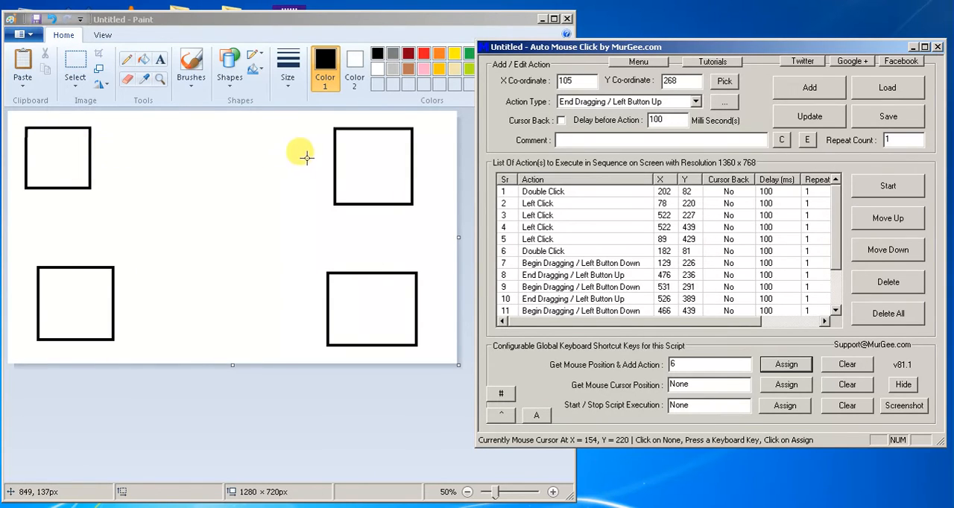
{"action": "mouse_move", "coordinate": [348, 316]}
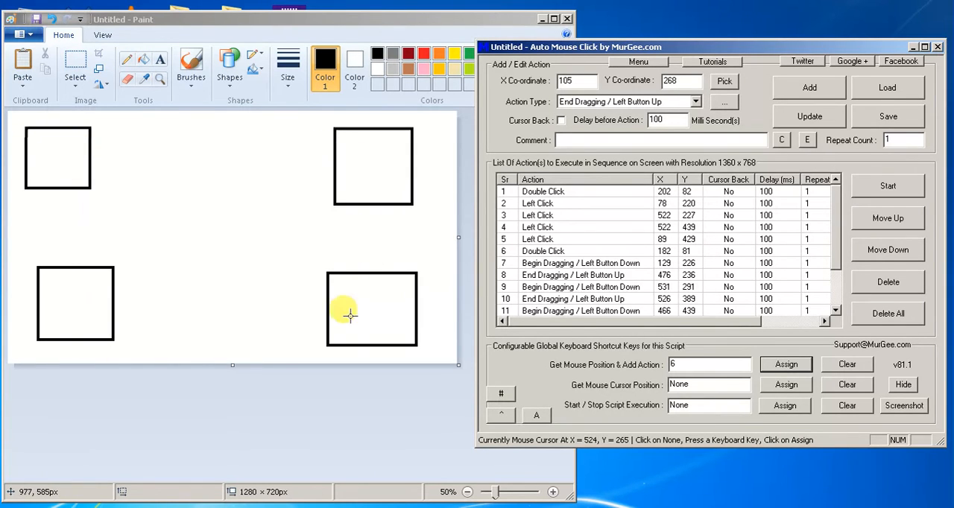
{"action": "mouse_move", "coordinate": [356, 203]}
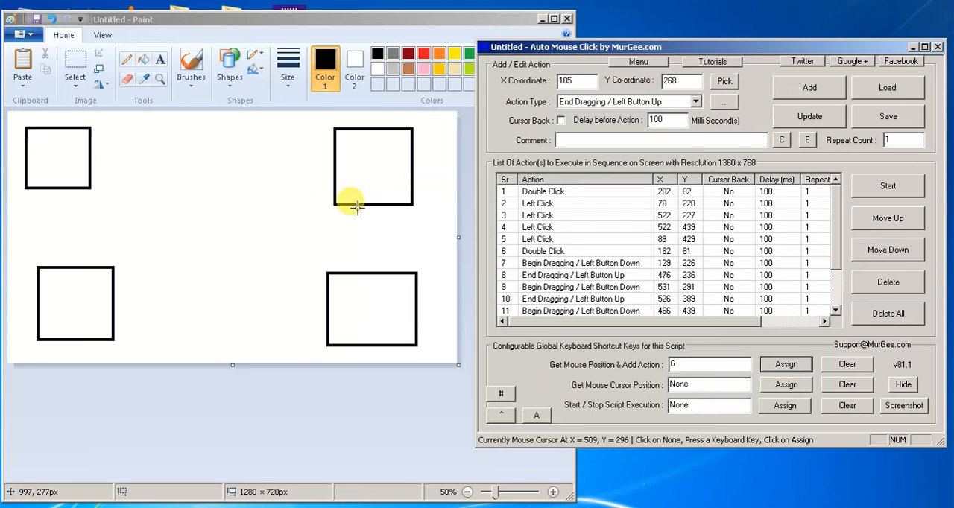
{"action": "mouse_move", "coordinate": [782, 195]}
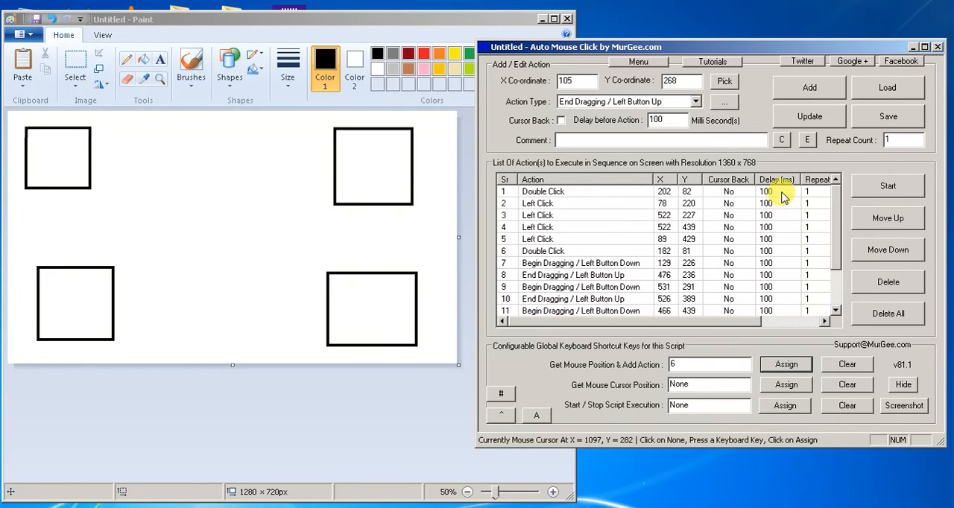
Select the first 'Fill with color' double-click row and open its parameter editor.
{"action": "left_click", "coordinate": [543, 191]}
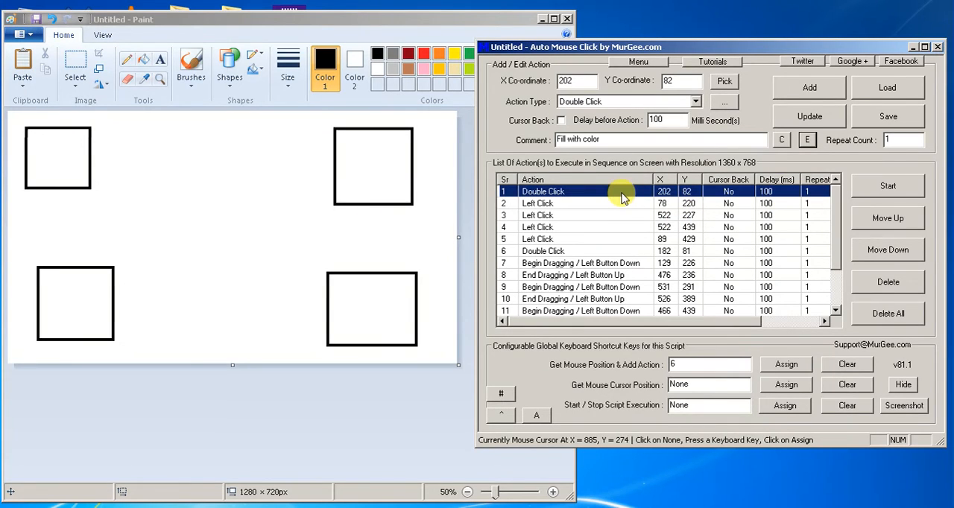
{"action": "mouse_move", "coordinate": [638, 208]}
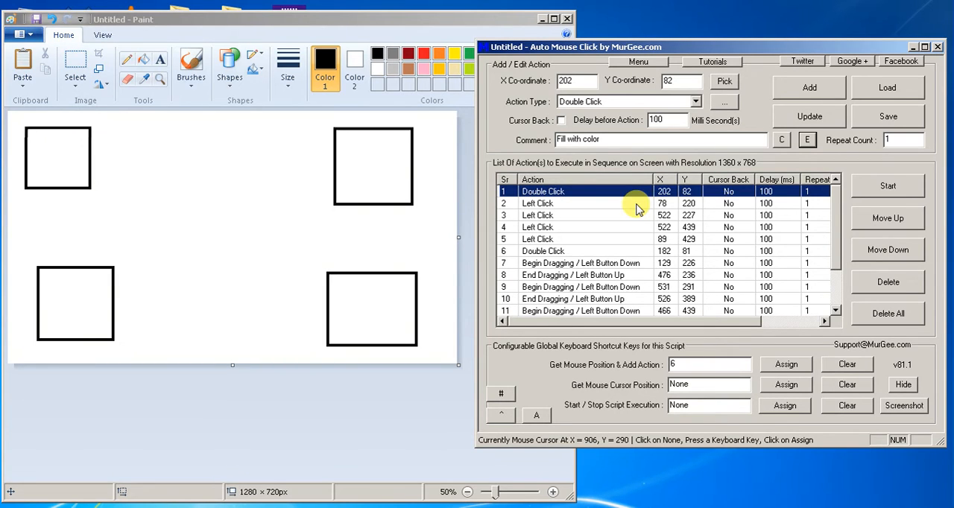
{"action": "scroll", "scroll_direction": "down", "scroll_amount": 3}
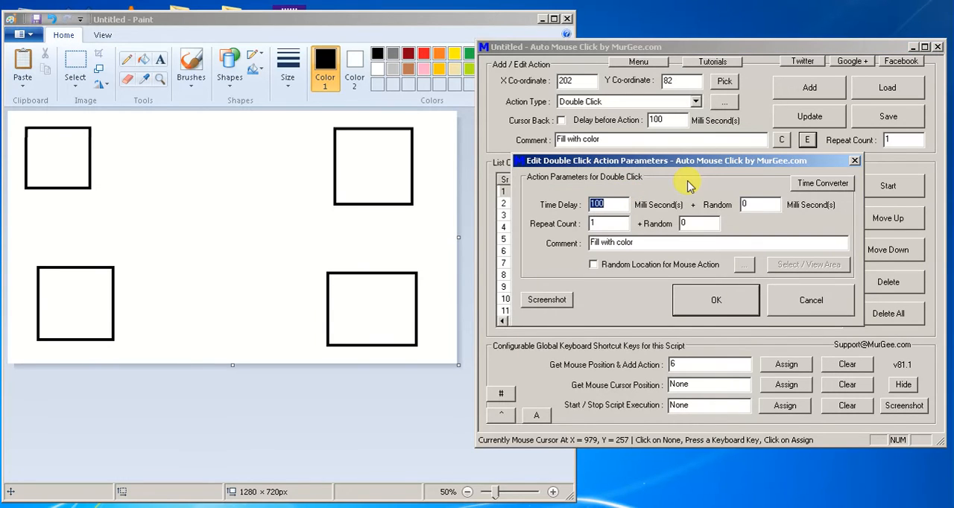
Give the first fill-with-color double click a 1000 ms time delay and confirm.
{"action": "type", "text": "1000"}
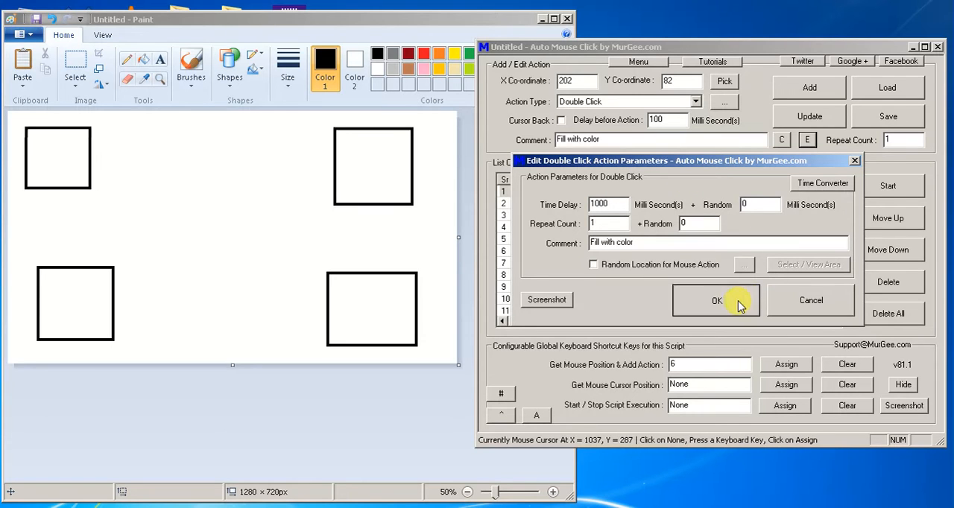
{"action": "left_click", "coordinate": [716, 301]}
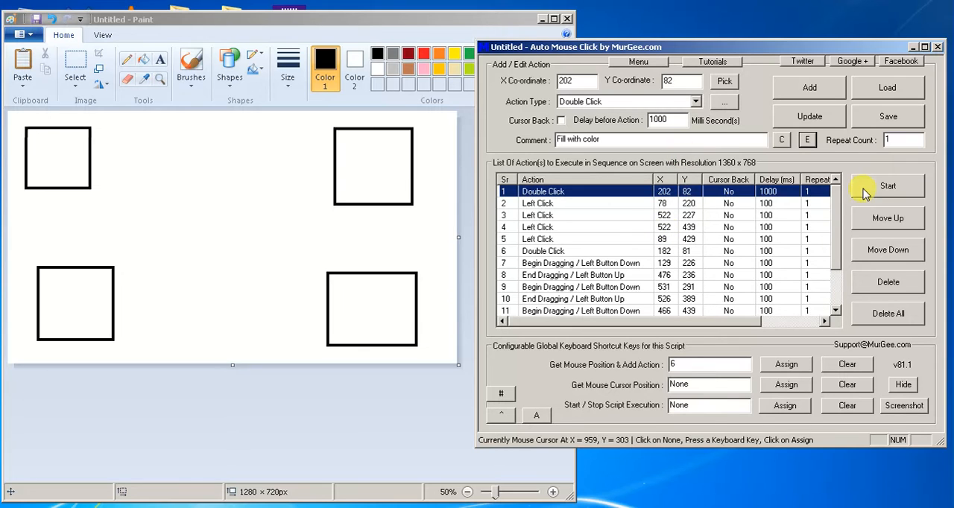
{"action": "mouse_move", "coordinate": [856, 189]}
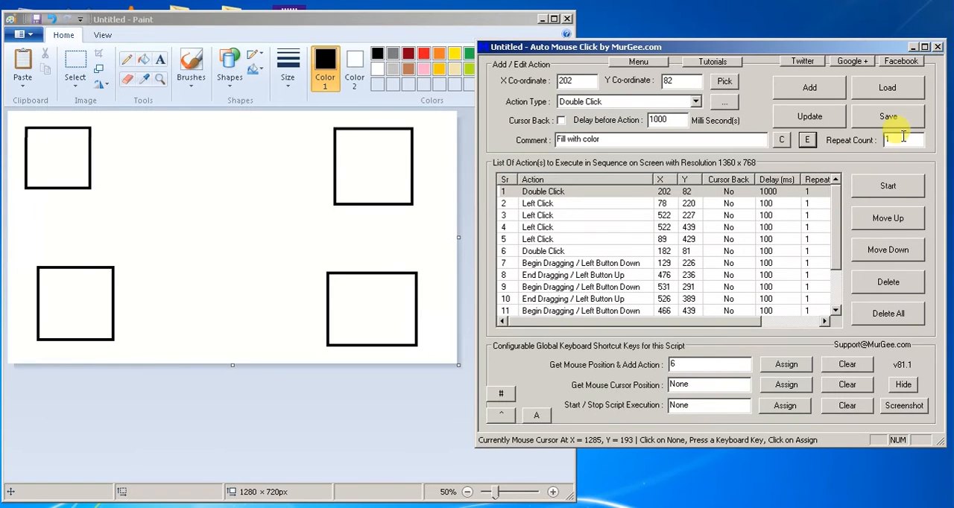
{"action": "mouse_move", "coordinate": [836, 170]}
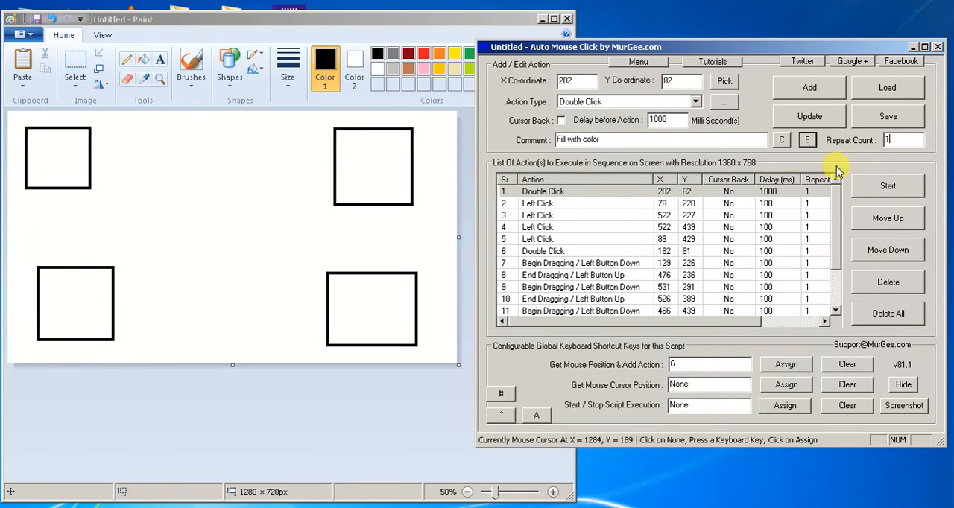
{"action": "mouse_move", "coordinate": [887, 146]}
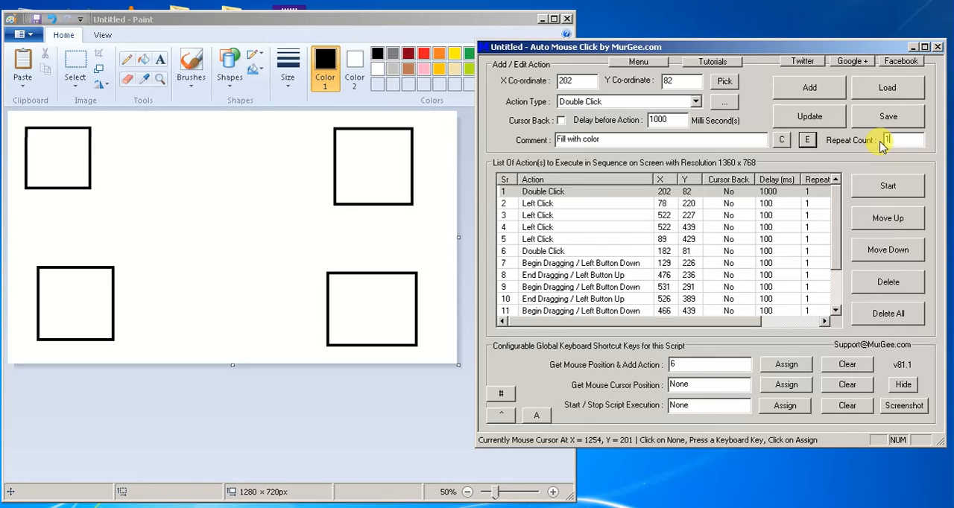
{"action": "mouse_move", "coordinate": [712, 29]}
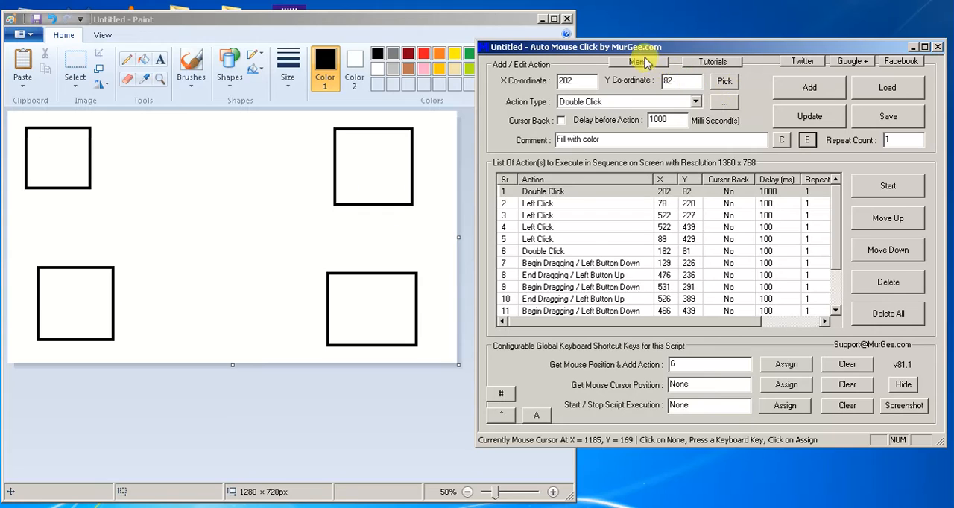
{"action": "mouse_move", "coordinate": [817, 252]}
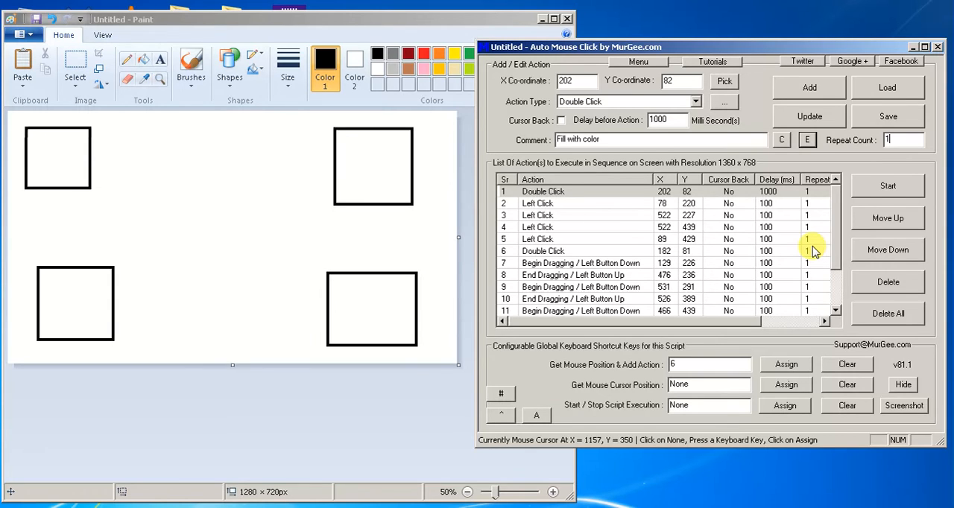
{"action": "mouse_move", "coordinate": [877, 185]}
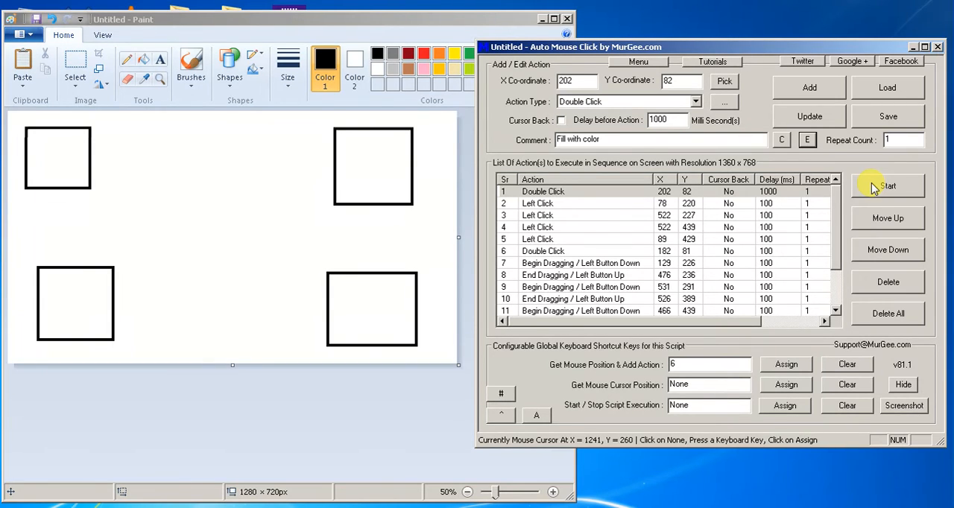
{"action": "mouse_move", "coordinate": [864, 195]}
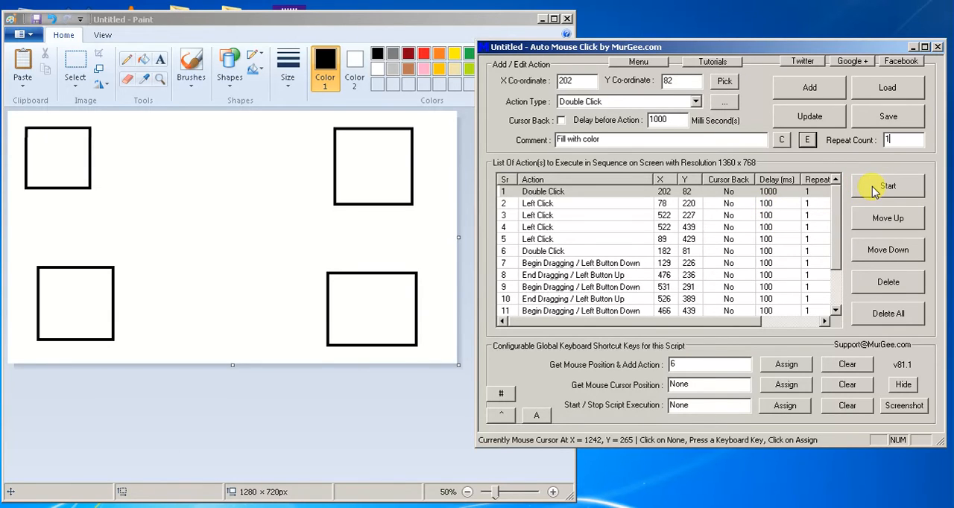
Start the script so Paint's squares are filled and joined, then bring the script window forward.
{"action": "left_click", "coordinate": [889, 185]}
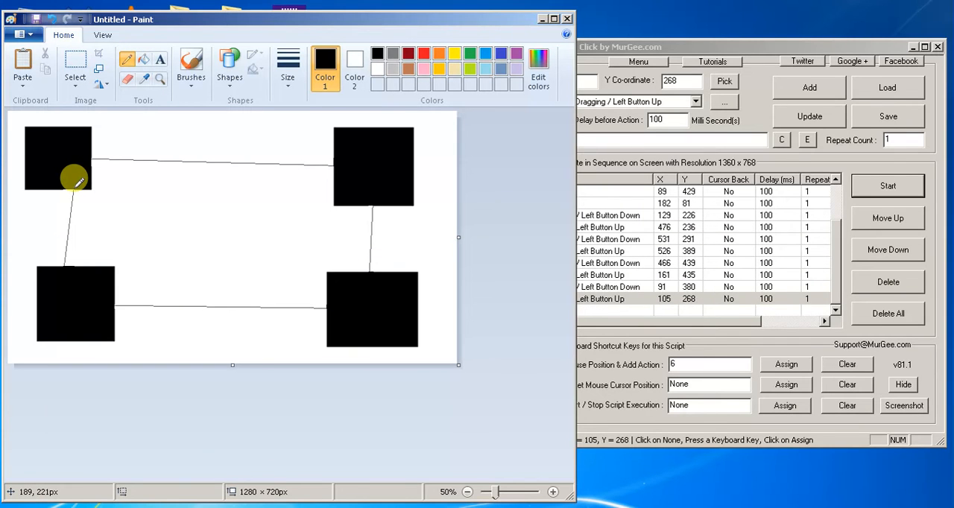
{"action": "mouse_move", "coordinate": [663, 42]}
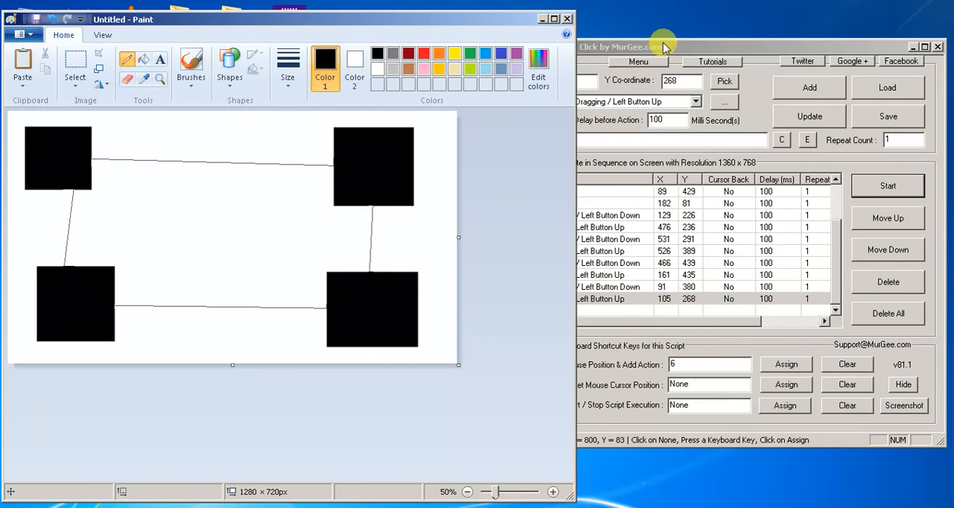
{"action": "left_click", "coordinate": [663, 47]}
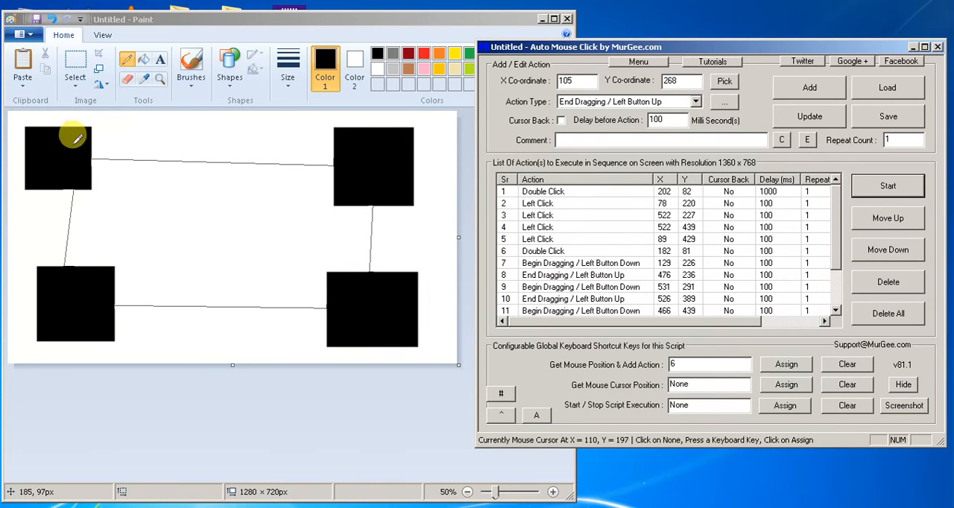
{"action": "mouse_move", "coordinate": [238, 105]}
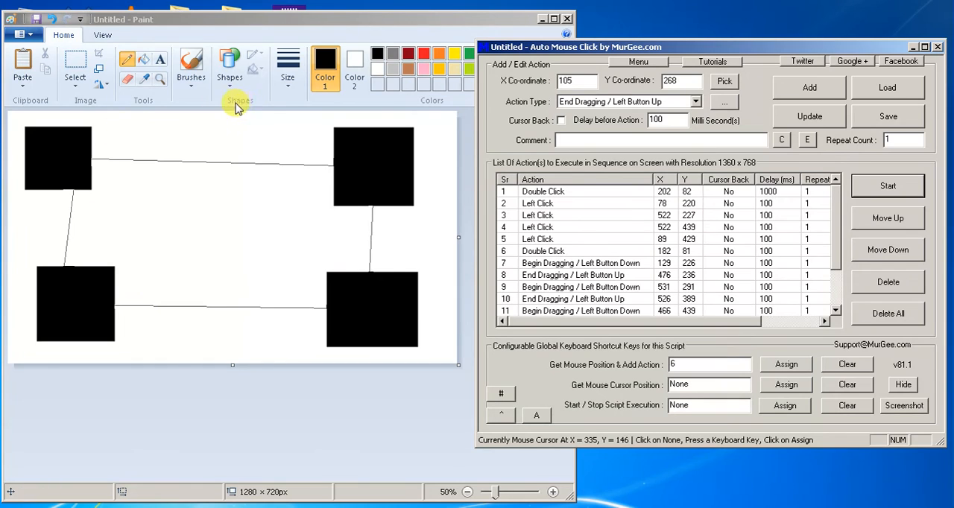
{"action": "mouse_move", "coordinate": [86, 145]}
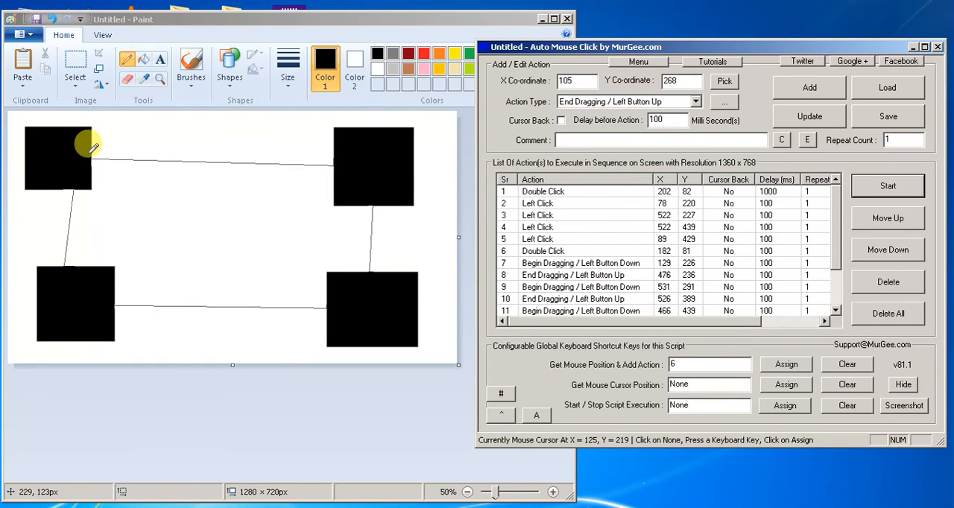
{"action": "mouse_move", "coordinate": [75, 149]}
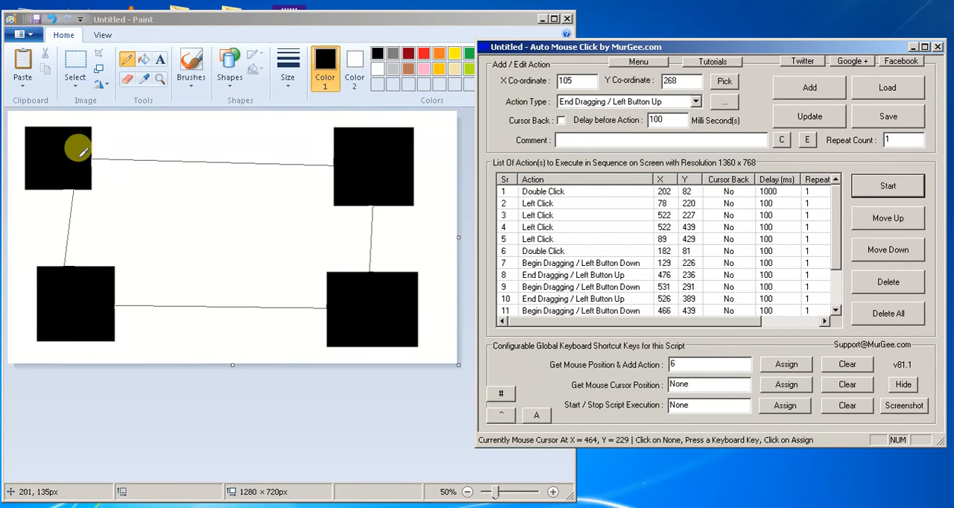
{"action": "mouse_move", "coordinate": [99, 148]}
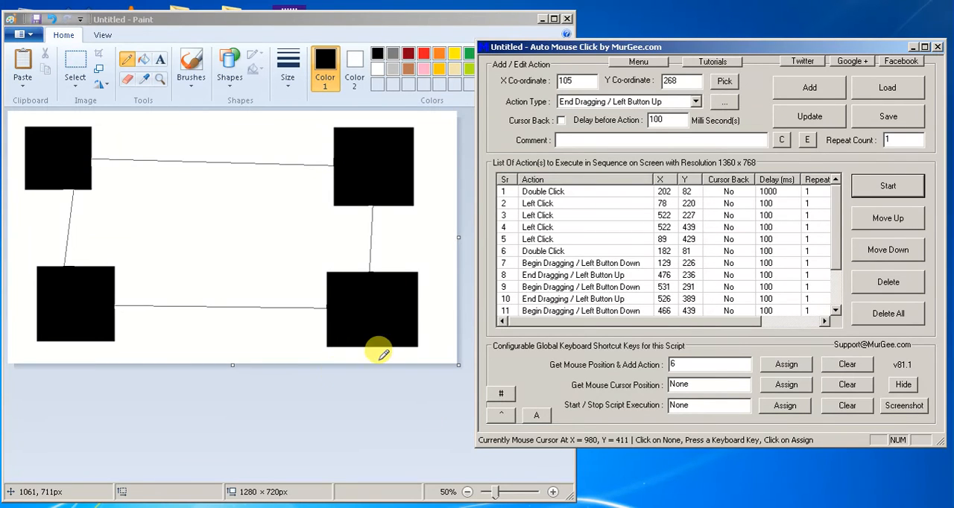
{"action": "mouse_move", "coordinate": [343, 418]}
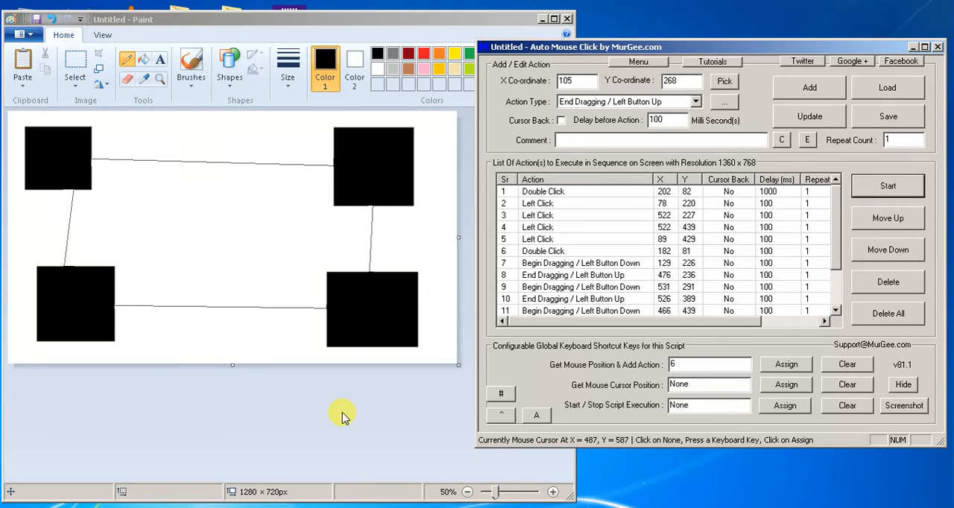
{"action": "mouse_move", "coordinate": [456, 54]}
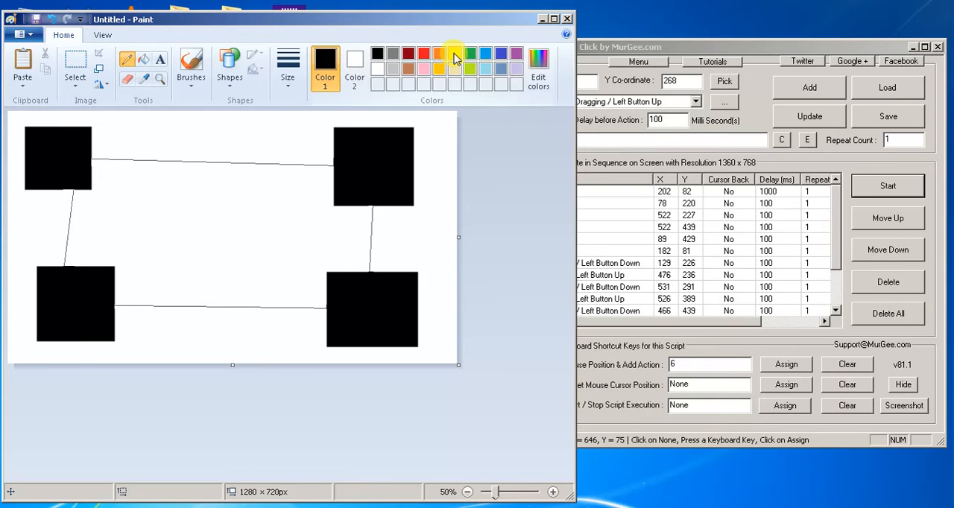
{"action": "mouse_move", "coordinate": [468, 56]}
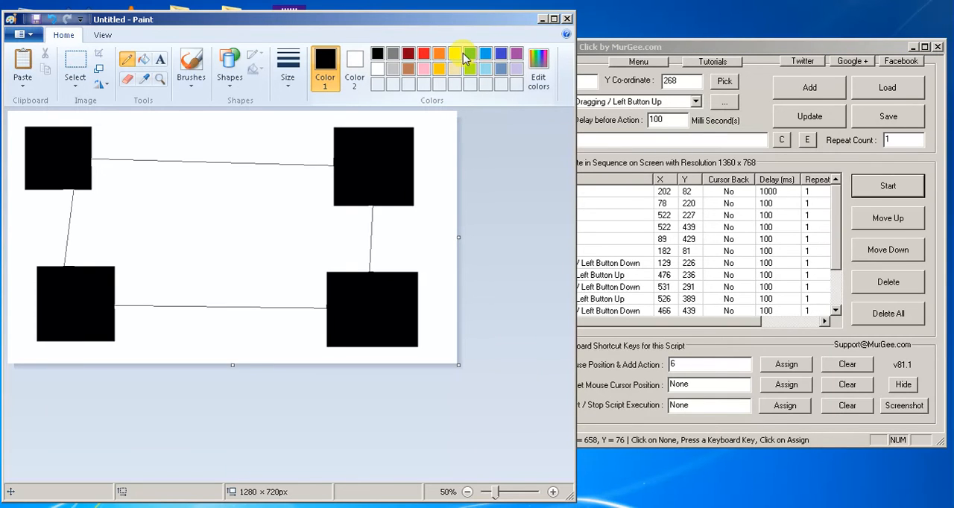
{"action": "mouse_move", "coordinate": [143, 64]}
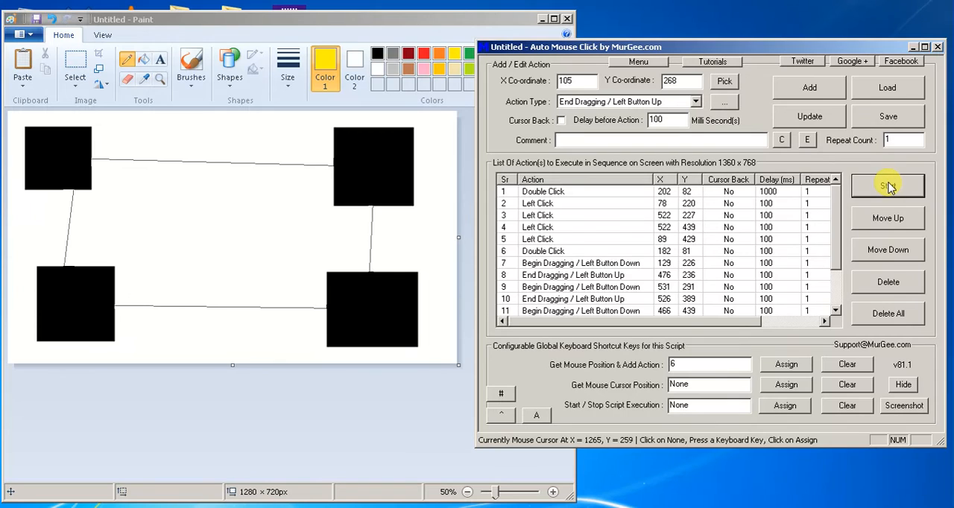
Run the script twice from Start so the four squares and joining lines turn green.
{"action": "left_click", "coordinate": [889, 184]}
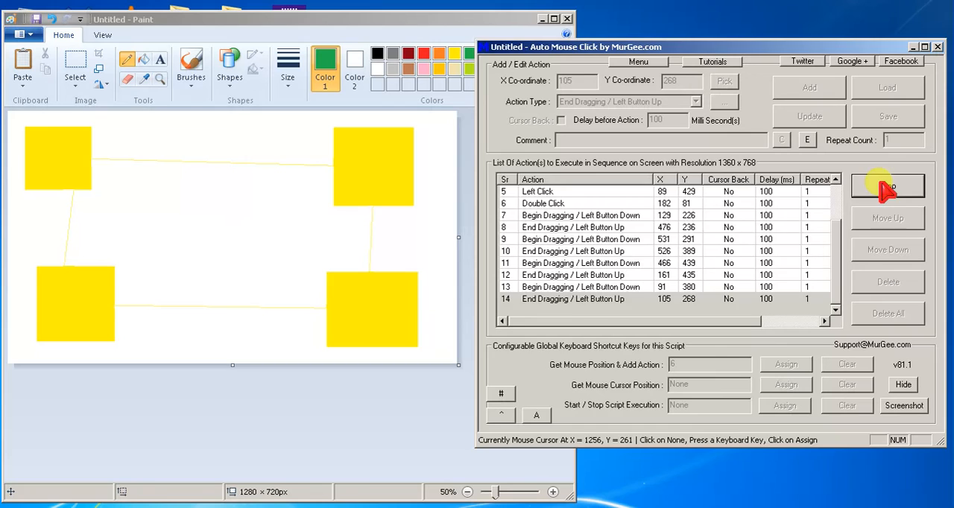
{"action": "left_click", "coordinate": [888, 185]}
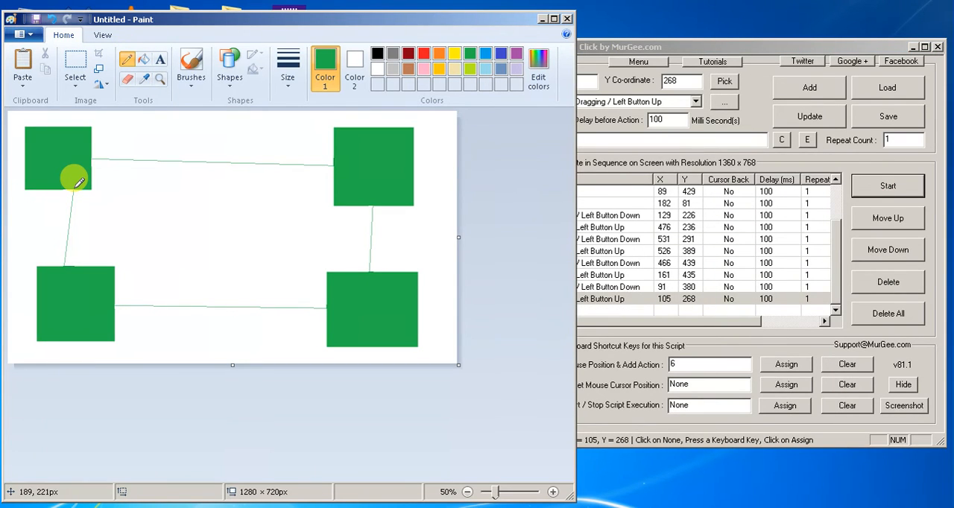
{"action": "mouse_move", "coordinate": [247, 42]}
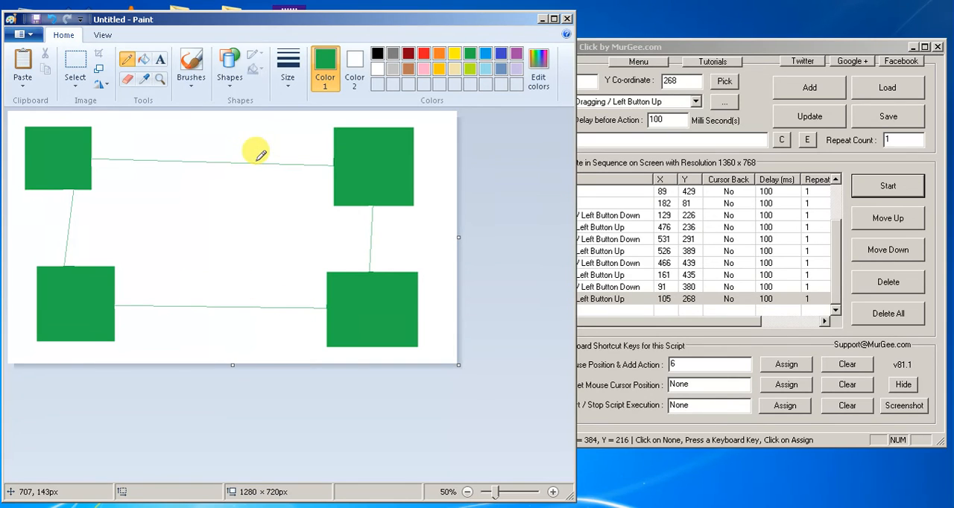
{"action": "mouse_move", "coordinate": [241, 240]}
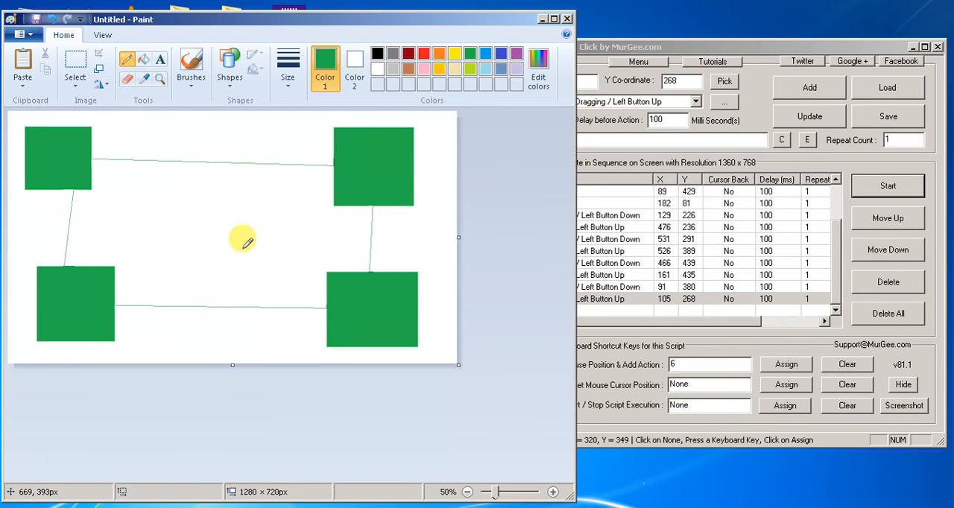
{"action": "mouse_move", "coordinate": [325, 30]}
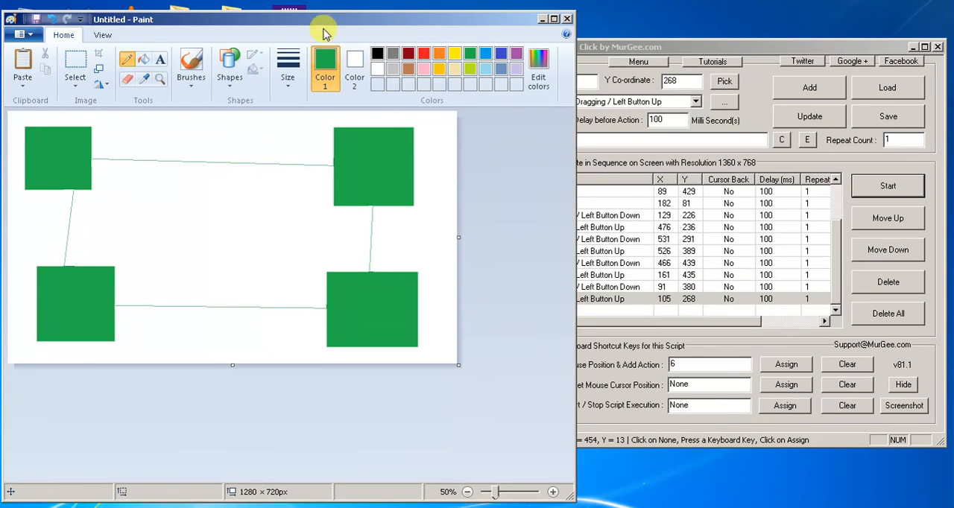
{"action": "mouse_move", "coordinate": [544, 289]}
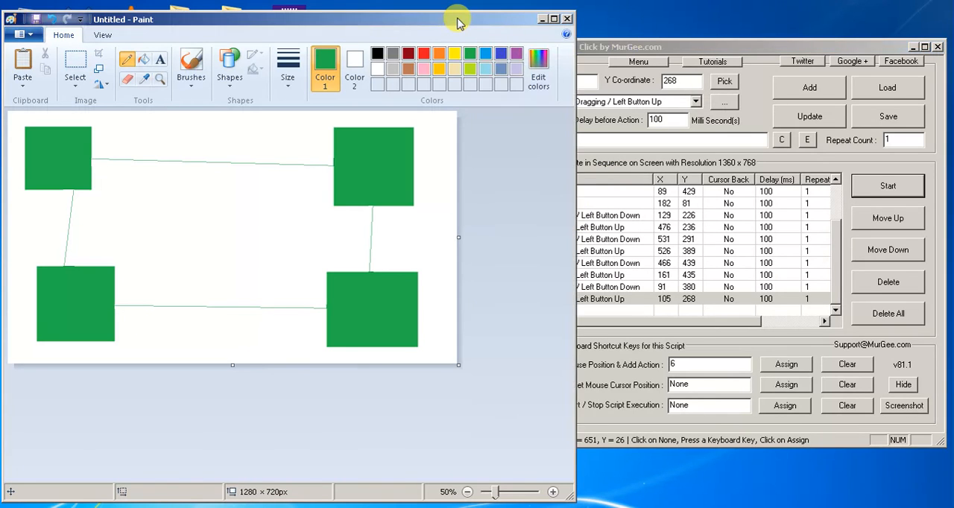
{"action": "mouse_move", "coordinate": [673, 50]}
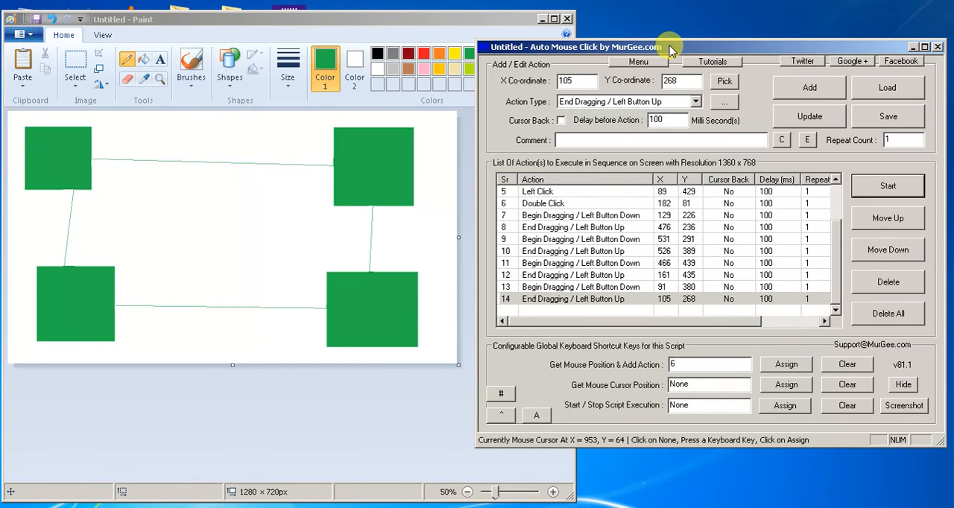
{"action": "mouse_move", "coordinate": [6, 125]}
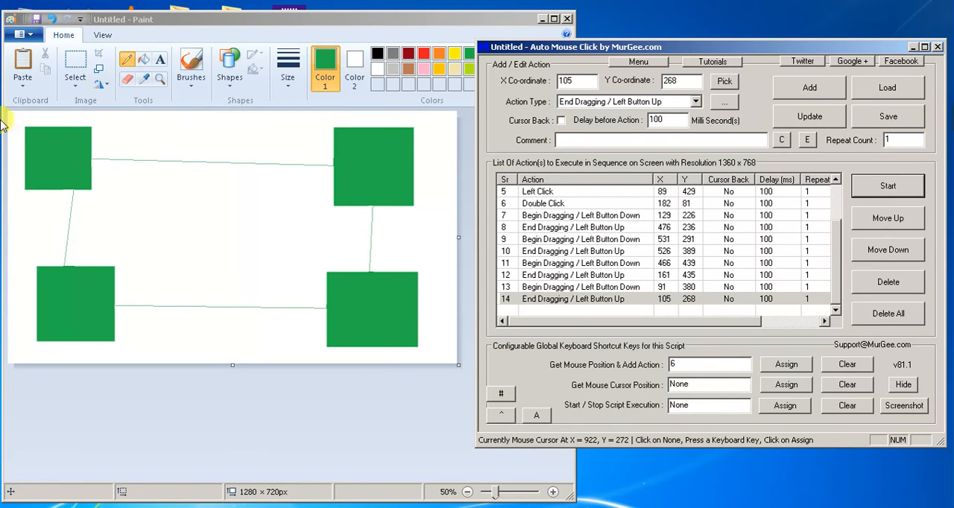
{"action": "mouse_move", "coordinate": [465, 223]}
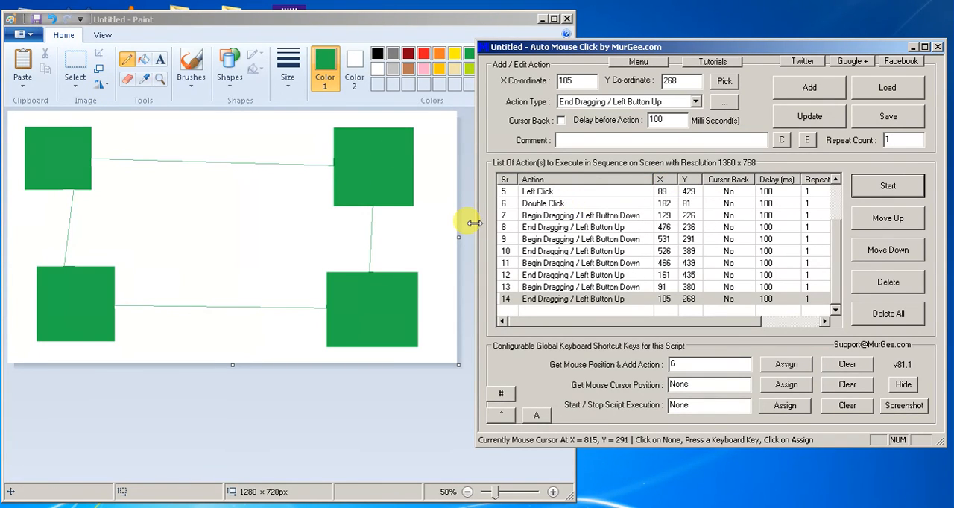
{"action": "mouse_move", "coordinate": [679, 277]}
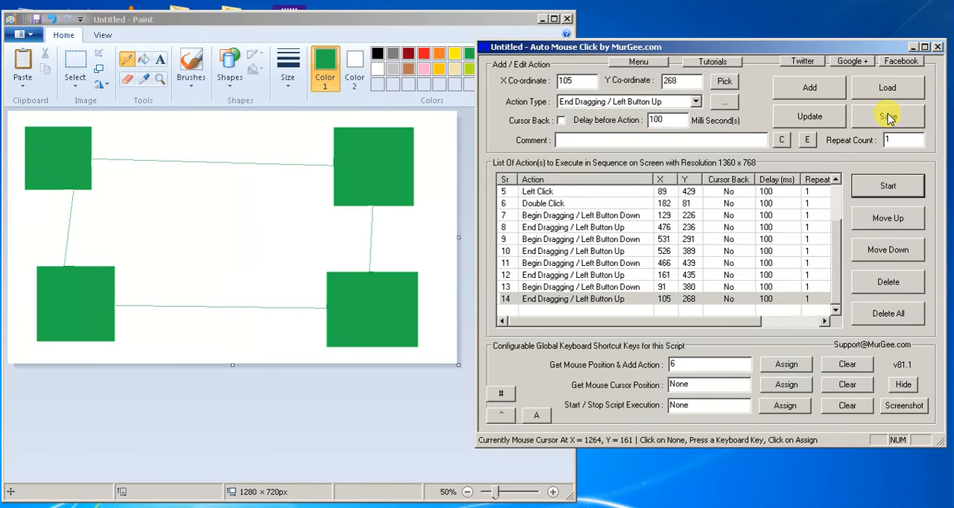
{"action": "mouse_move", "coordinate": [808, 140]}
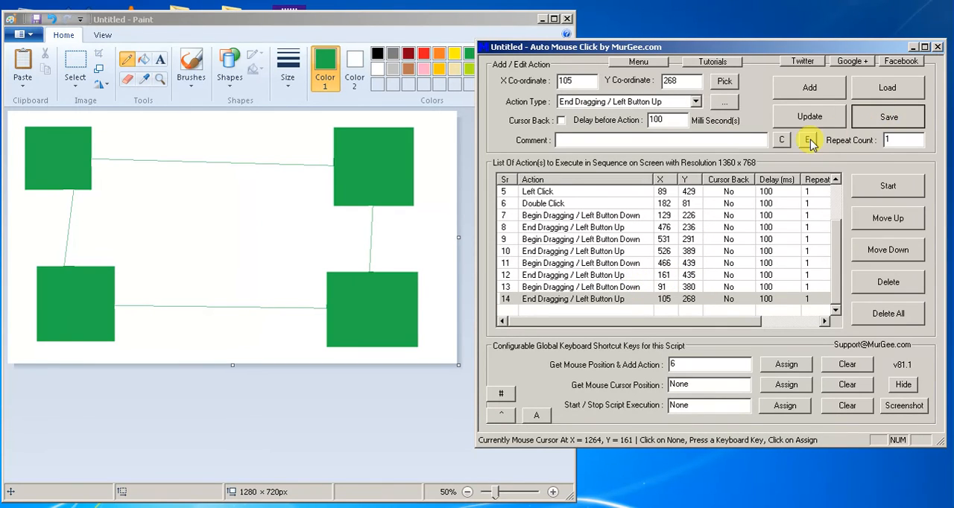
Save the script to the Desktop as Untitled.mamc via the Save As dialog.
{"action": "left_click", "coordinate": [904, 116]}
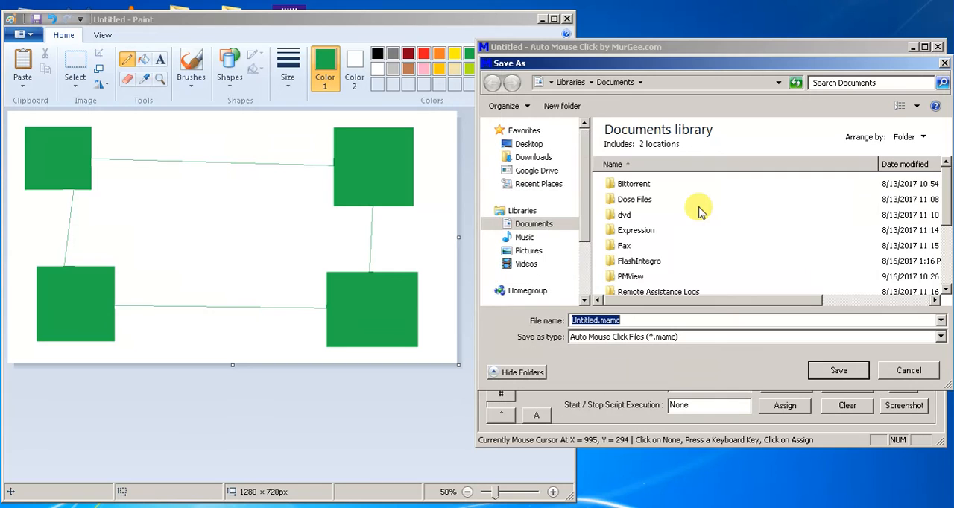
{"action": "mouse_move", "coordinate": [699, 208]}
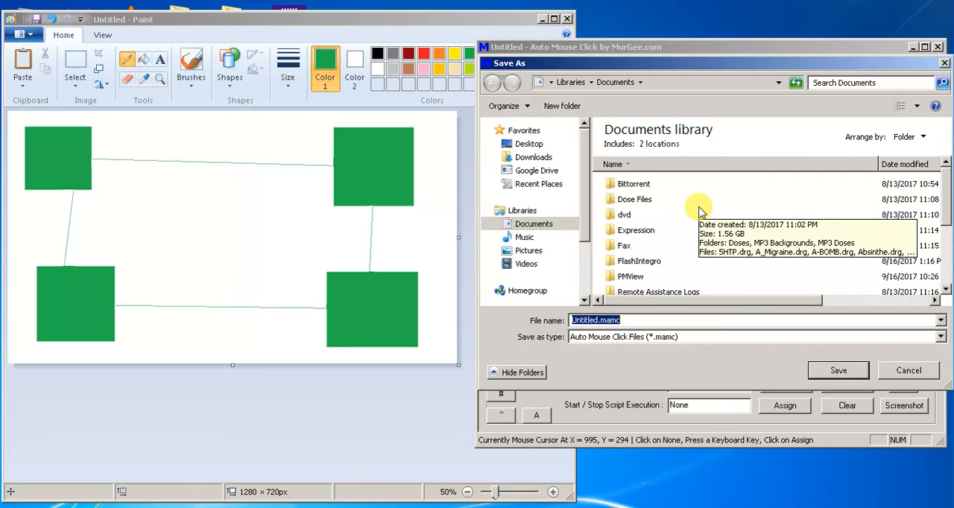
{"action": "mouse_move", "coordinate": [736, 285]}
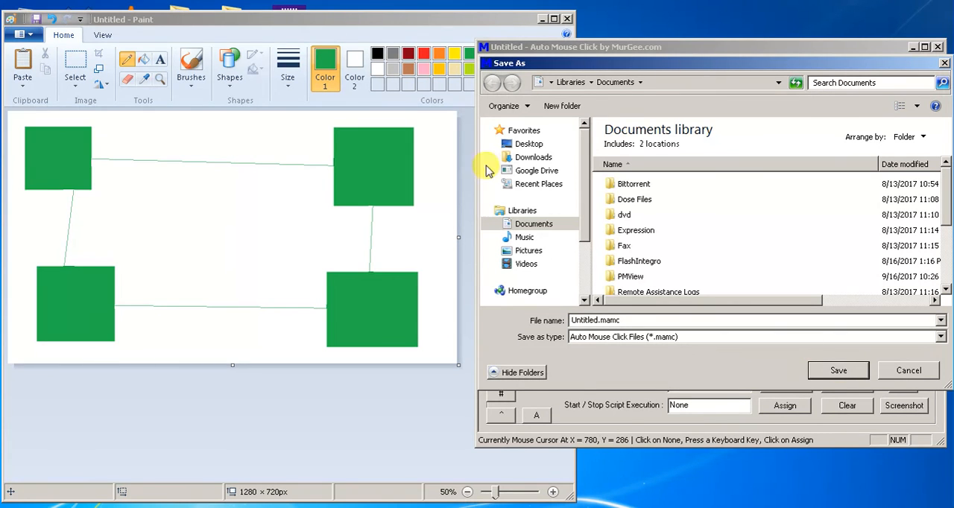
{"action": "left_click", "coordinate": [527, 145]}
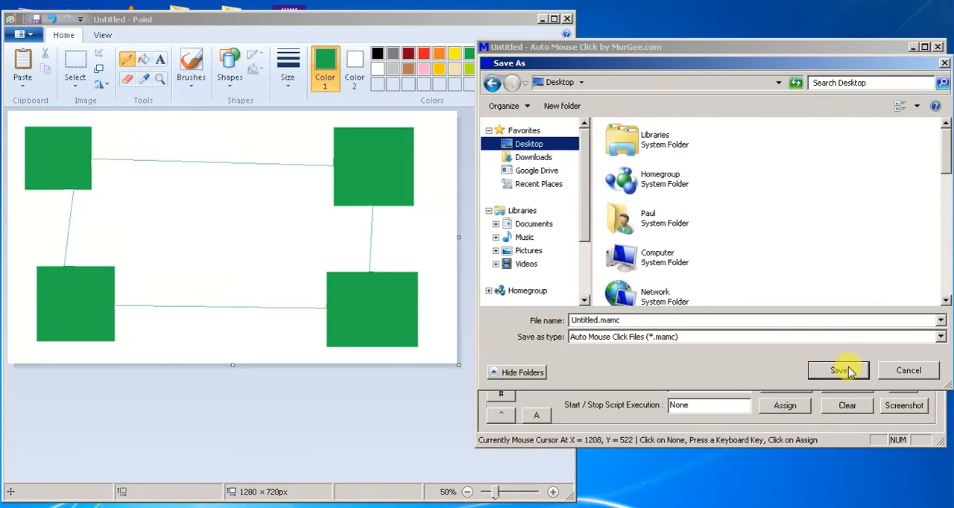
{"action": "left_click", "coordinate": [838, 369]}
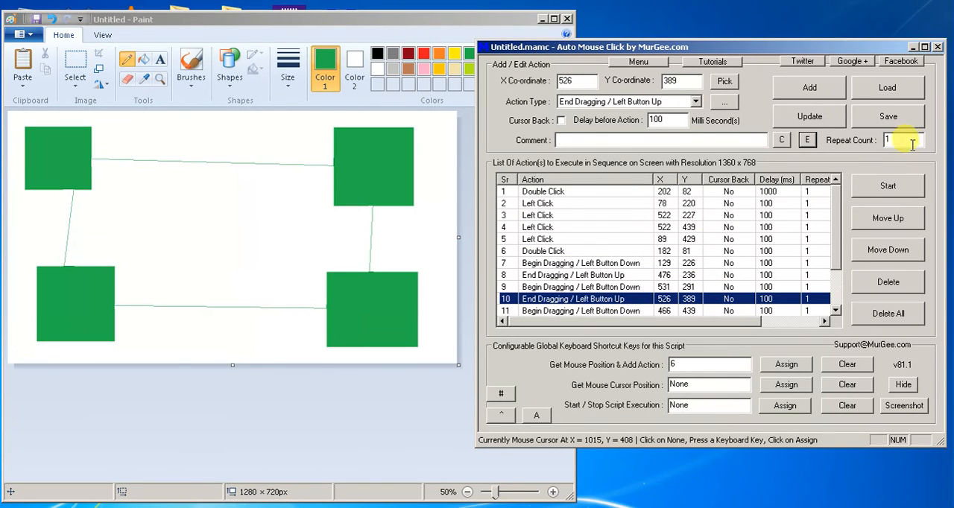
{"action": "mouse_move", "coordinate": [634, 217]}
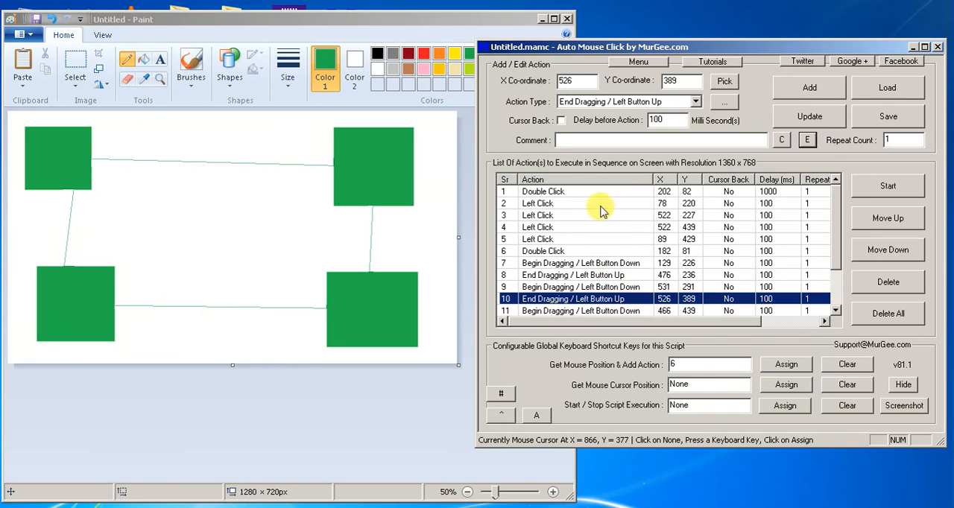
{"action": "mouse_move", "coordinate": [516, 179]}
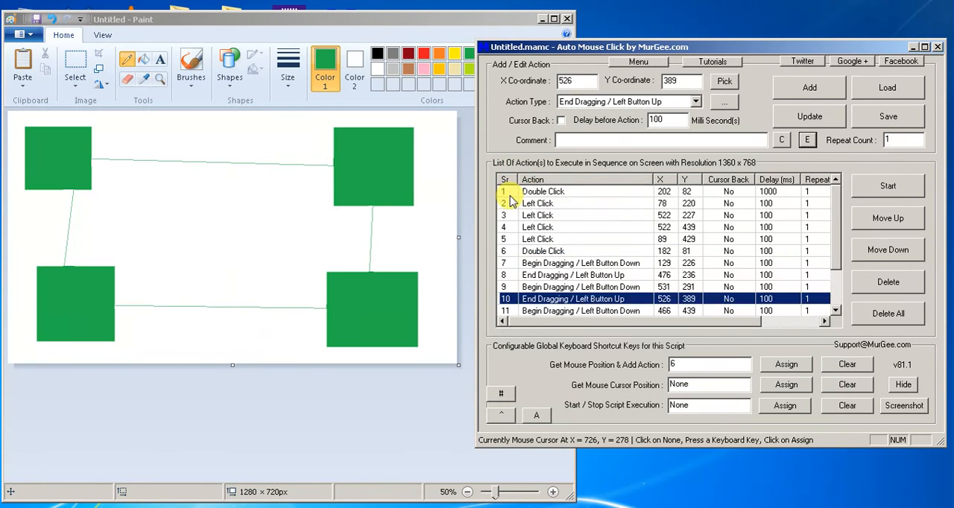
{"action": "scroll", "scroll_direction": "down", "scroll_amount": 3}
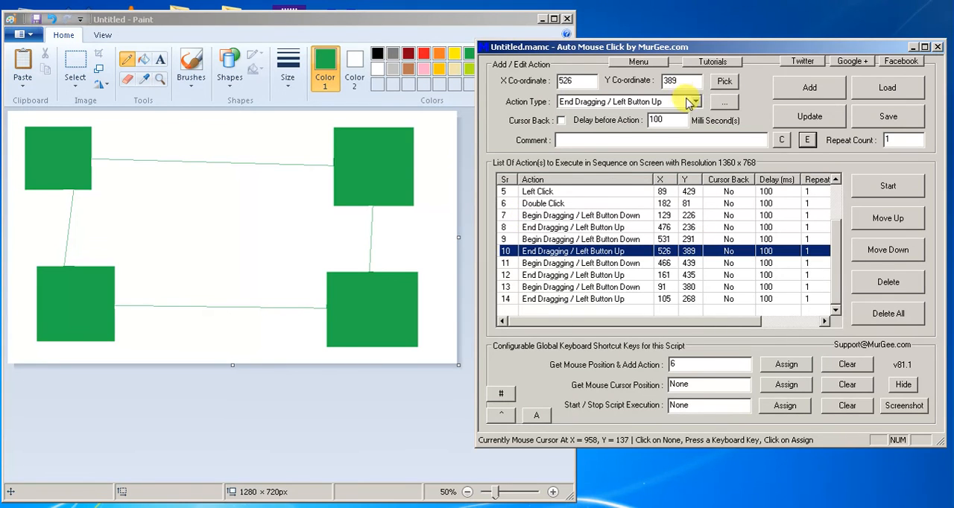
{"action": "left_click", "coordinate": [693, 101]}
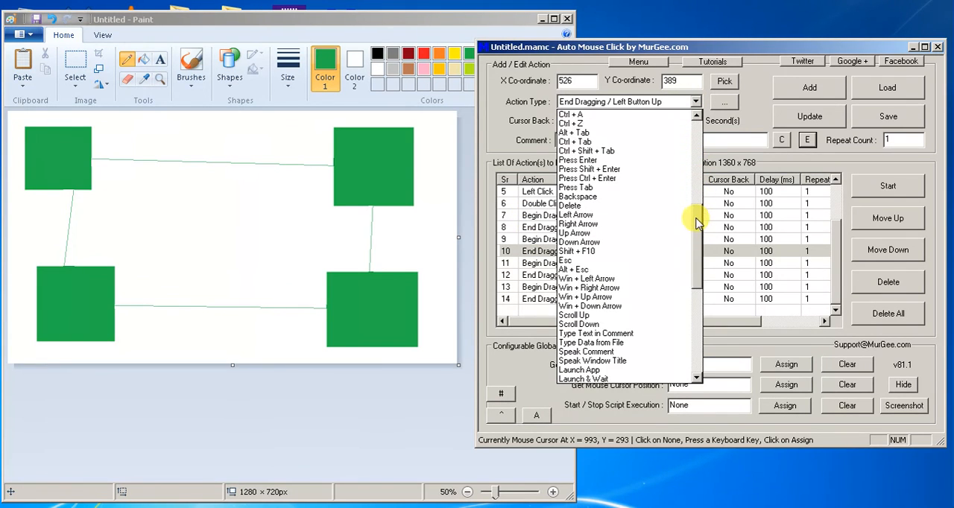
{"action": "scroll", "scroll_direction": "down", "scroll_amount": 3}
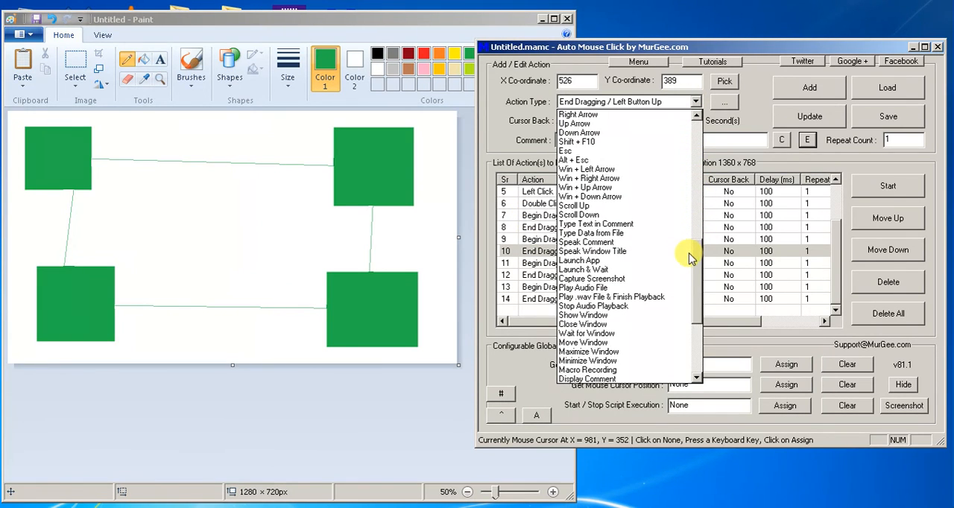
{"action": "scroll", "scroll_direction": "down", "scroll_amount": 3}
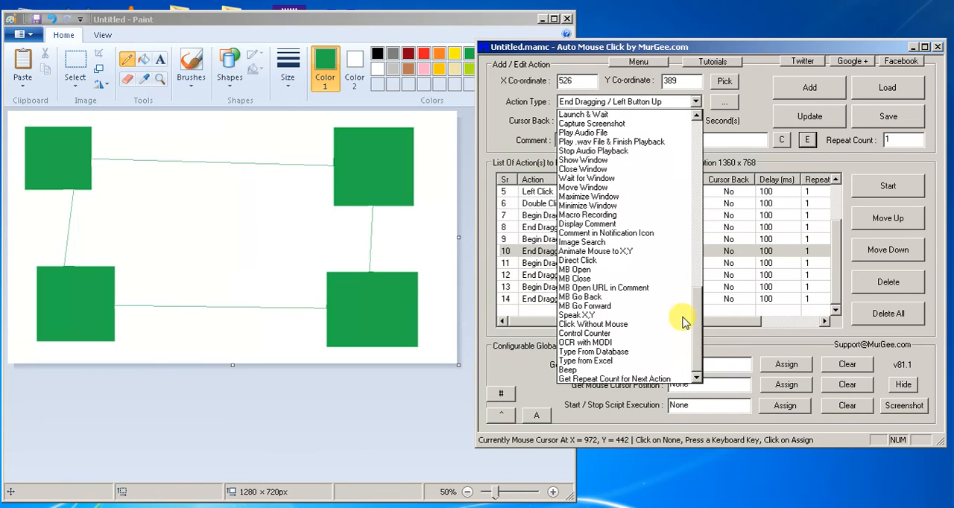
{"action": "mouse_move", "coordinate": [692, 328]}
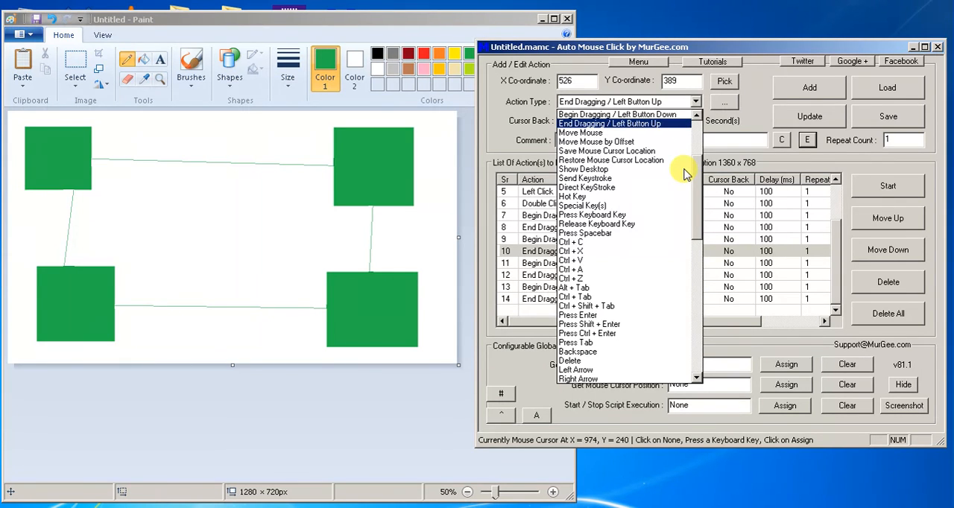
{"action": "mouse_move", "coordinate": [693, 193]}
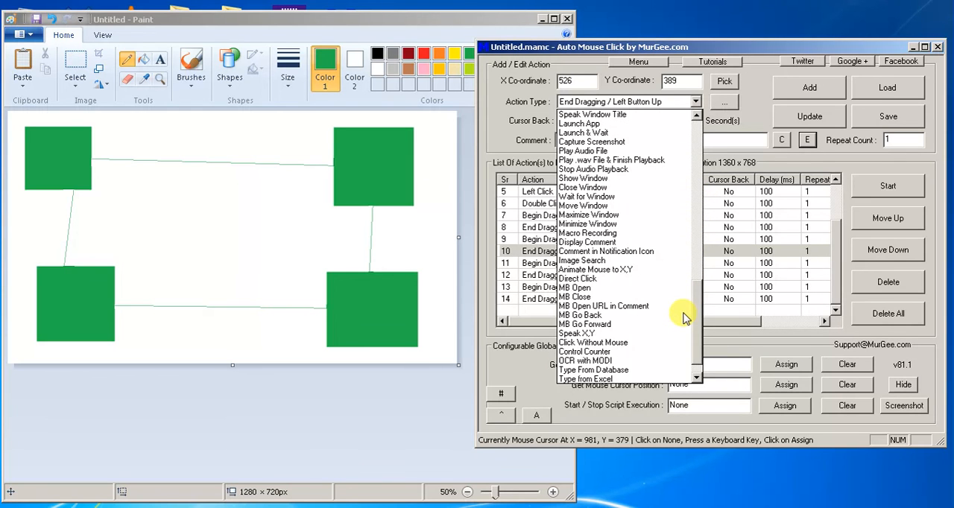
{"action": "scroll", "scroll_direction": "down", "scroll_amount": 3}
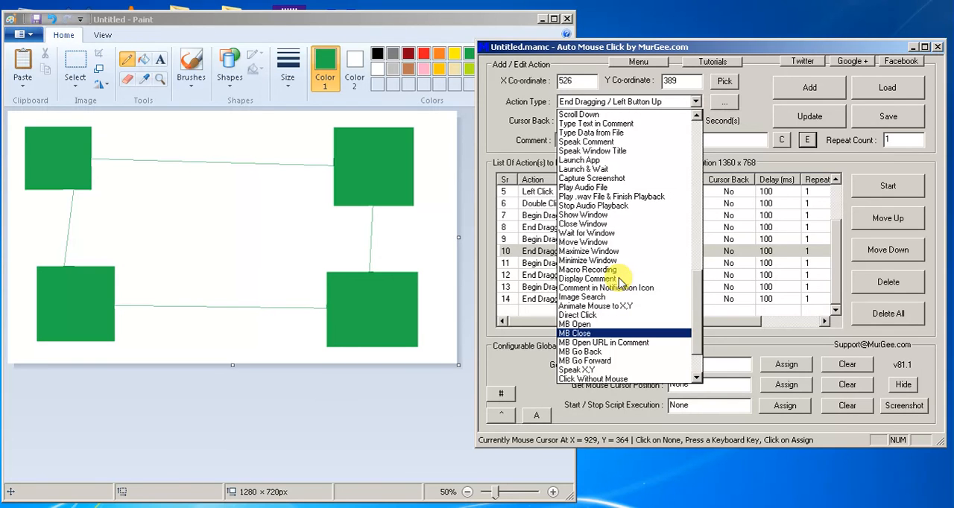
{"action": "scroll", "scroll_direction": "down", "scroll_amount": 3}
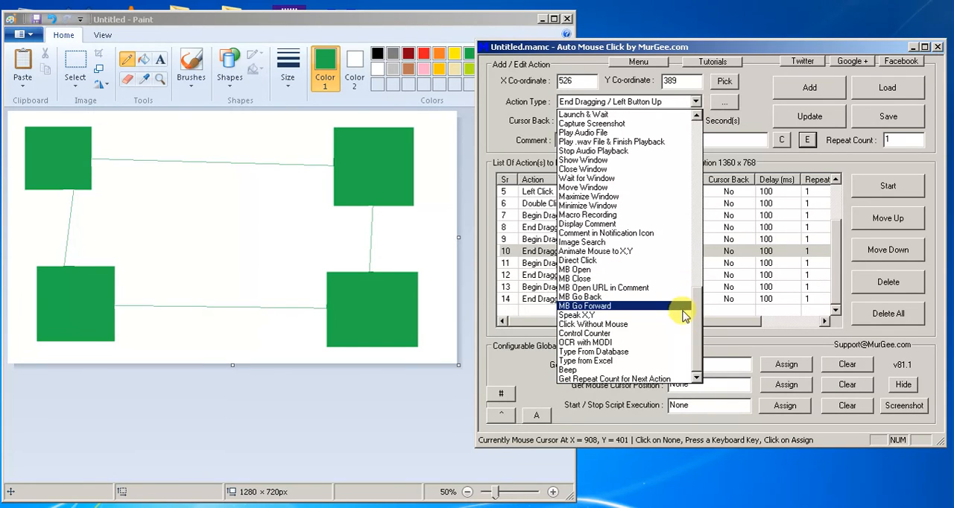
{"action": "mouse_move", "coordinate": [668, 223]}
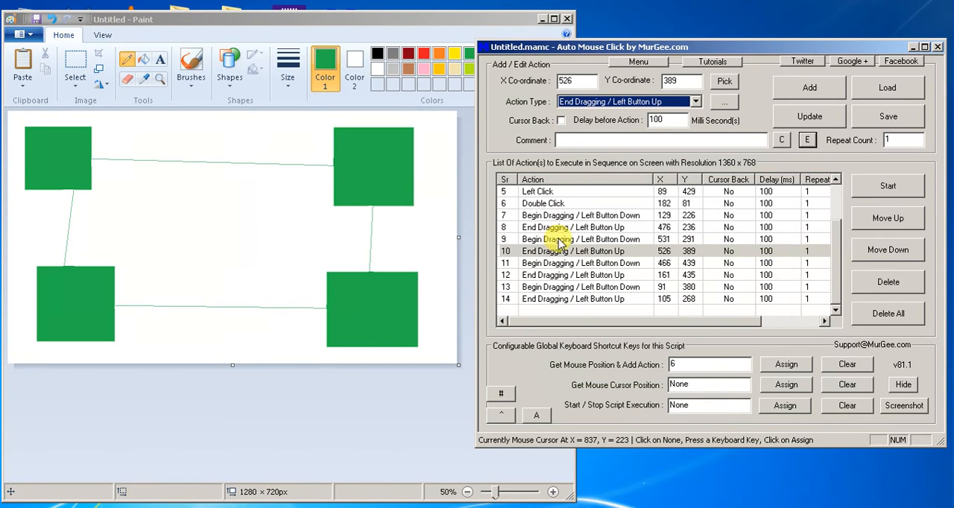
{"action": "mouse_move", "coordinate": [563, 246]}
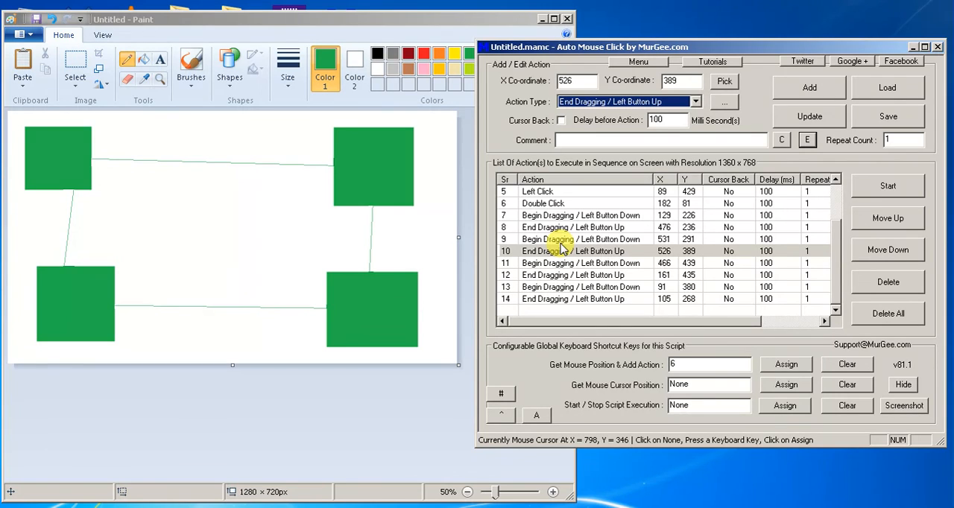
{"action": "mouse_move", "coordinate": [566, 238]}
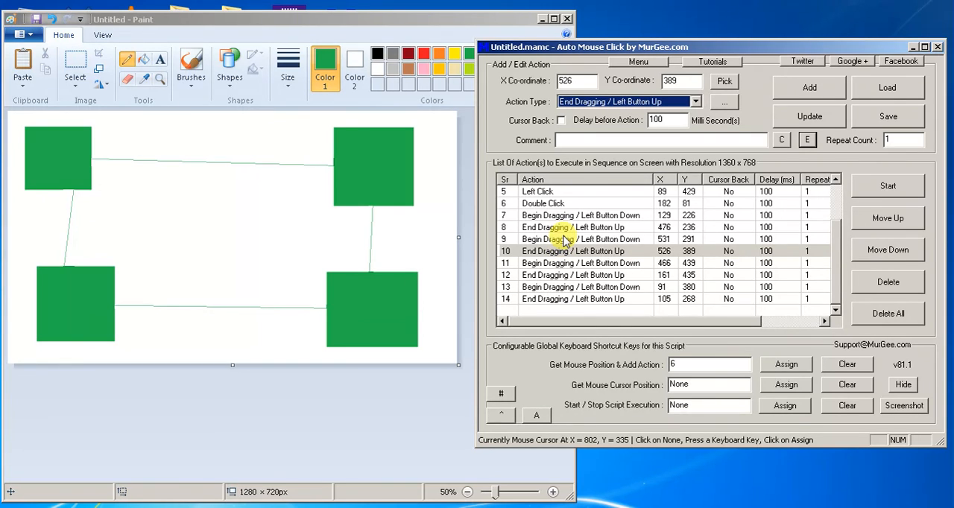
{"action": "mouse_move", "coordinate": [570, 229]}
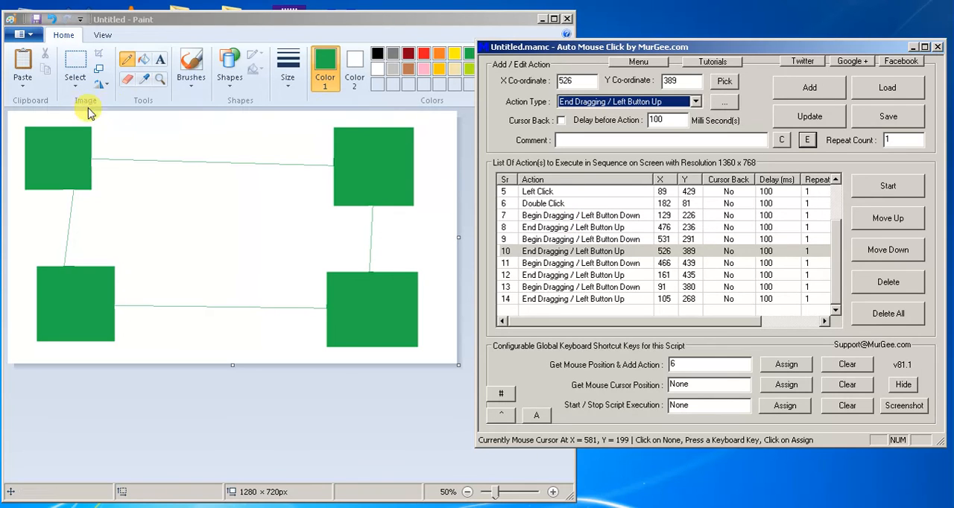
{"action": "mouse_move", "coordinate": [244, 212]}
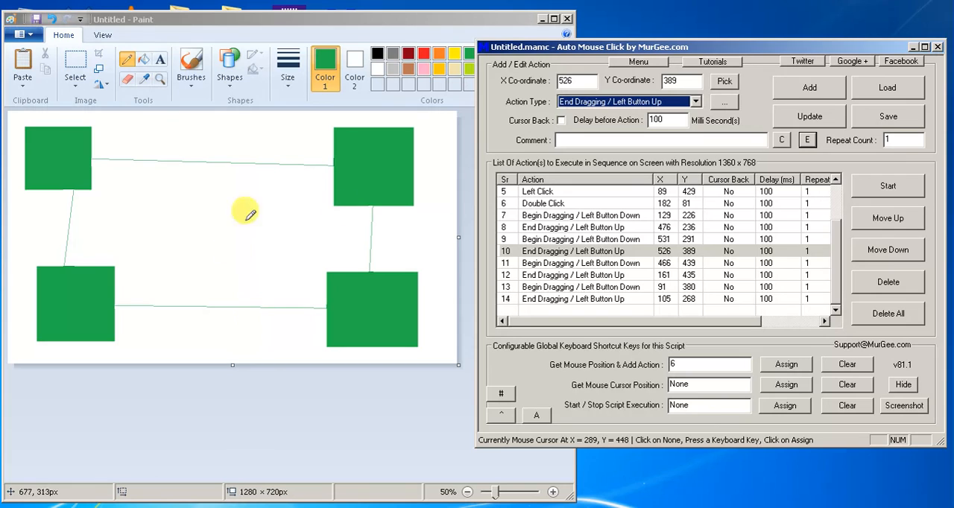
{"action": "mouse_move", "coordinate": [364, 411]}
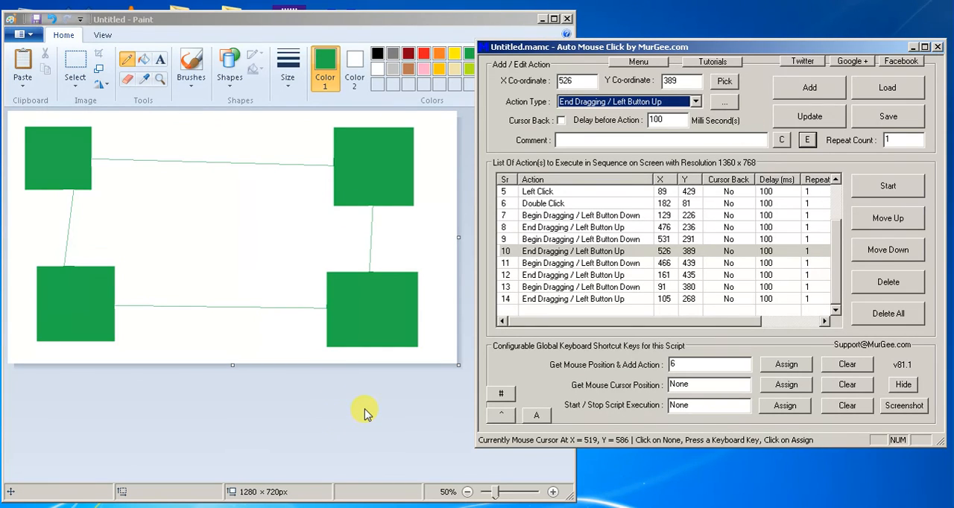